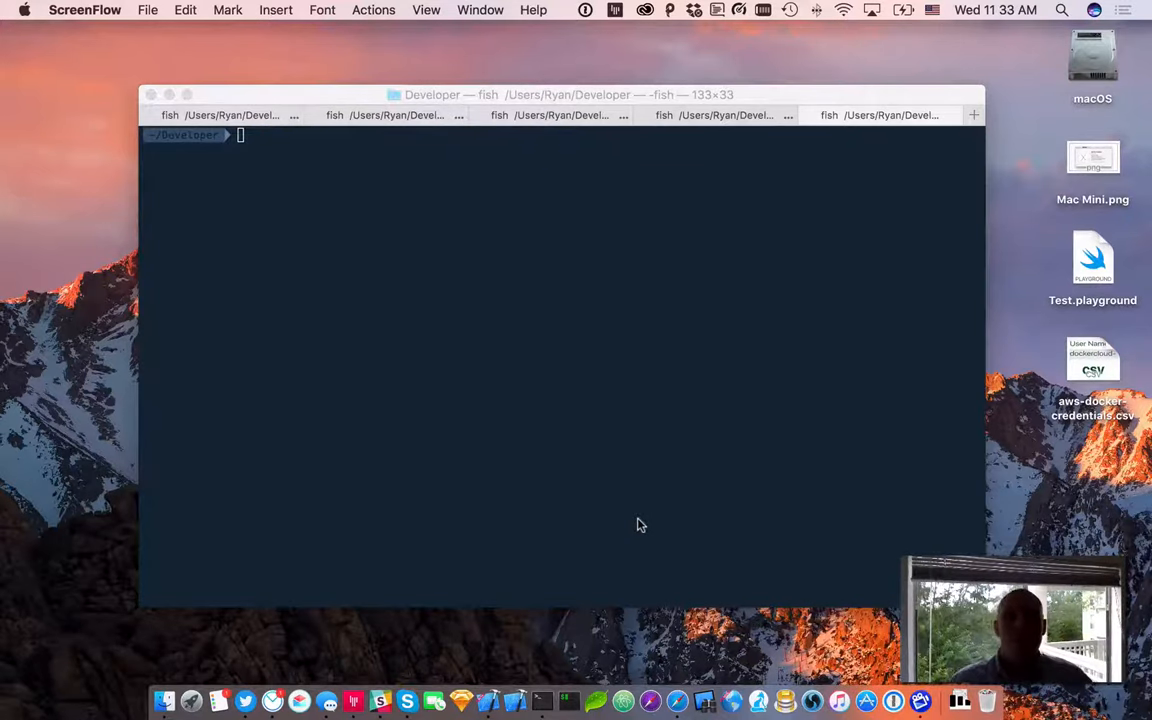
pyautogui.moveTo(700, 505)
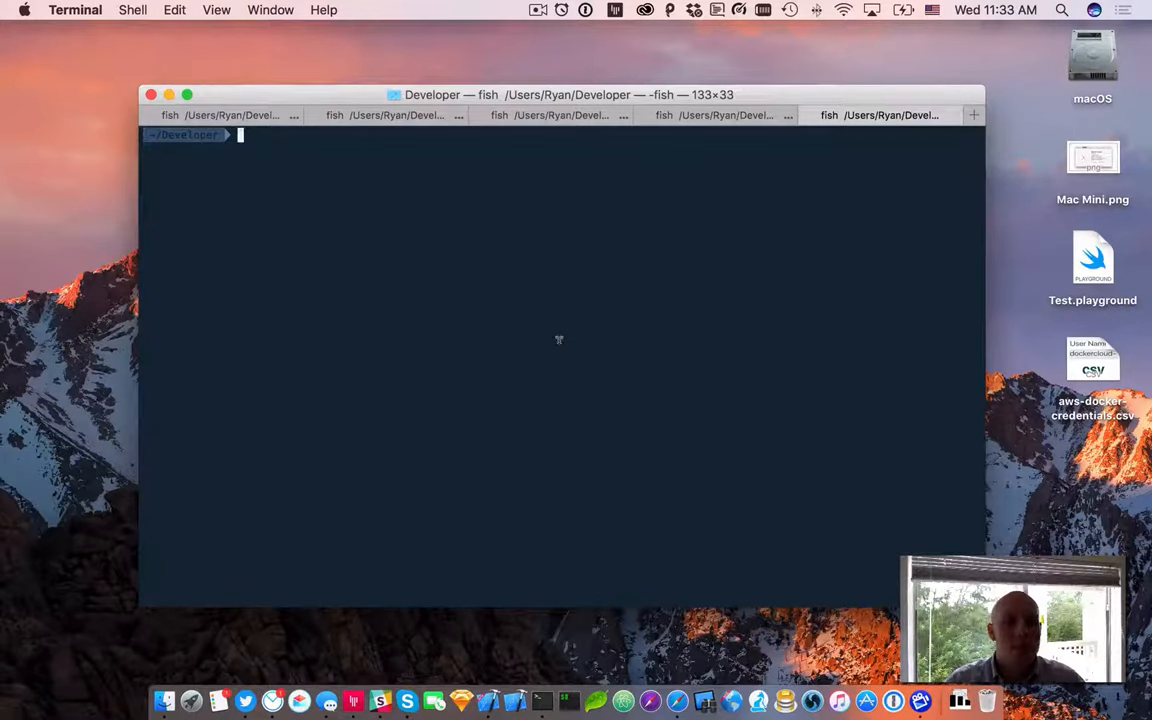
pyautogui.moveTo(544, 361)
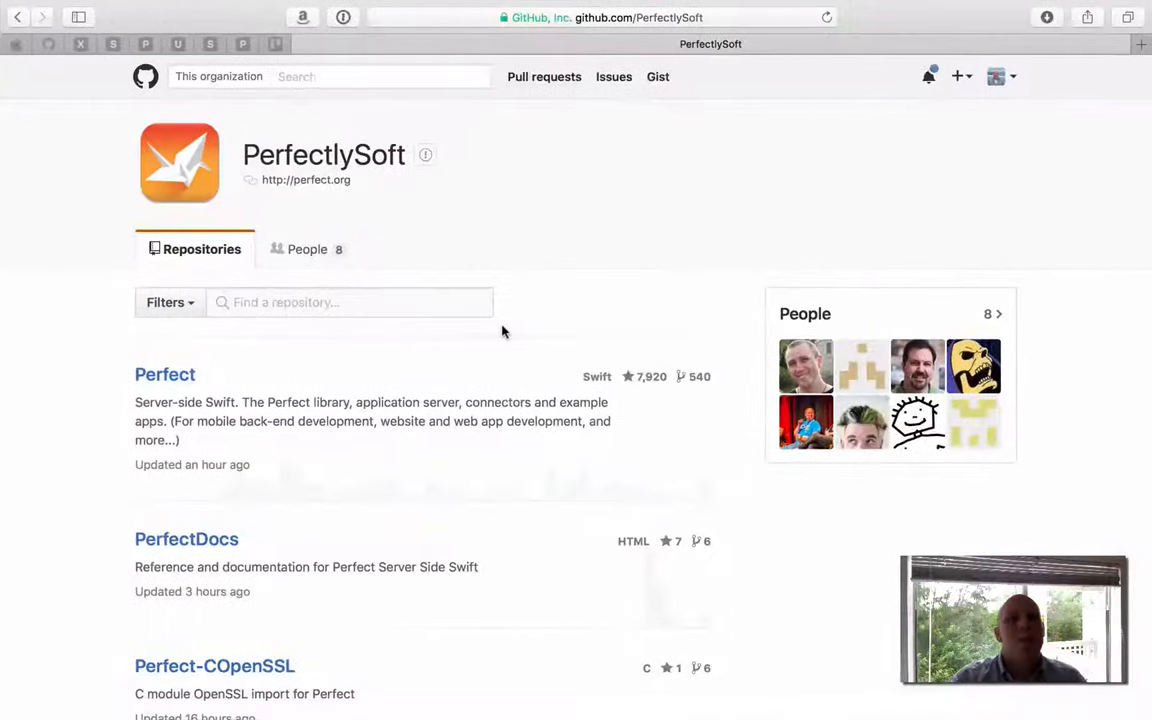
# Find PerfectTemplate among PerfectlySoft's repositories and show its SSH clone address
pyautogui.write('t')
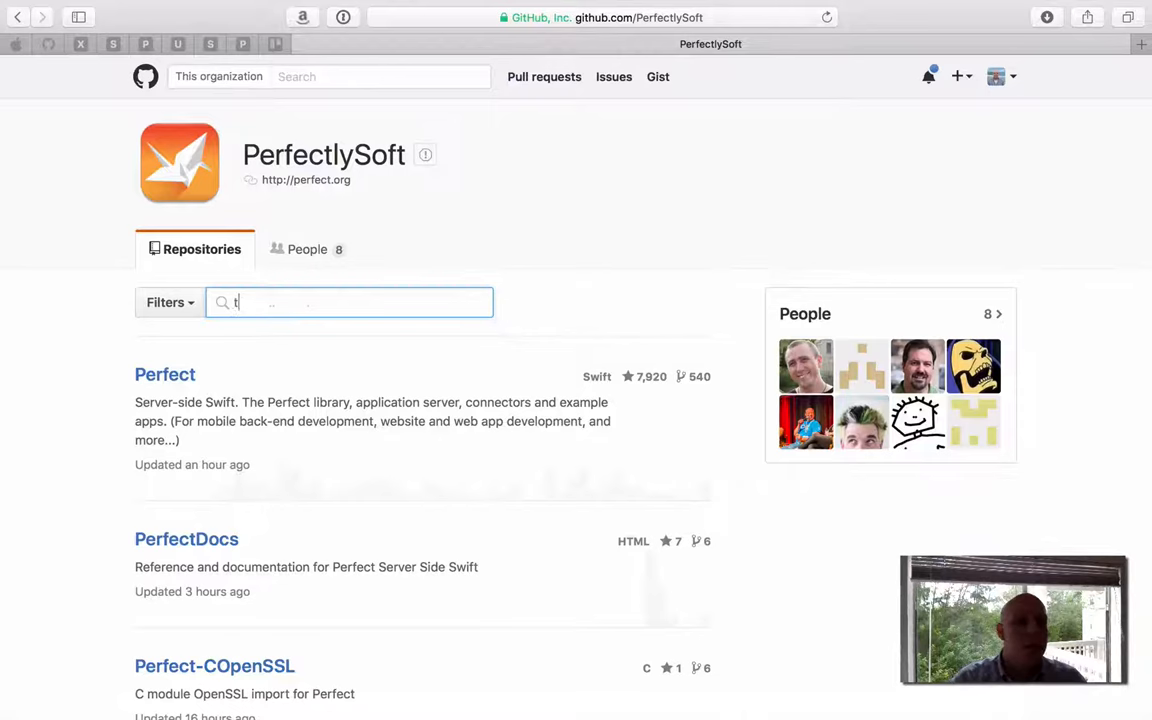
pyautogui.write('emplate')
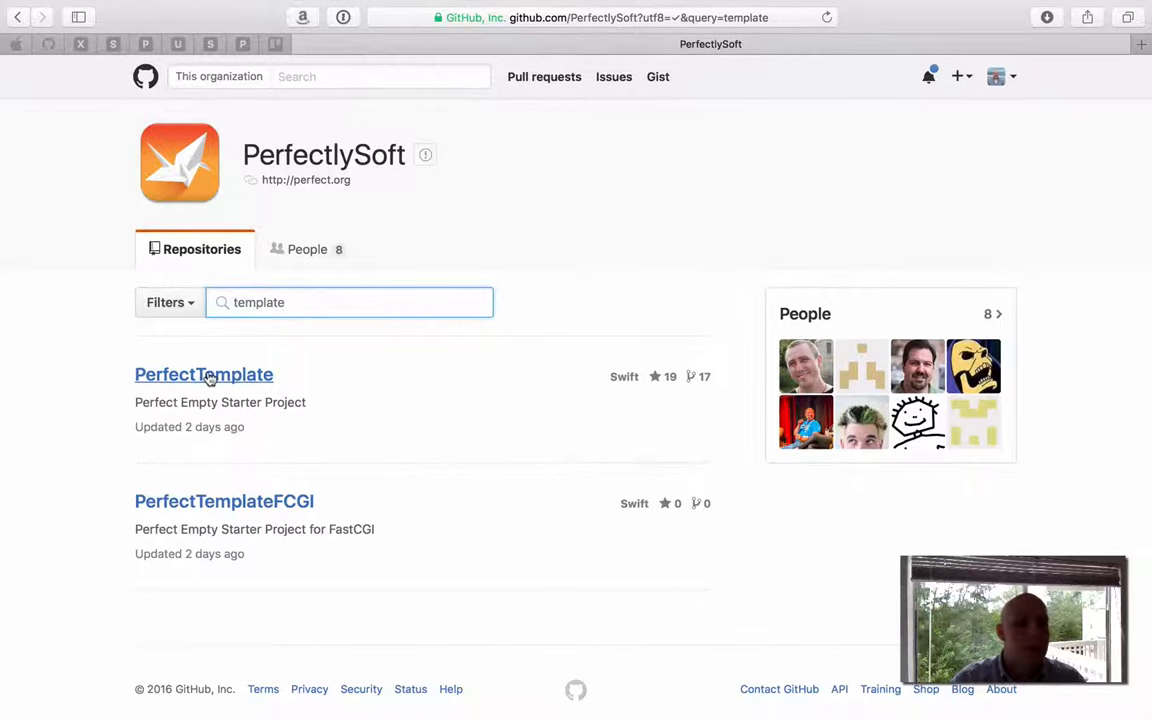
pyautogui.click(204, 374)
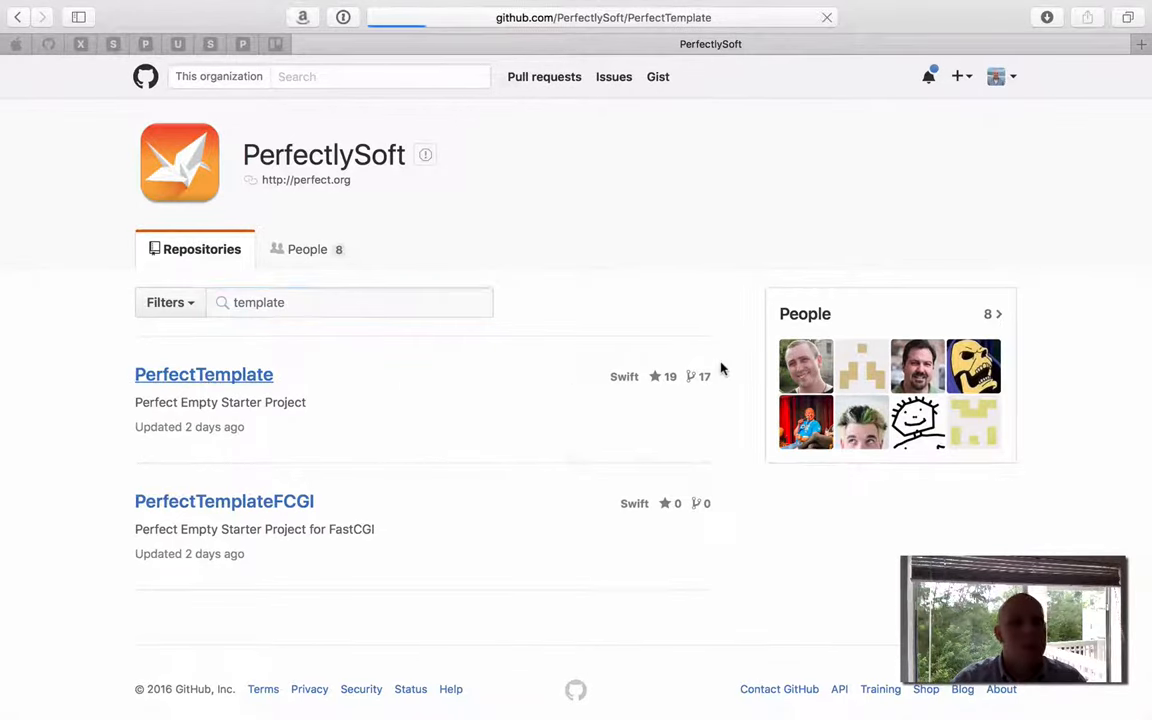
pyautogui.click(203, 374)
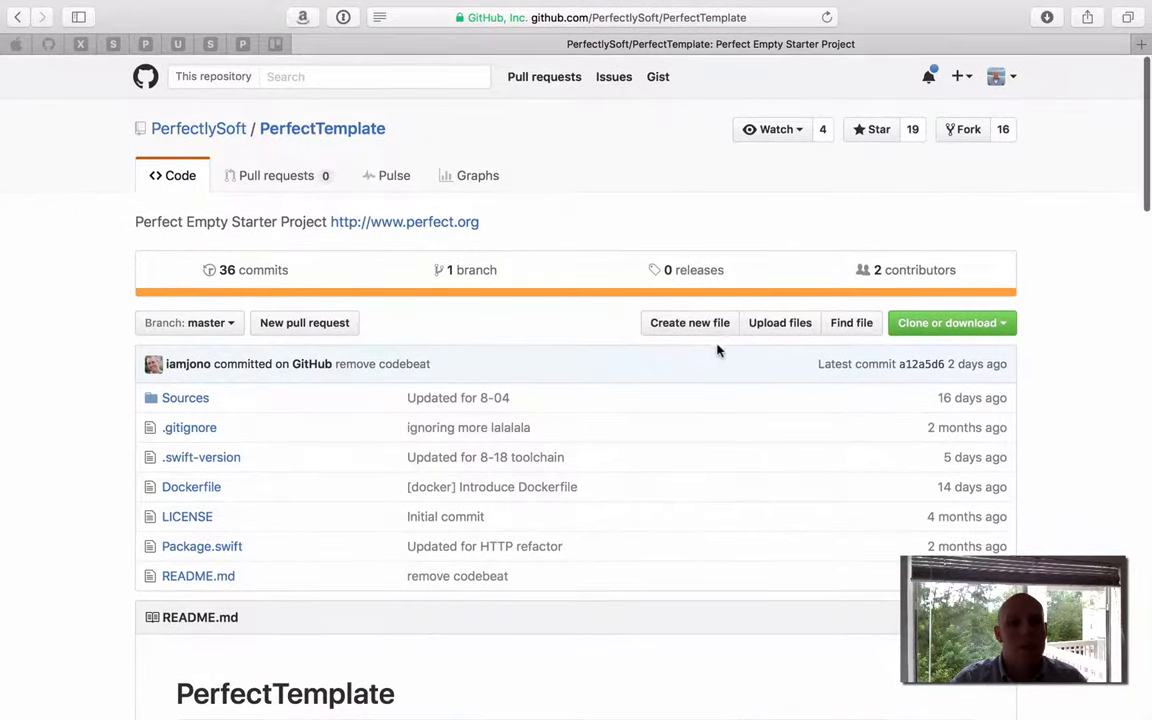
pyautogui.click(946, 322)
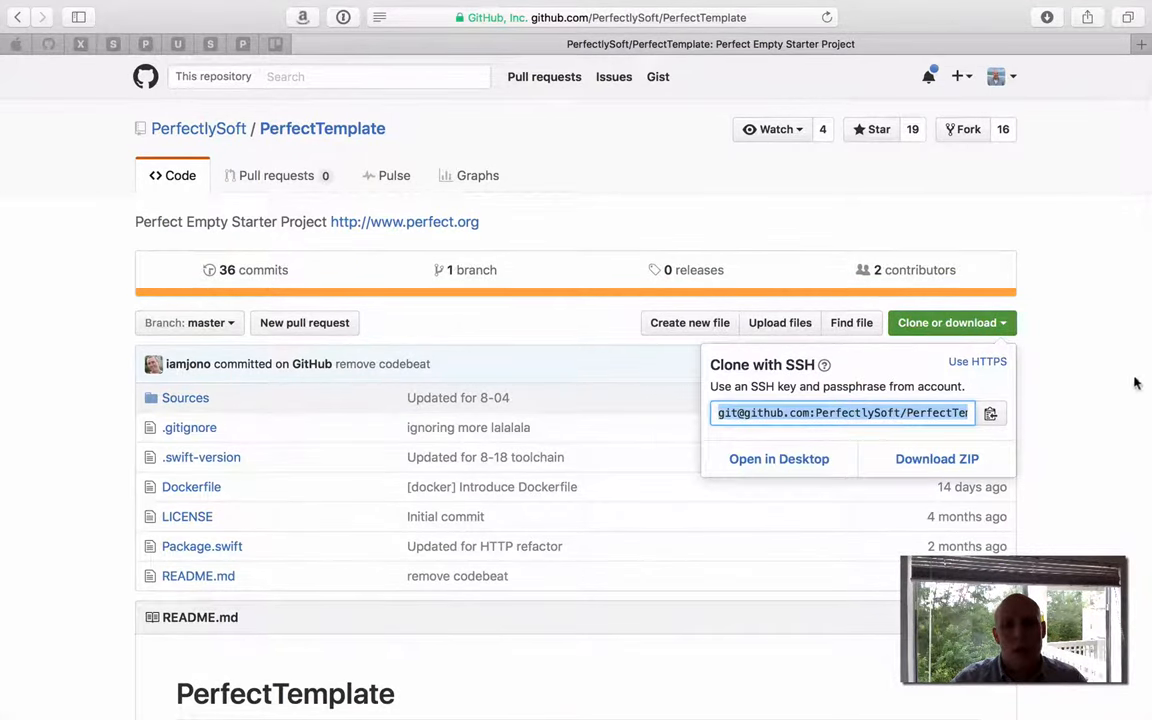
pyautogui.moveTo(994, 361)
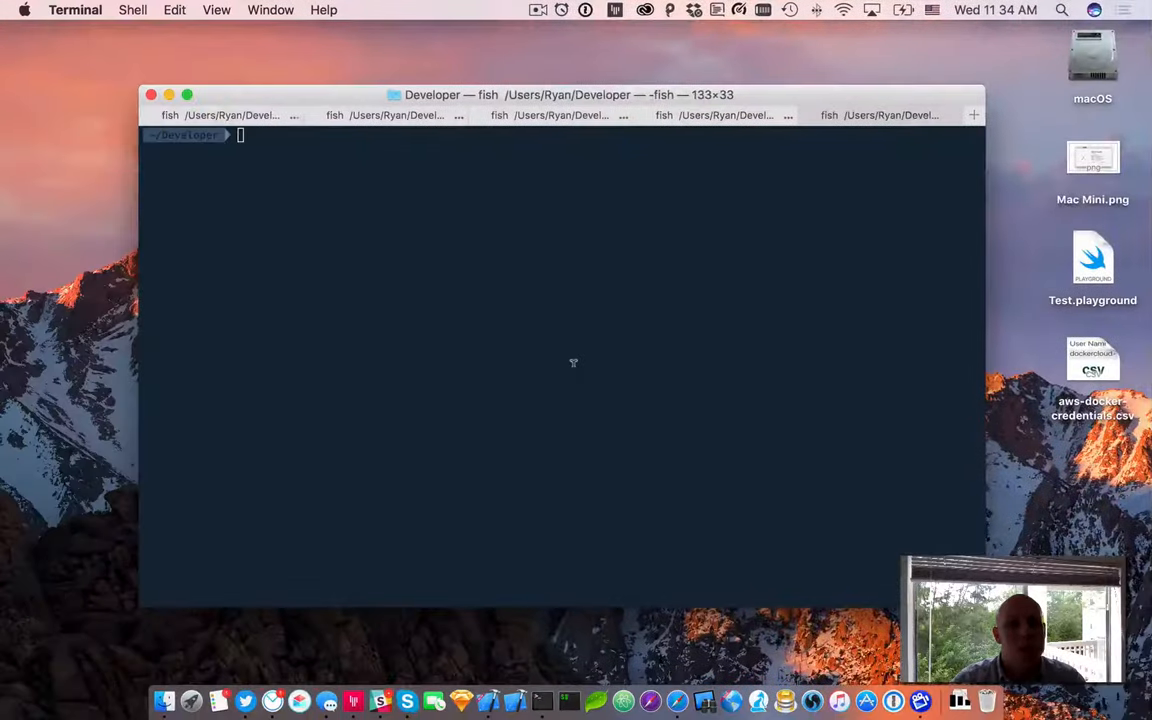
# Clone PerfectTemplate, read .swift-version, and run swiftenv local DEVELOPMENT-SNAPSHOT-2016-08-23-a
pyautogui.write('git clone git@github.com:PerfectlySoft/PerfectTemplate.git')
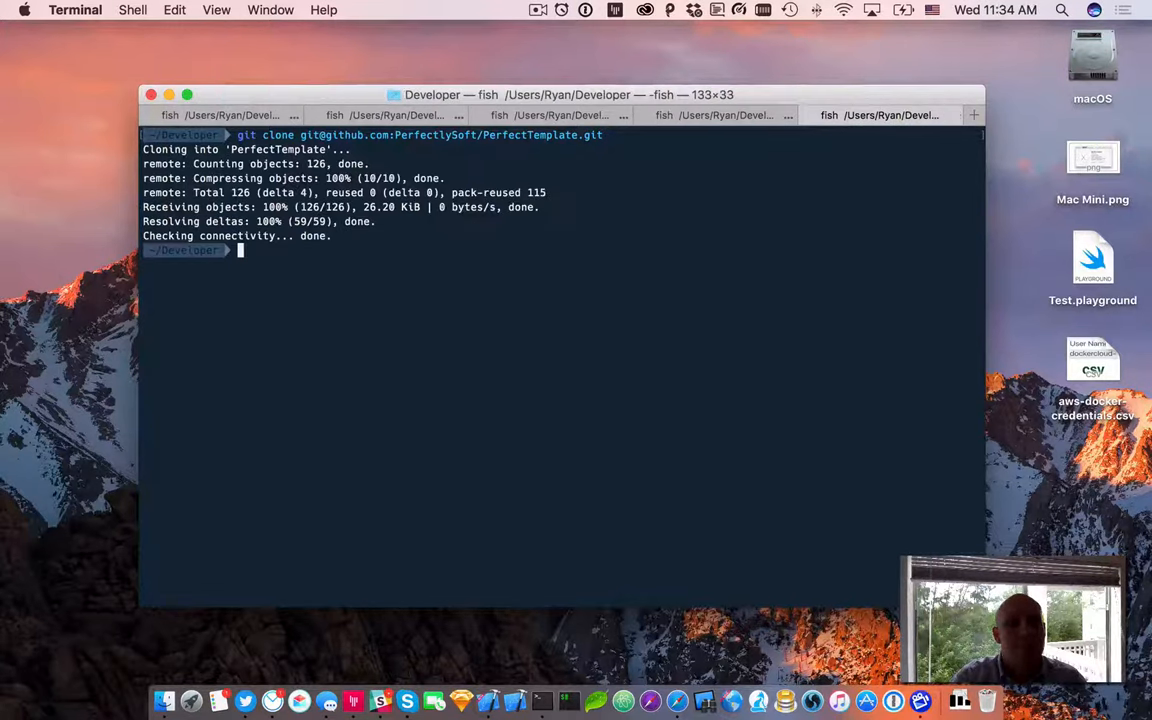
pyautogui.write('cd PerfectTemplate/')
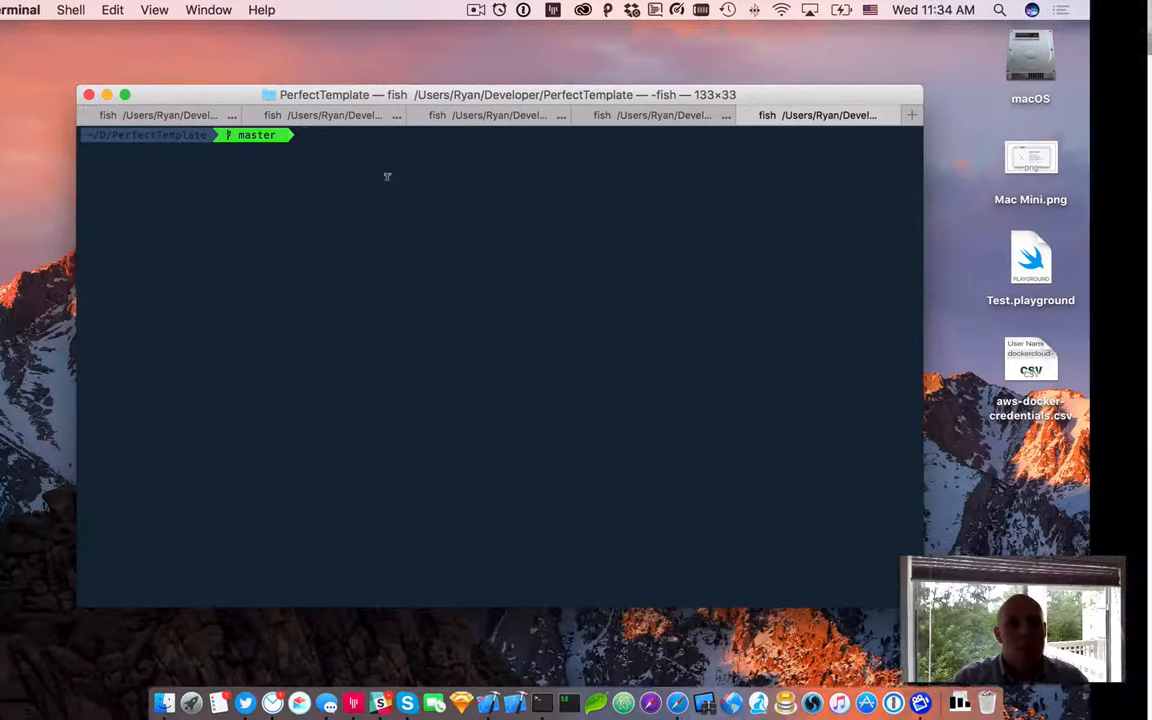
pyautogui.write('cat .swift-version')
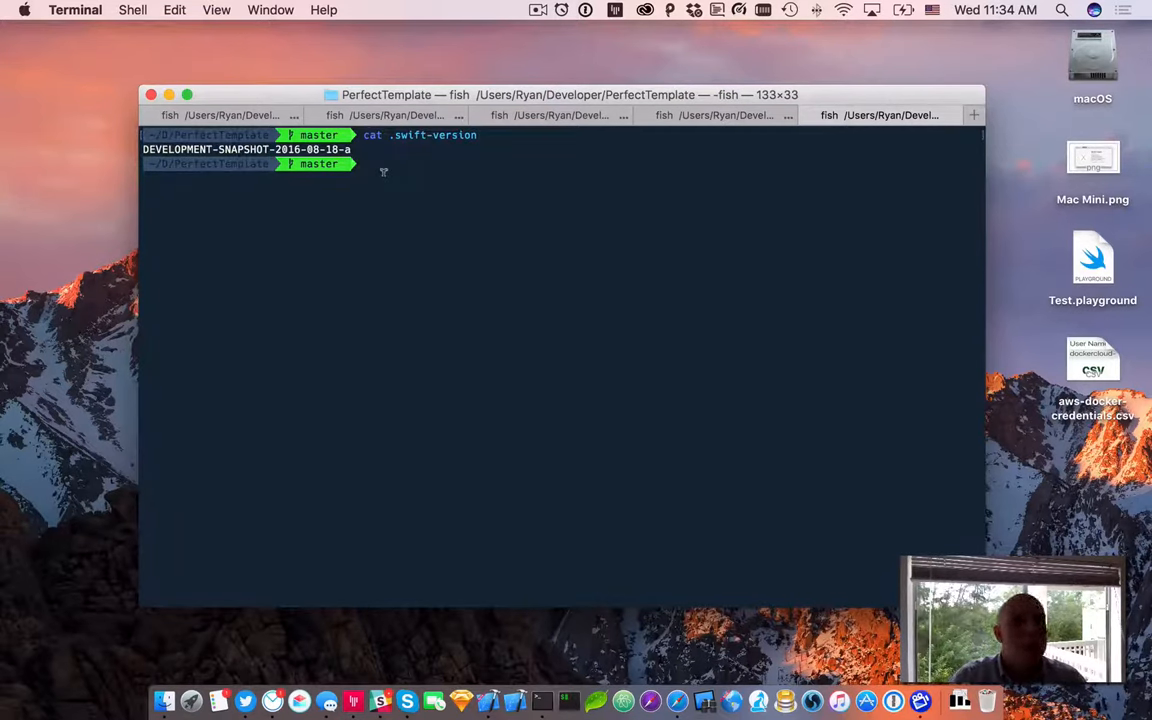
pyautogui.write('swiftenv local DEVELOPMENT-SNAPSHOT-2016-08-23-a')
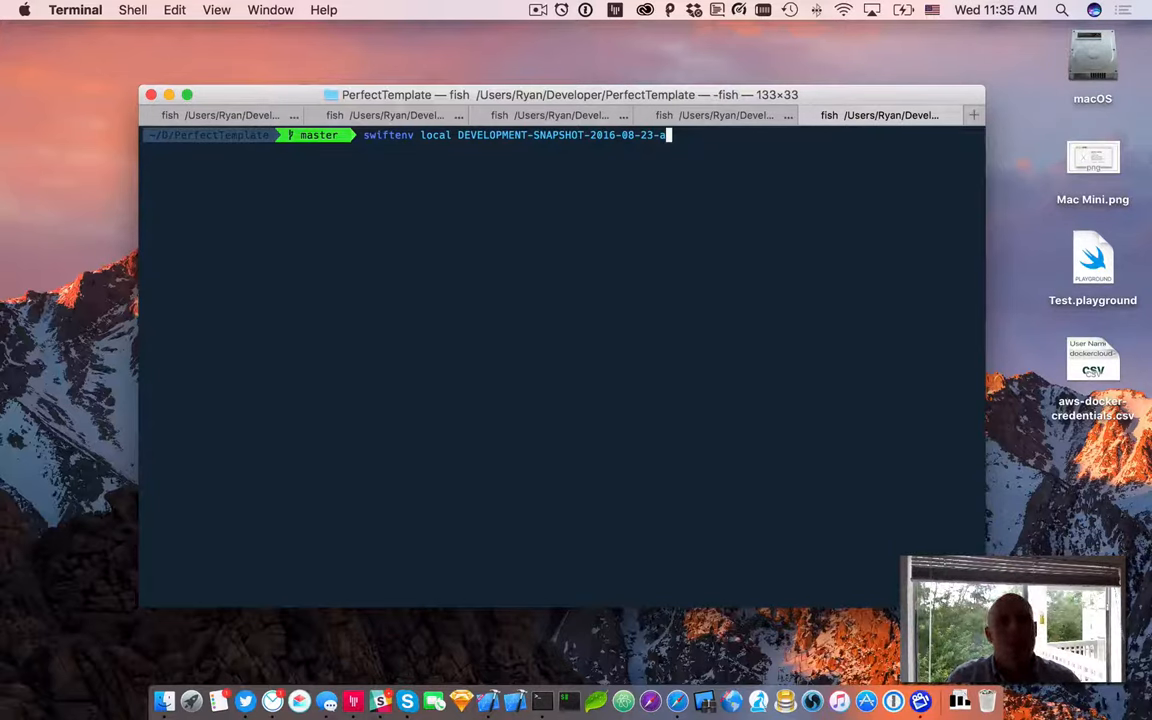
pyautogui.press('Return')
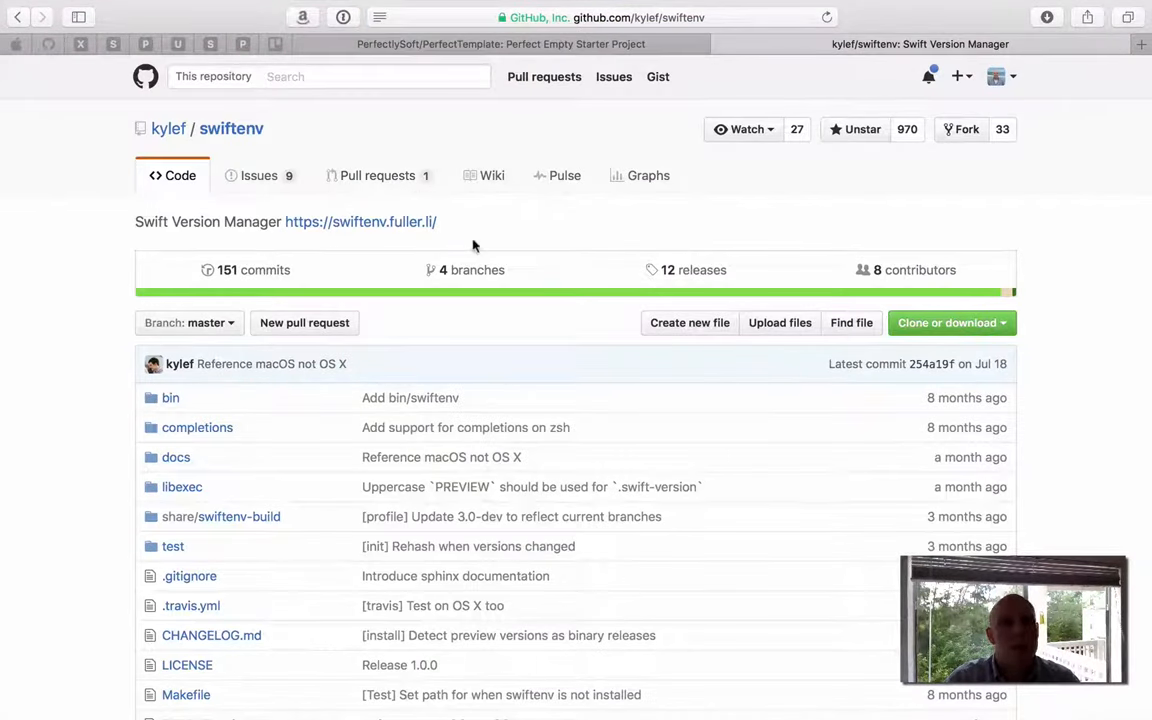
# Open github.com/apple/swift/releases in a new tab and reveal newer development snapshot tags
pyautogui.scroll(-3)
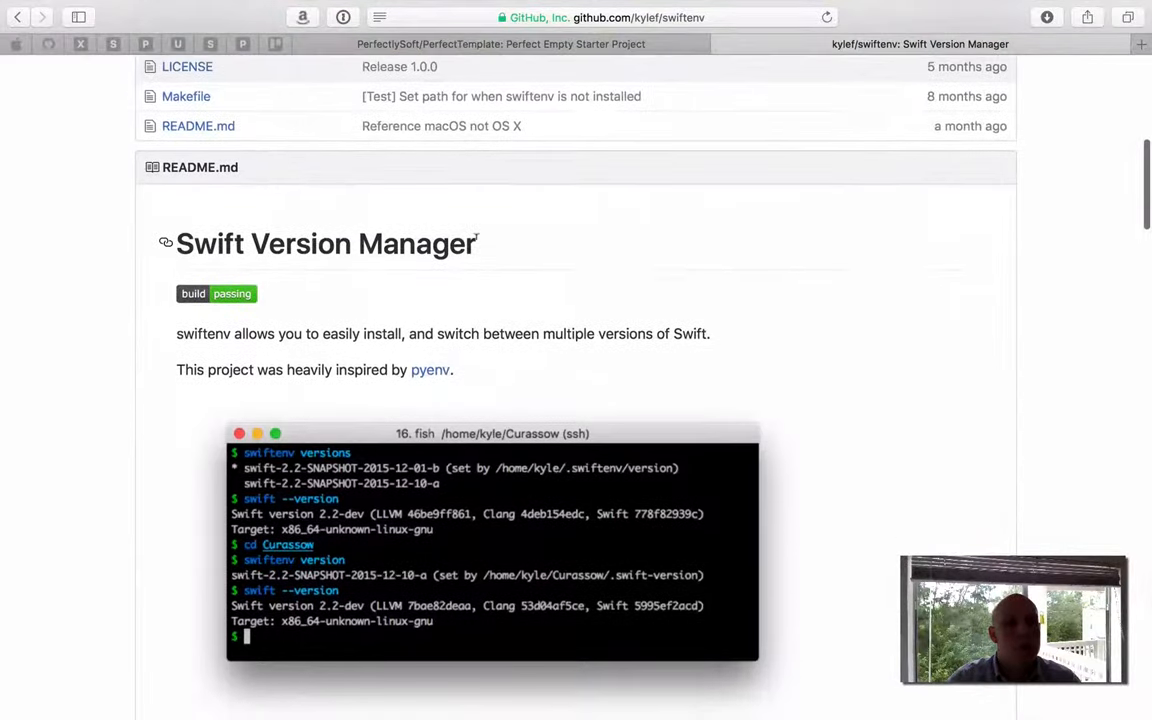
pyautogui.click(1140, 44)
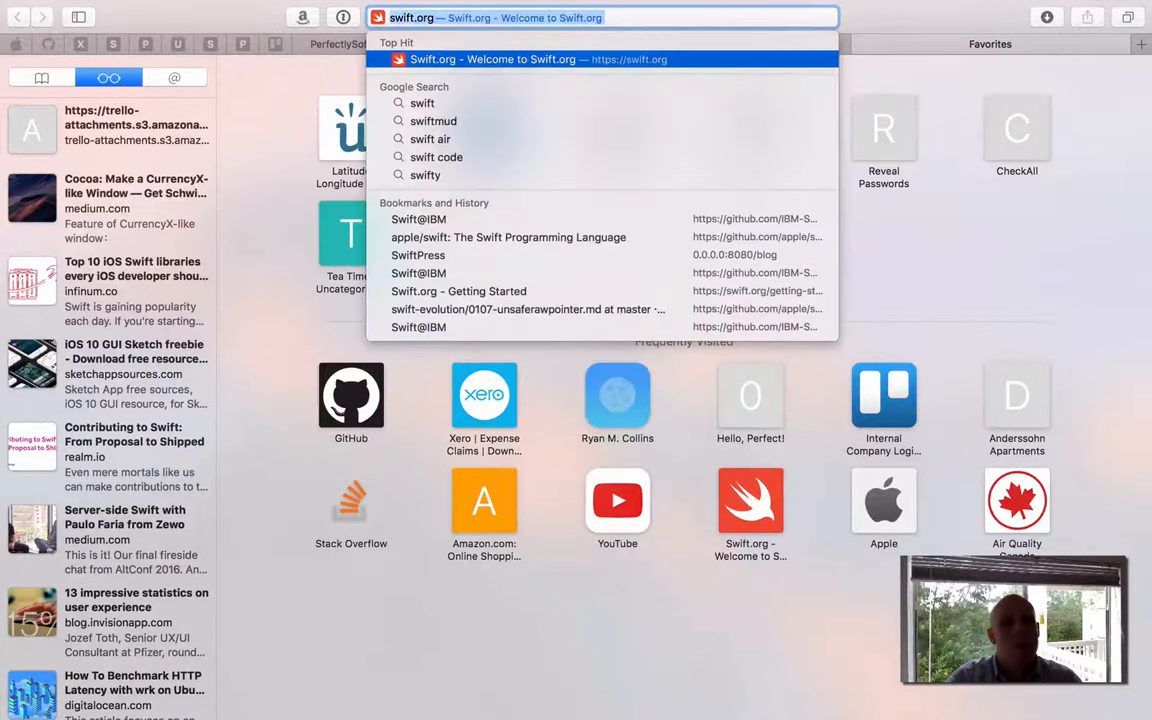
pyautogui.write('github.com/a;')
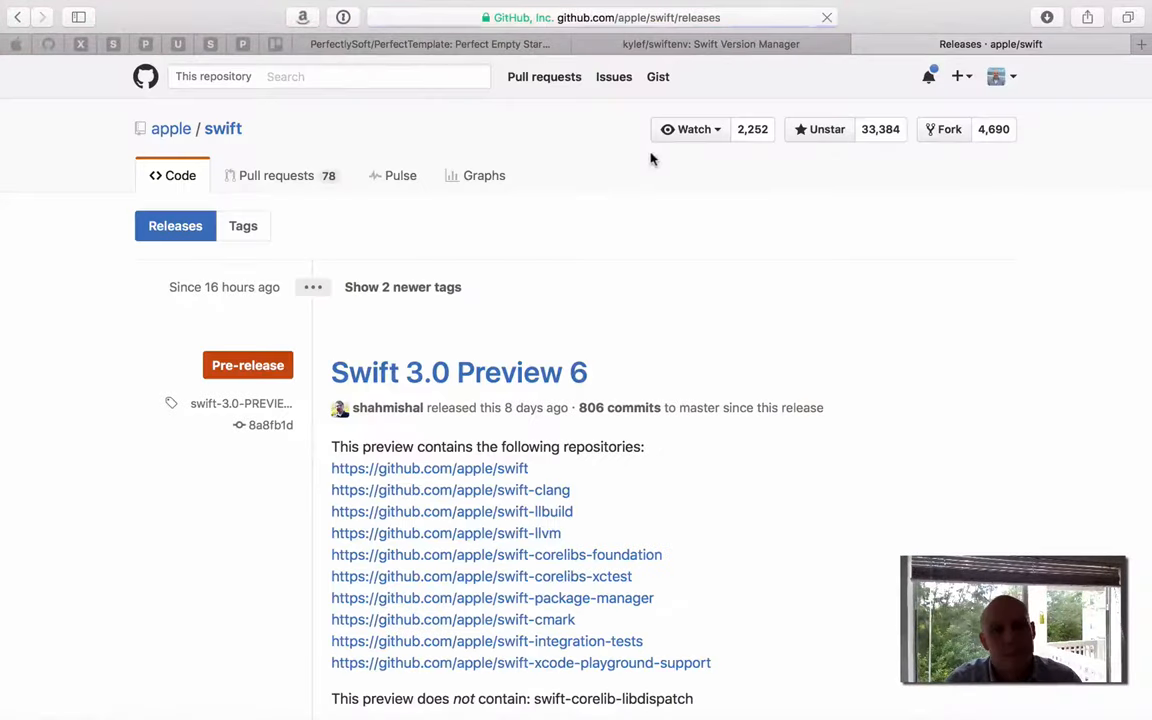
pyautogui.click(402, 287)
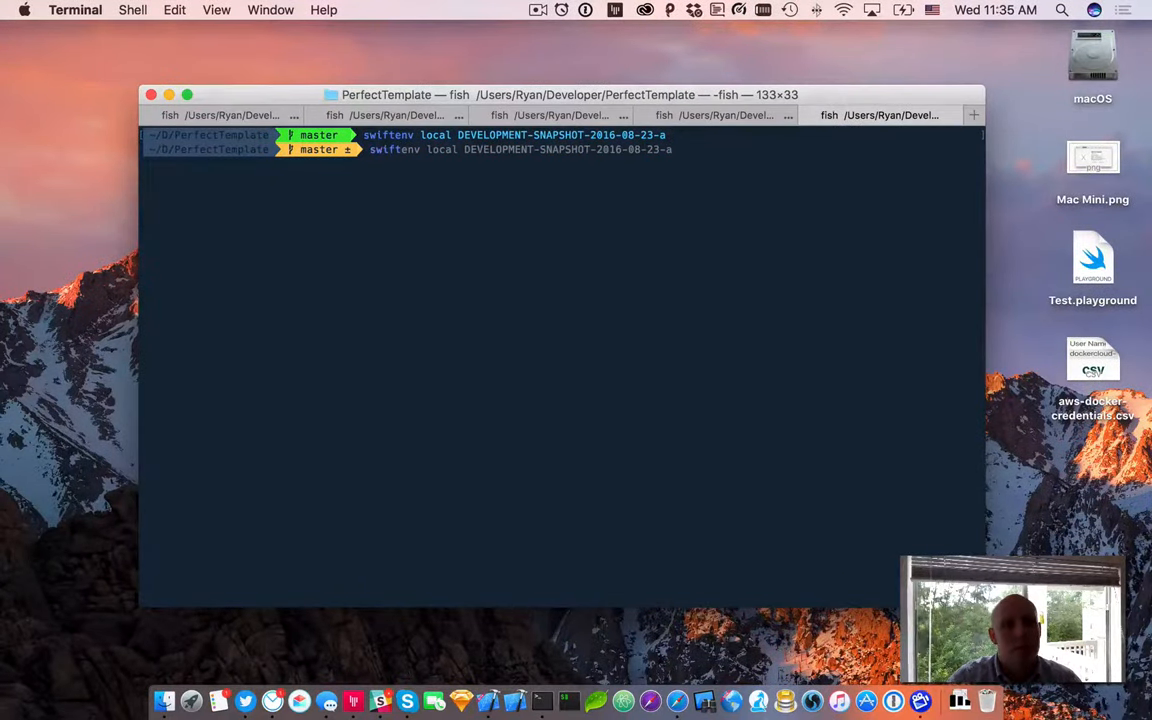
pyautogui.write('install')
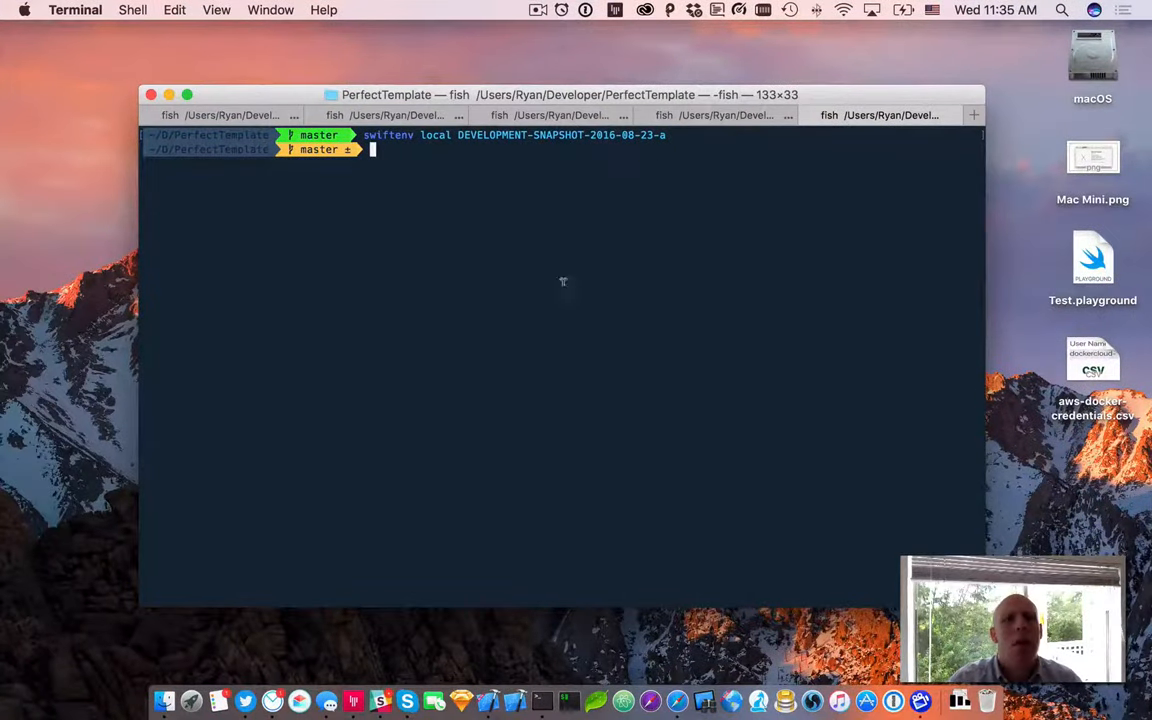
pyautogui.moveTo(582, 290)
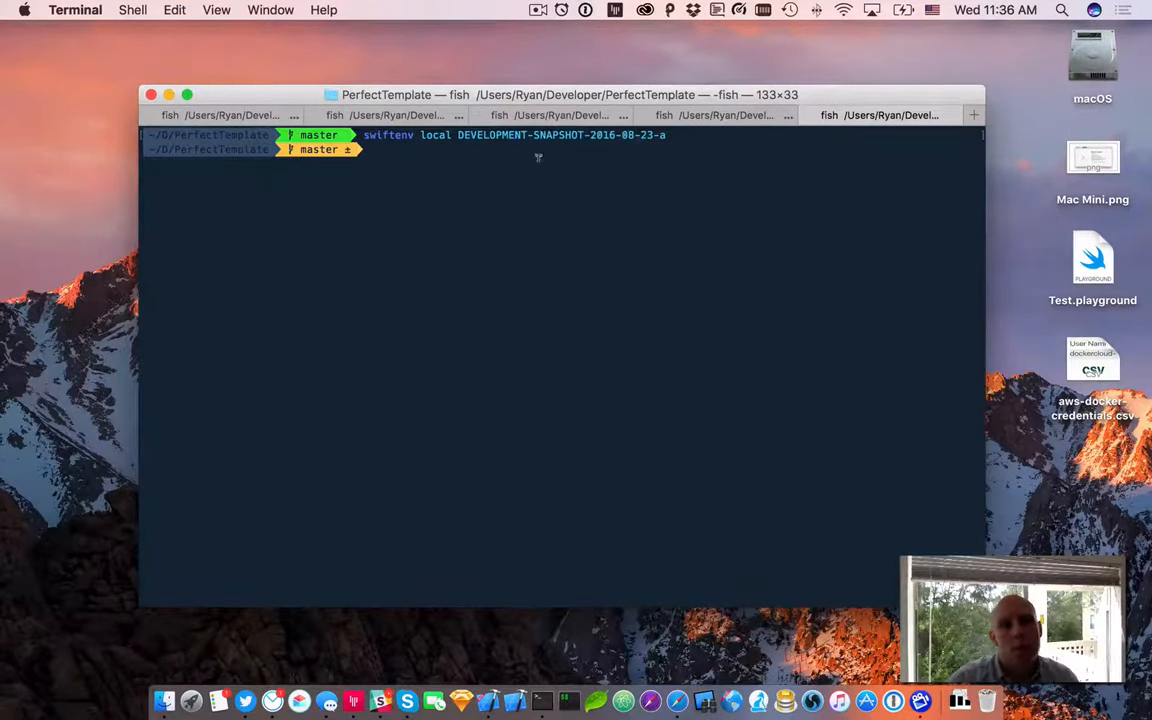
pyautogui.moveTo(421, 150)
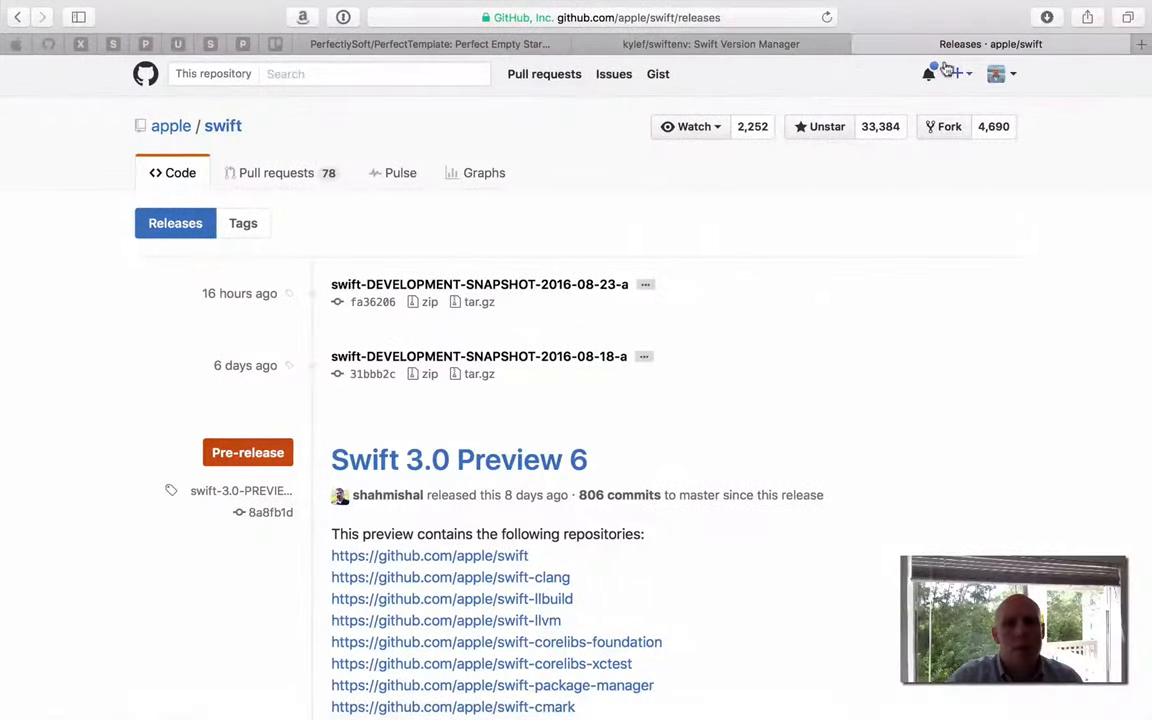
# Return to the kylef/swiftenv tab and scroll through its README installation steps
pyautogui.click(711, 43)
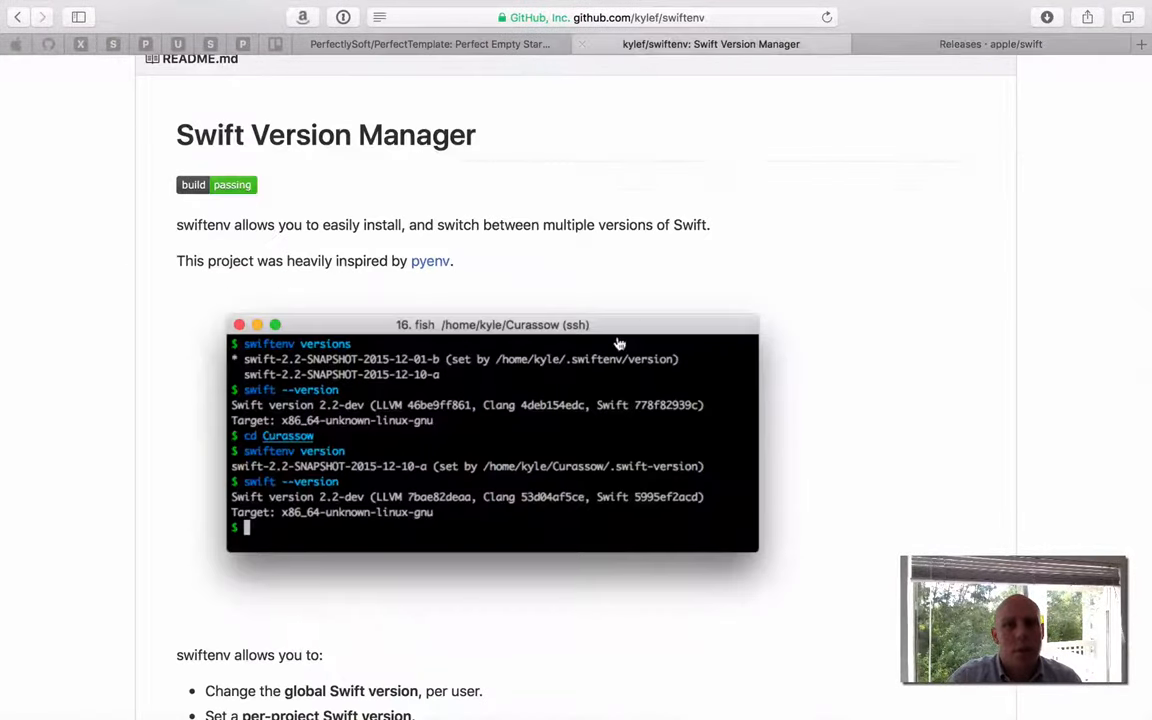
pyautogui.scroll(-3)
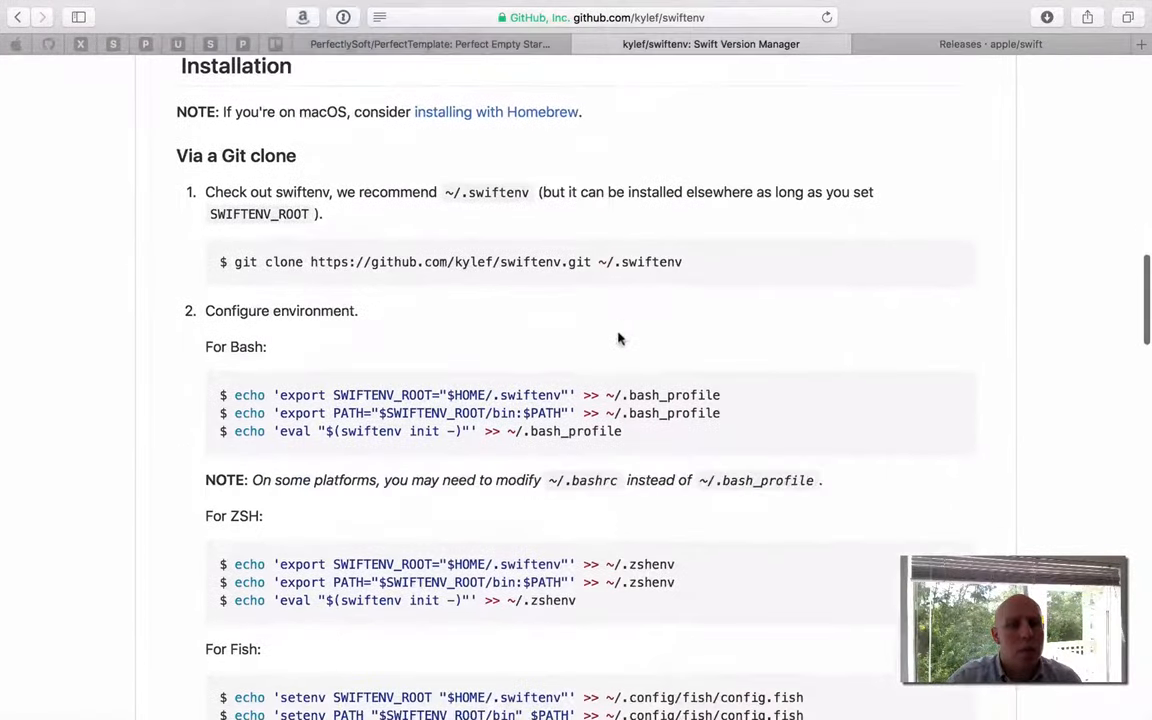
pyautogui.scroll(3)
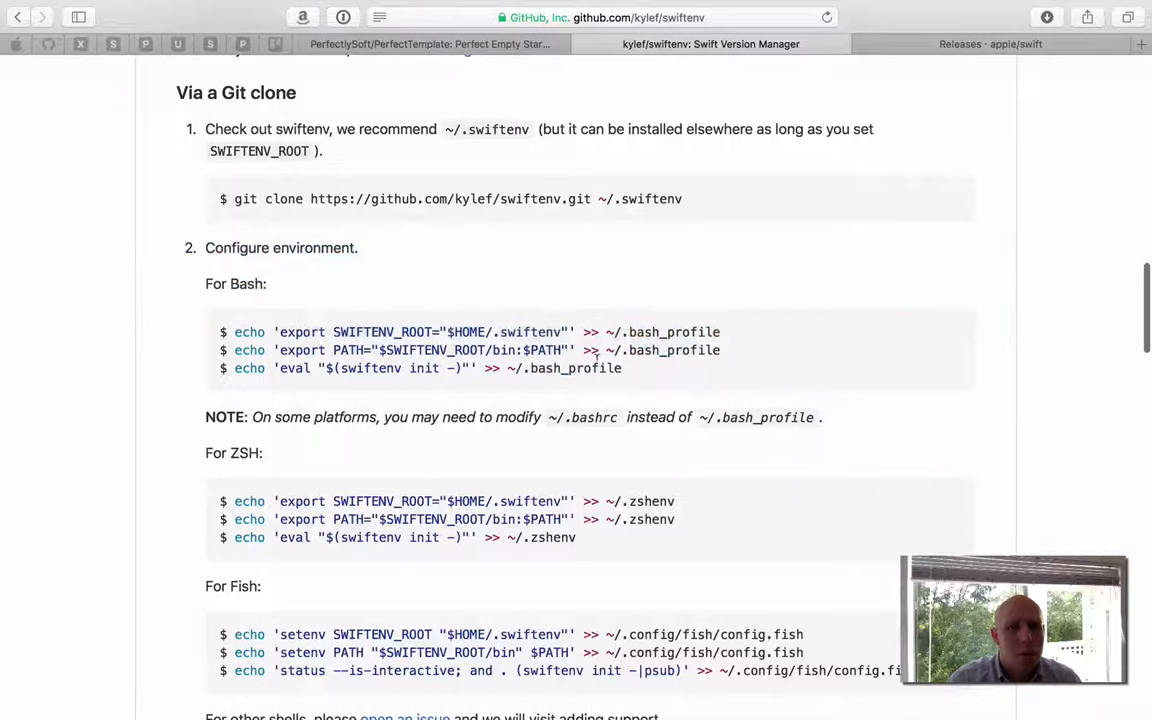
pyautogui.scroll(-3)
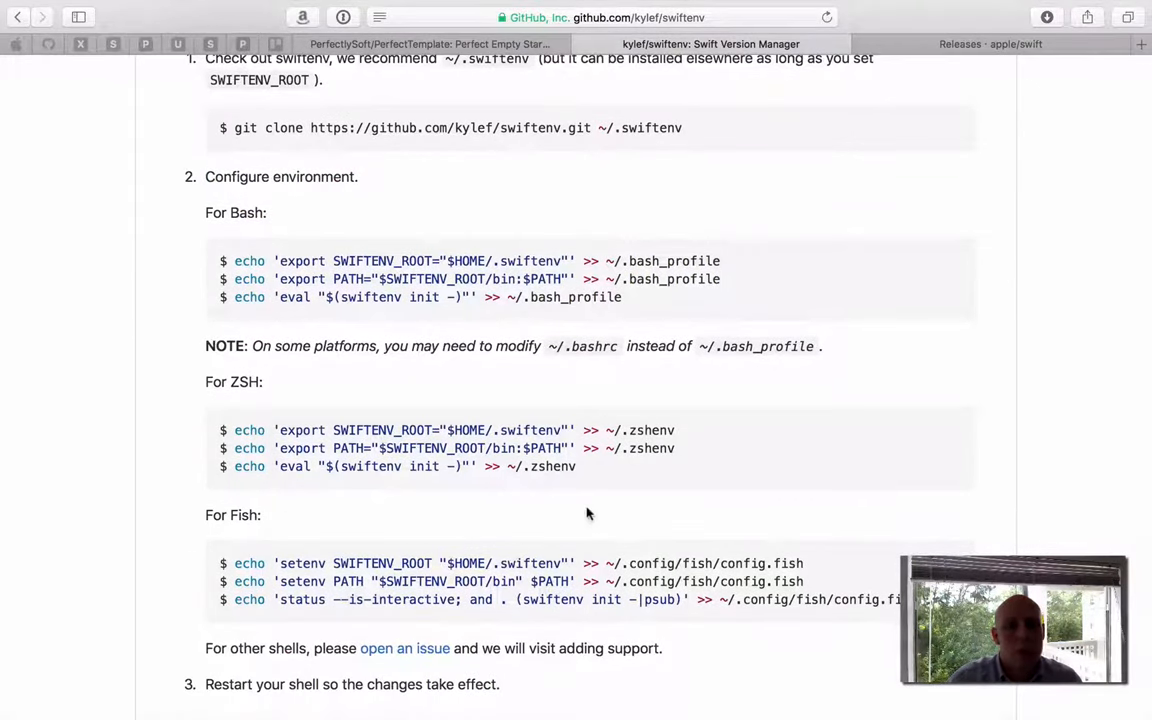
pyautogui.moveTo(634, 466)
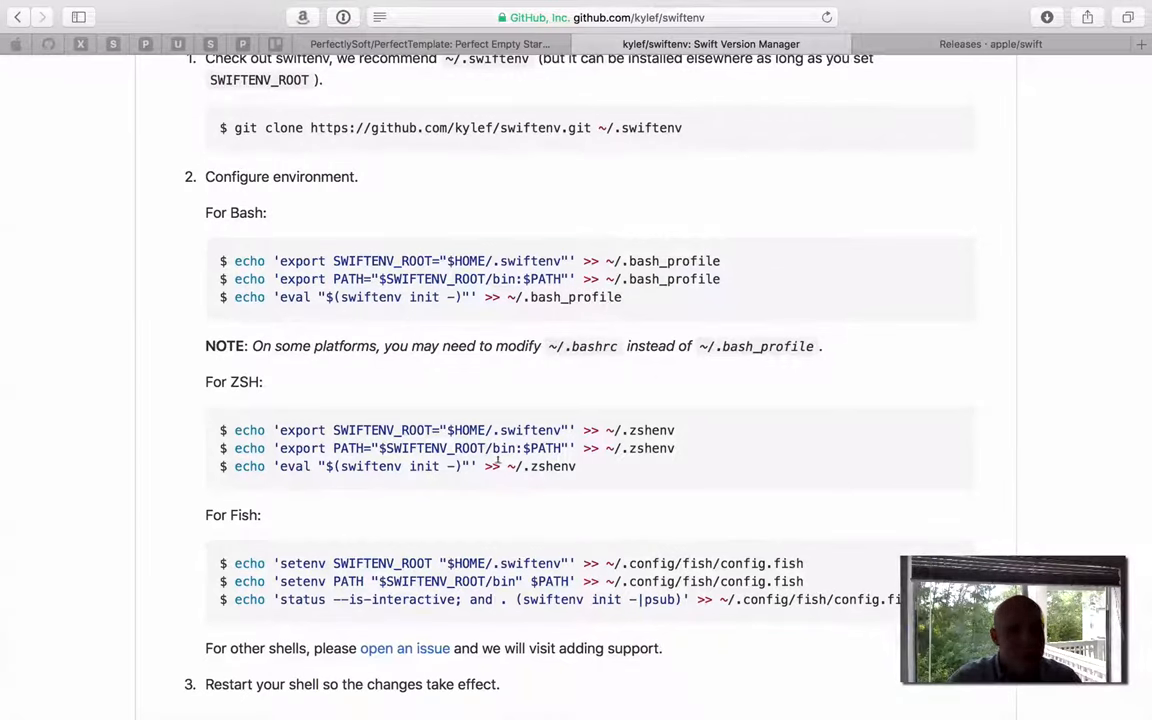
pyautogui.moveTo(625, 461)
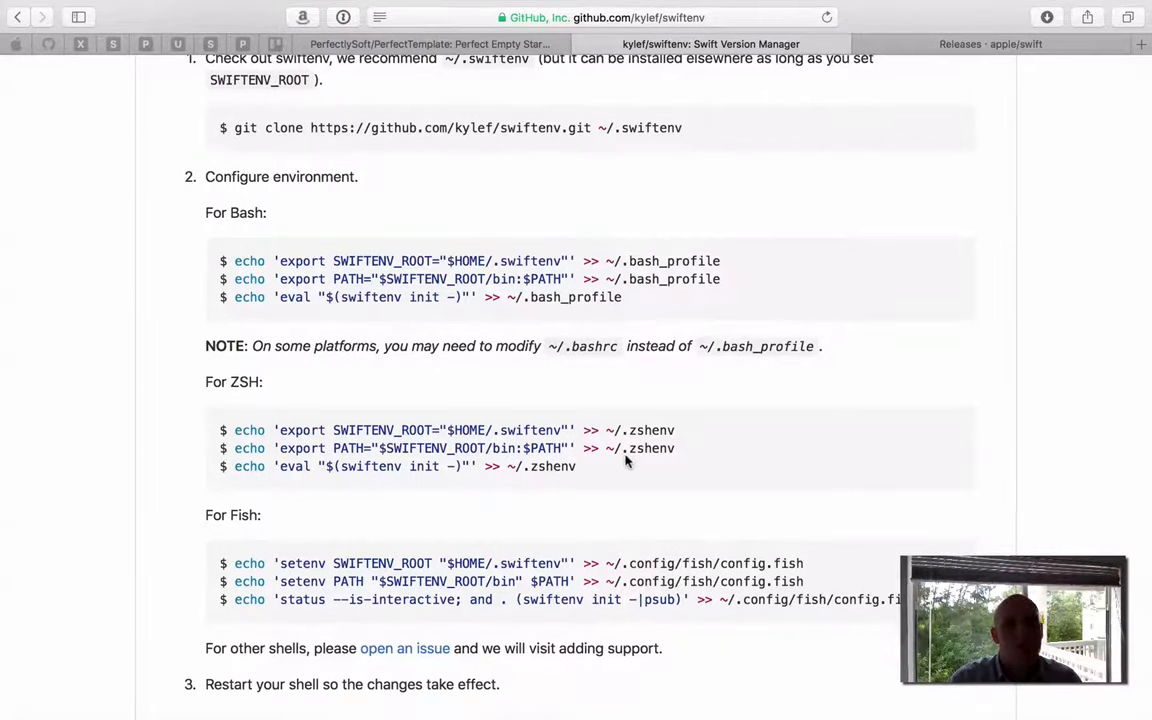
pyautogui.scroll(-3)
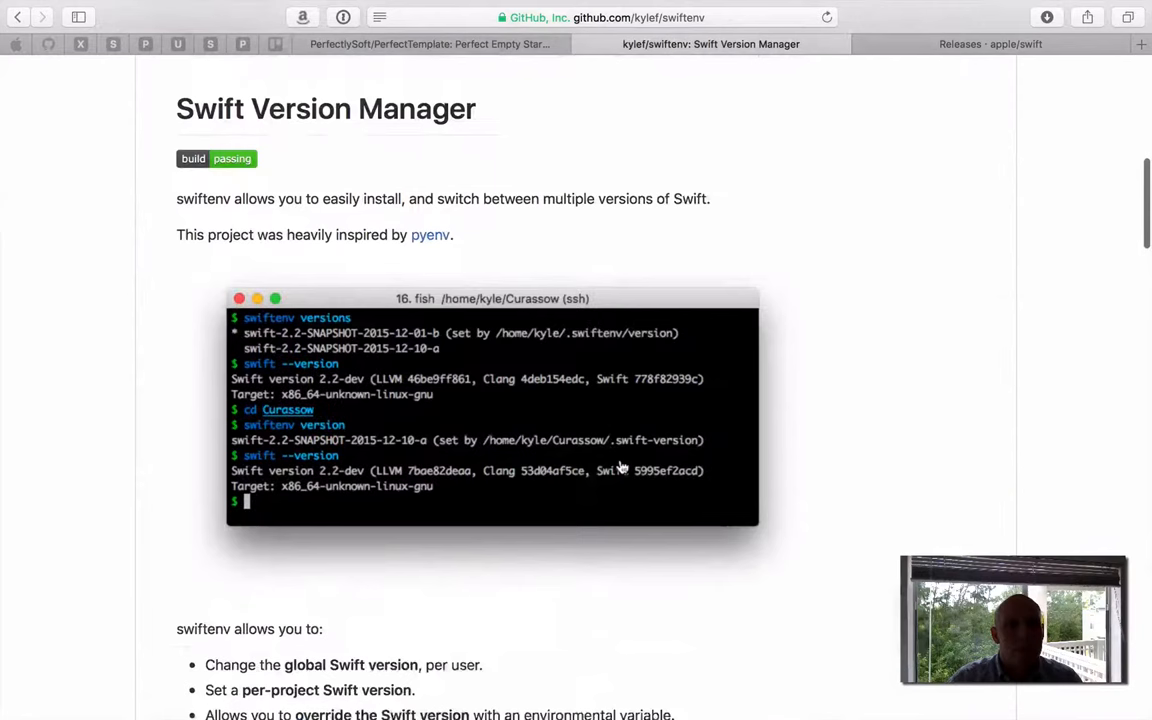
pyautogui.scroll(-3)
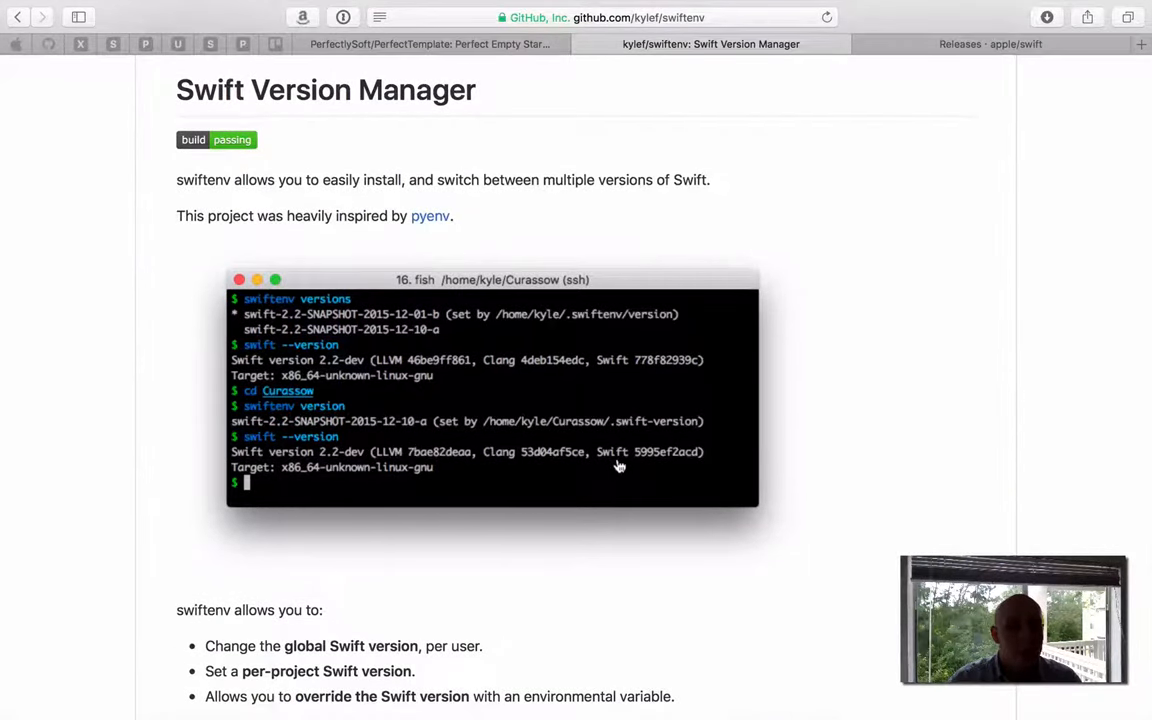
pyautogui.moveTo(612, 452)
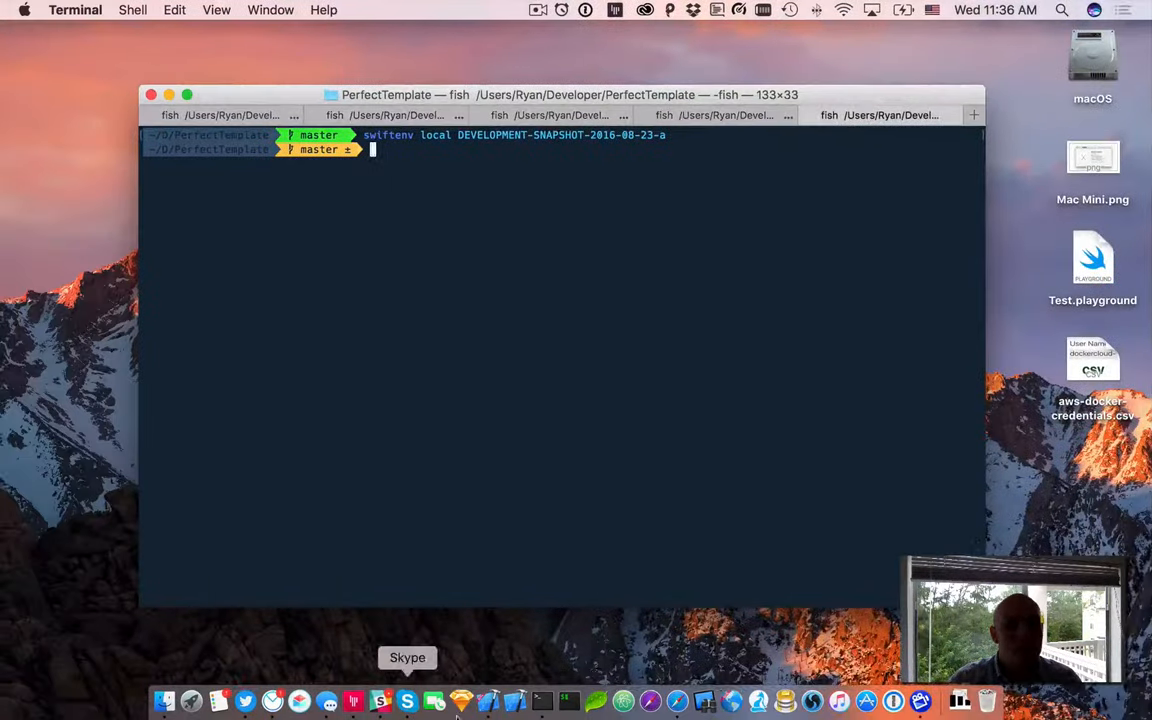
pyautogui.moveTo(488, 701)
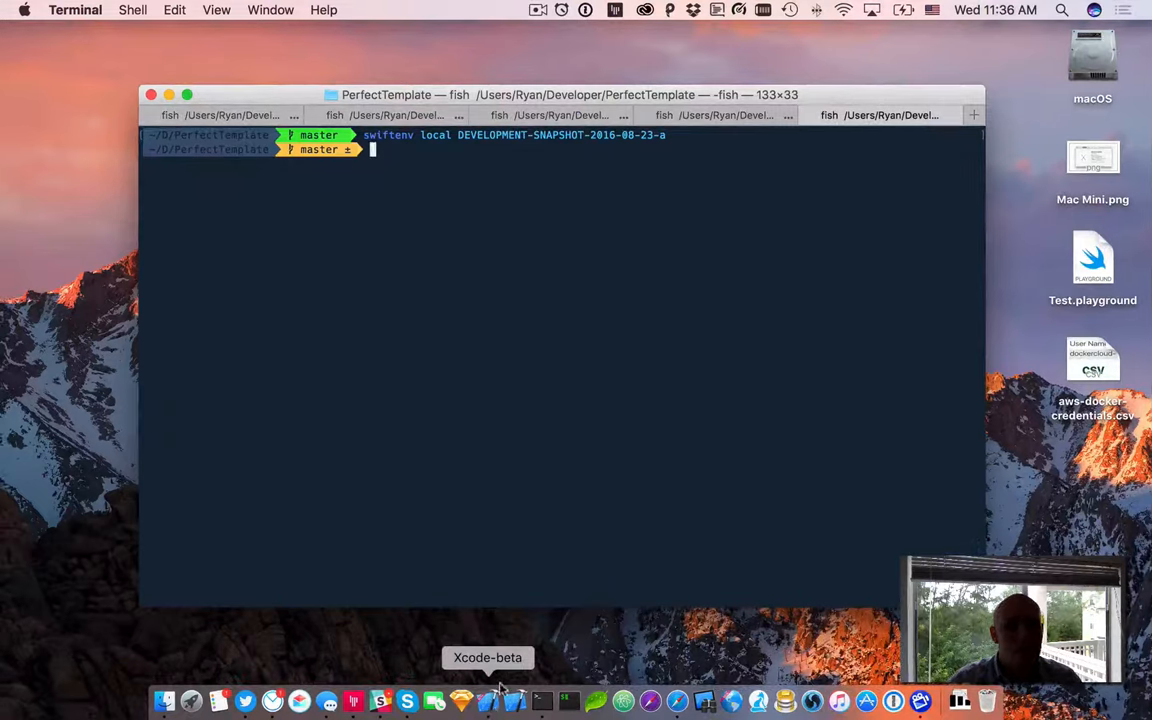
pyautogui.moveTo(337, 367)
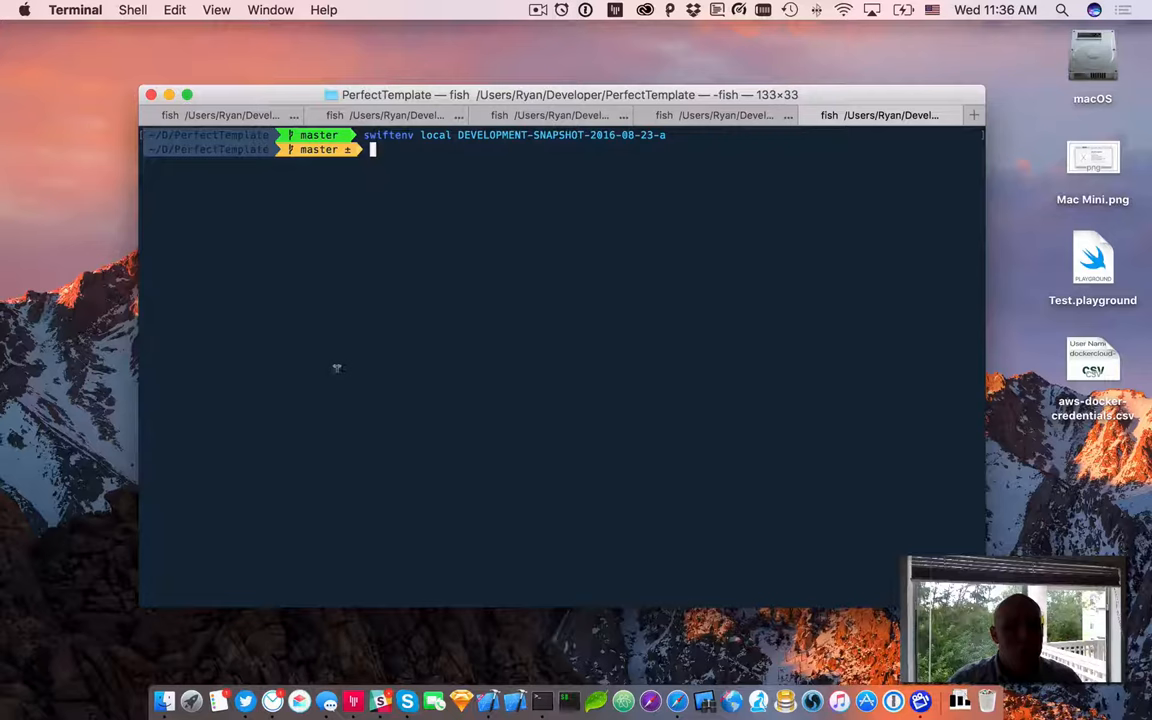
pyautogui.moveTo(362, 382)
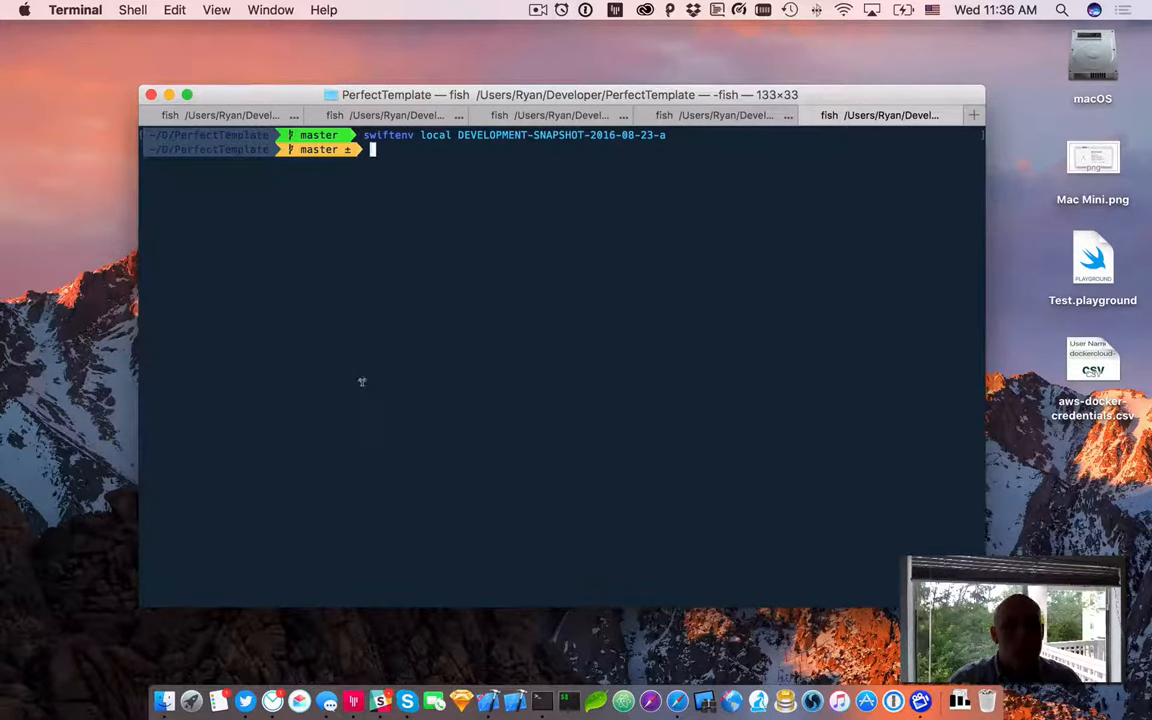
pyautogui.moveTo(488, 700)
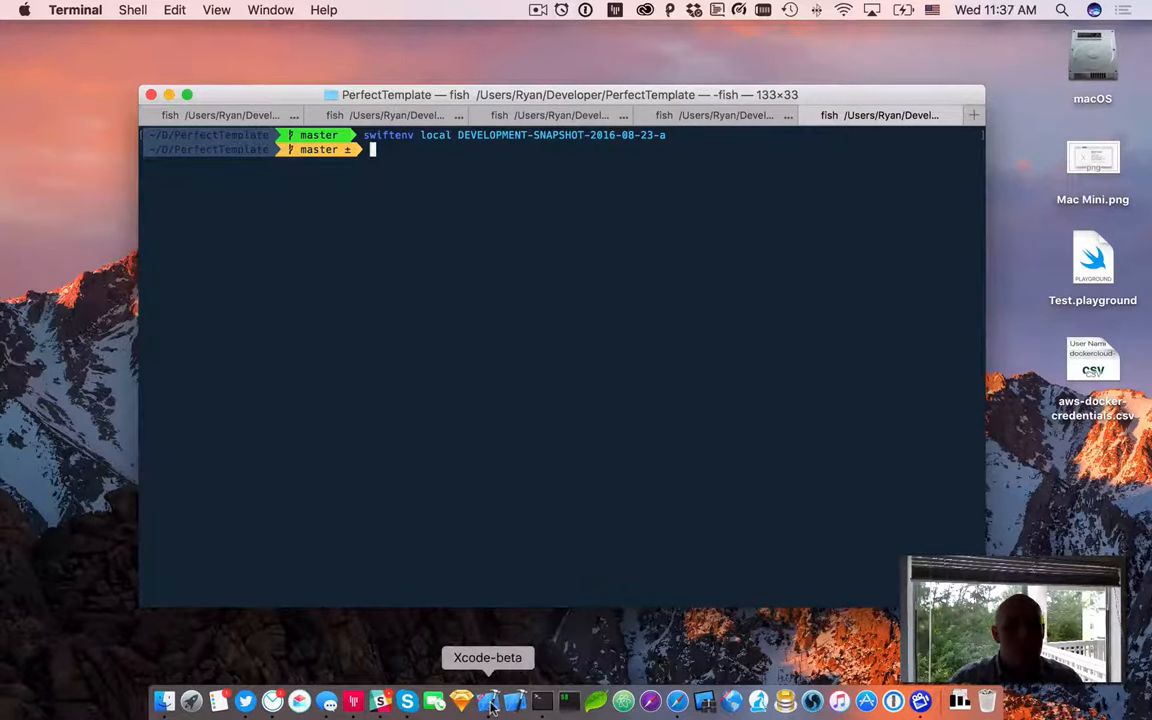
# In Xcode Preferences > Locations, keep Command Line Tools set to Xcode 8.0
pyautogui.click(487, 700)
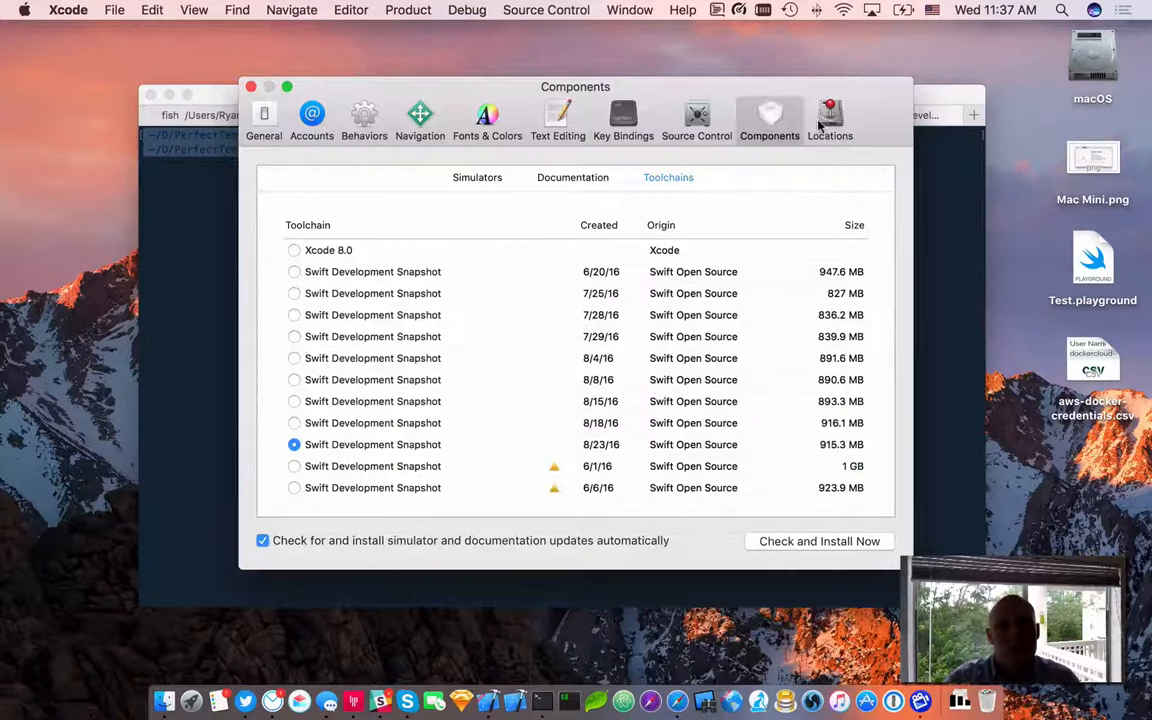
pyautogui.click(830, 120)
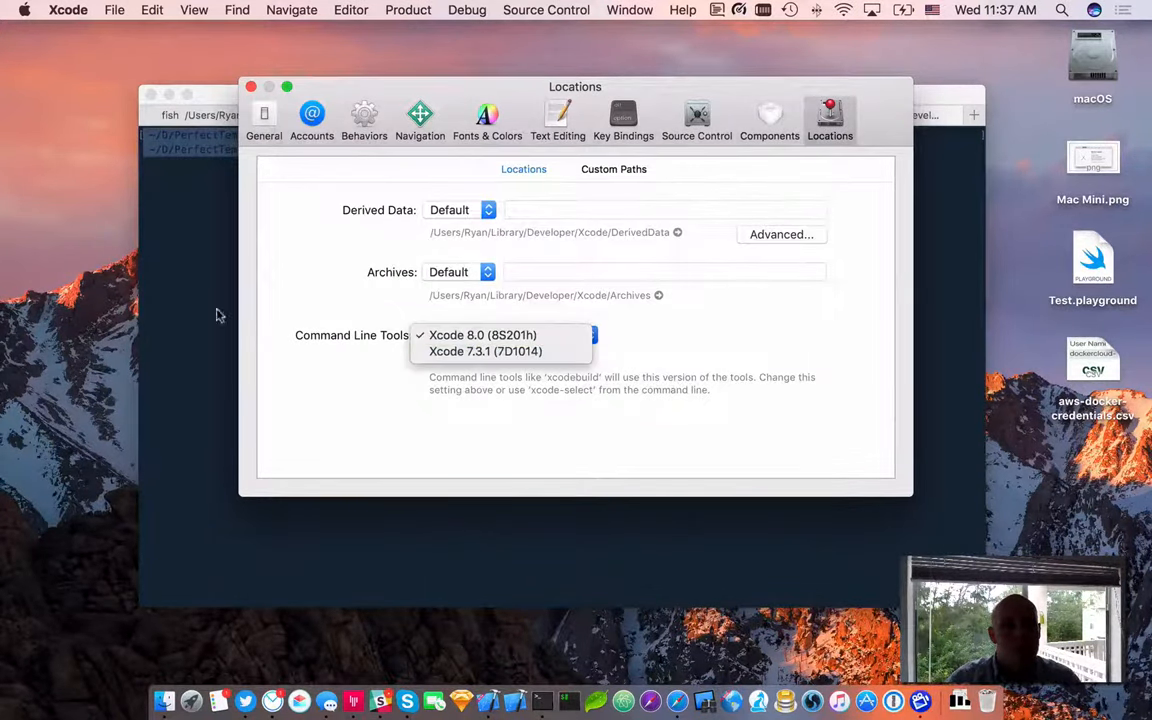
pyautogui.click(483, 335)
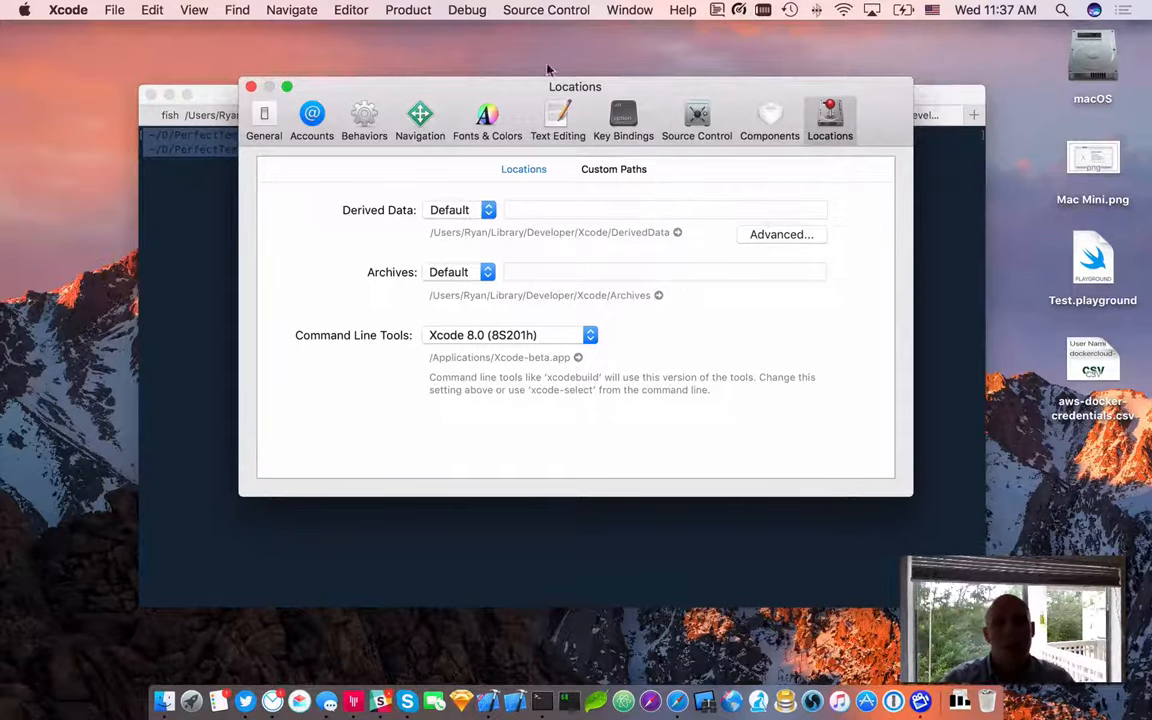
pyautogui.click(505, 335)
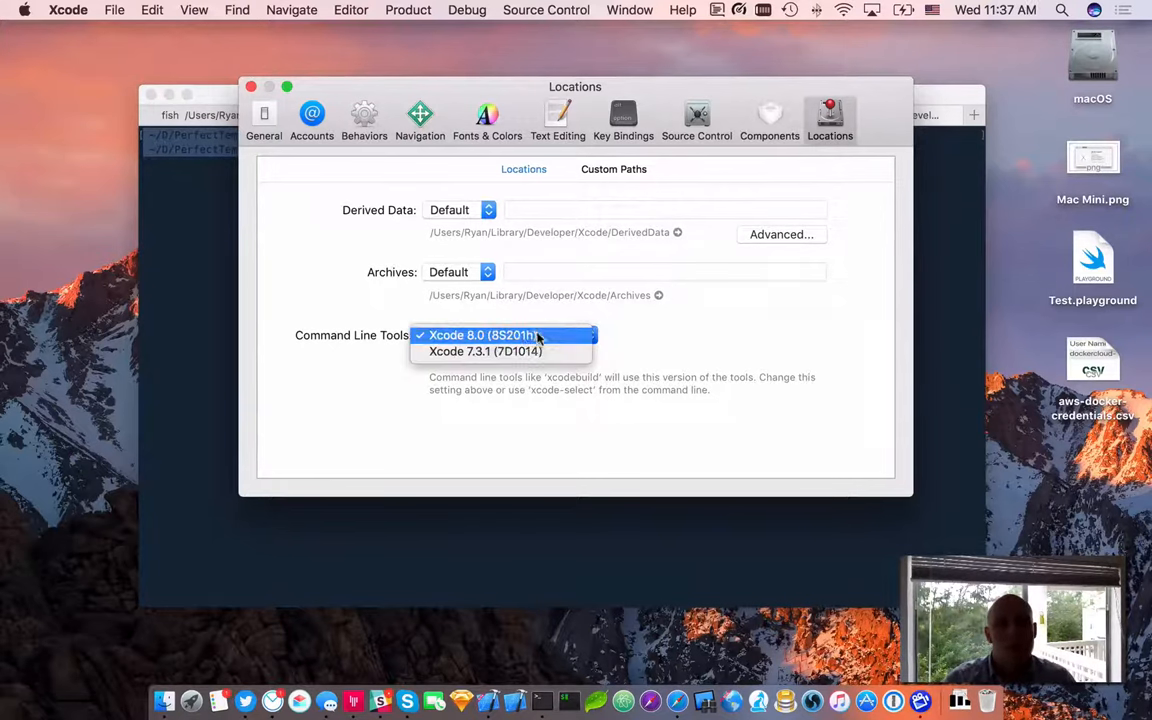
pyautogui.click(483, 335)
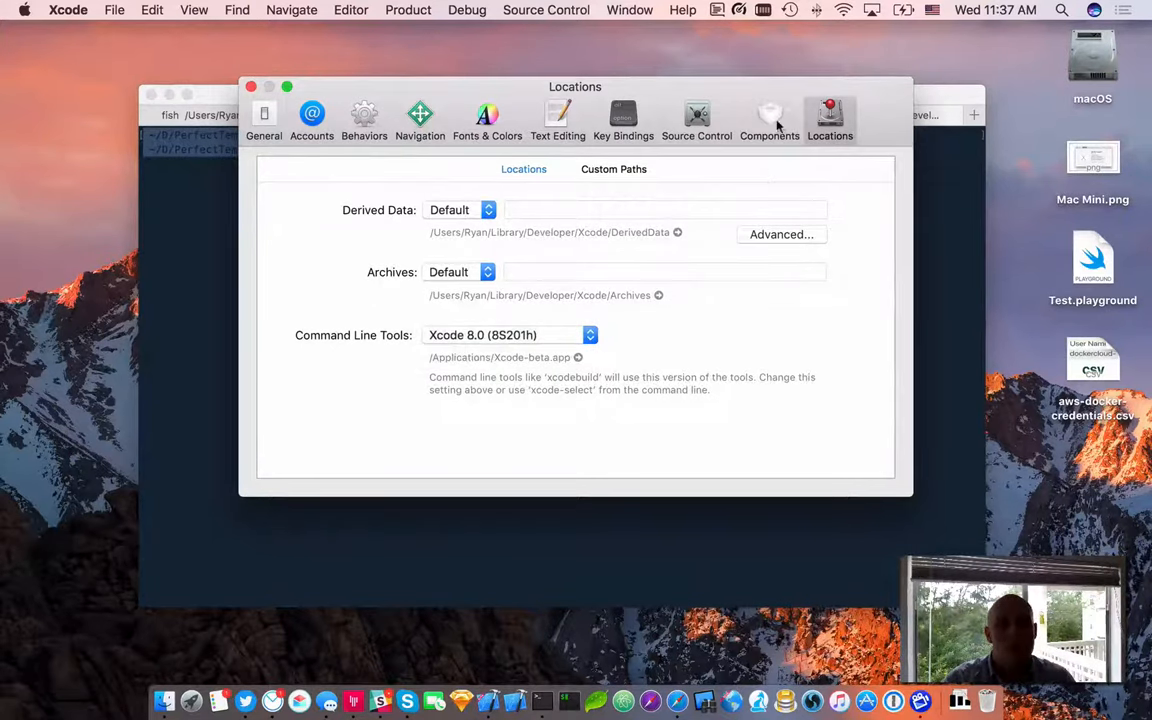
pyautogui.moveTo(767, 120)
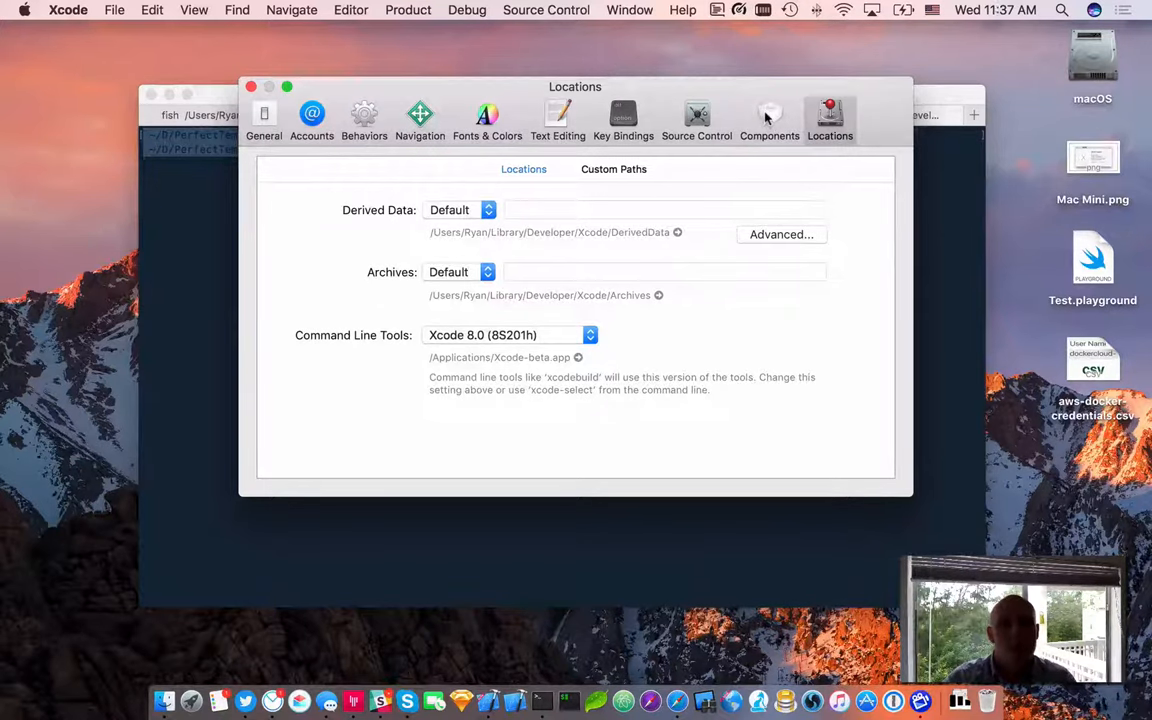
# Check the toolchains, confirming Swift Development Snapshot 2016-08-23 (a) is active
pyautogui.click(769, 118)
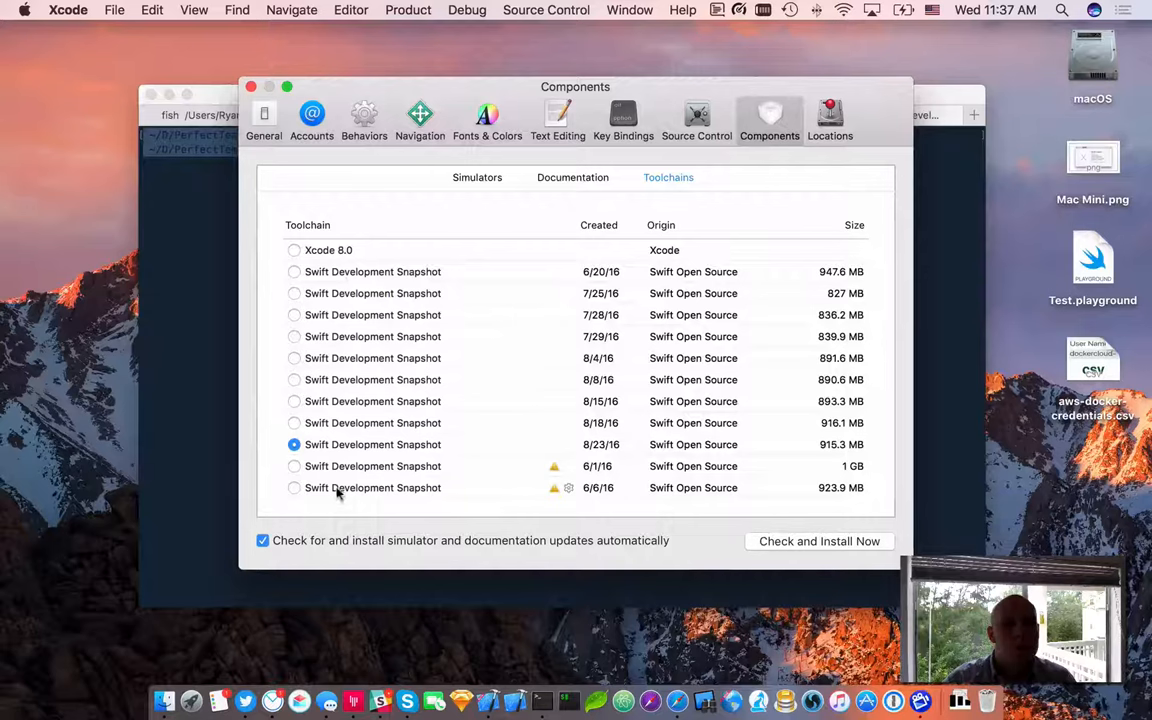
pyautogui.click(67, 10)
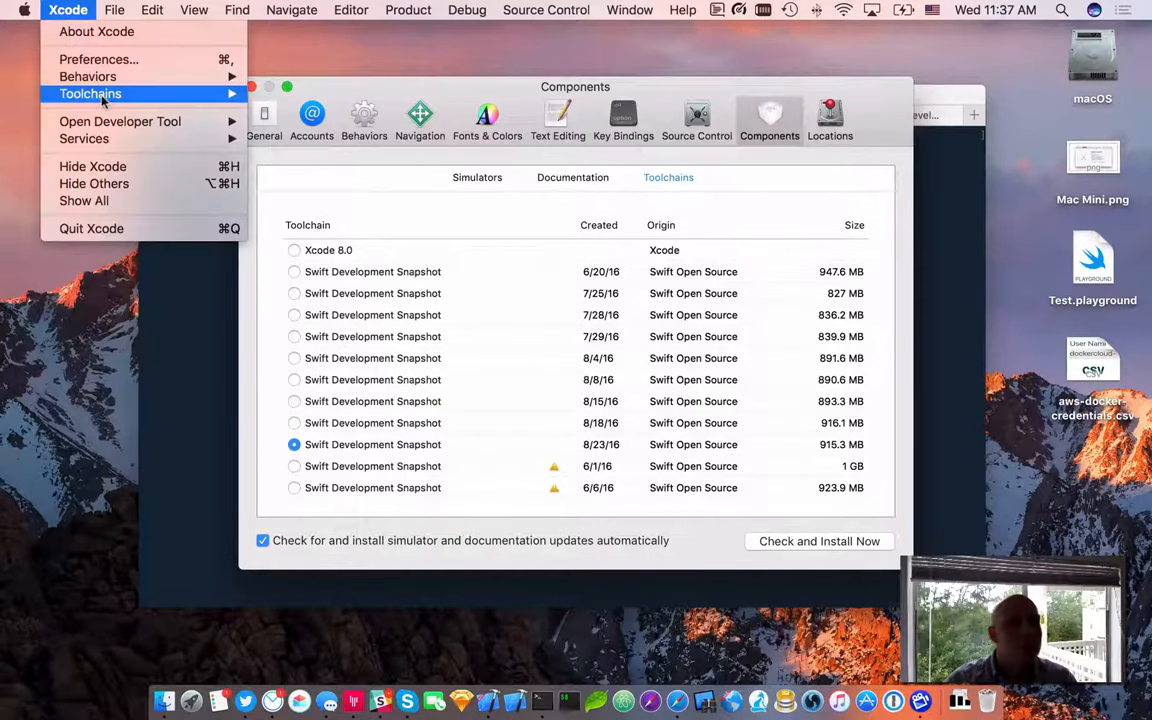
pyautogui.click(90, 93)
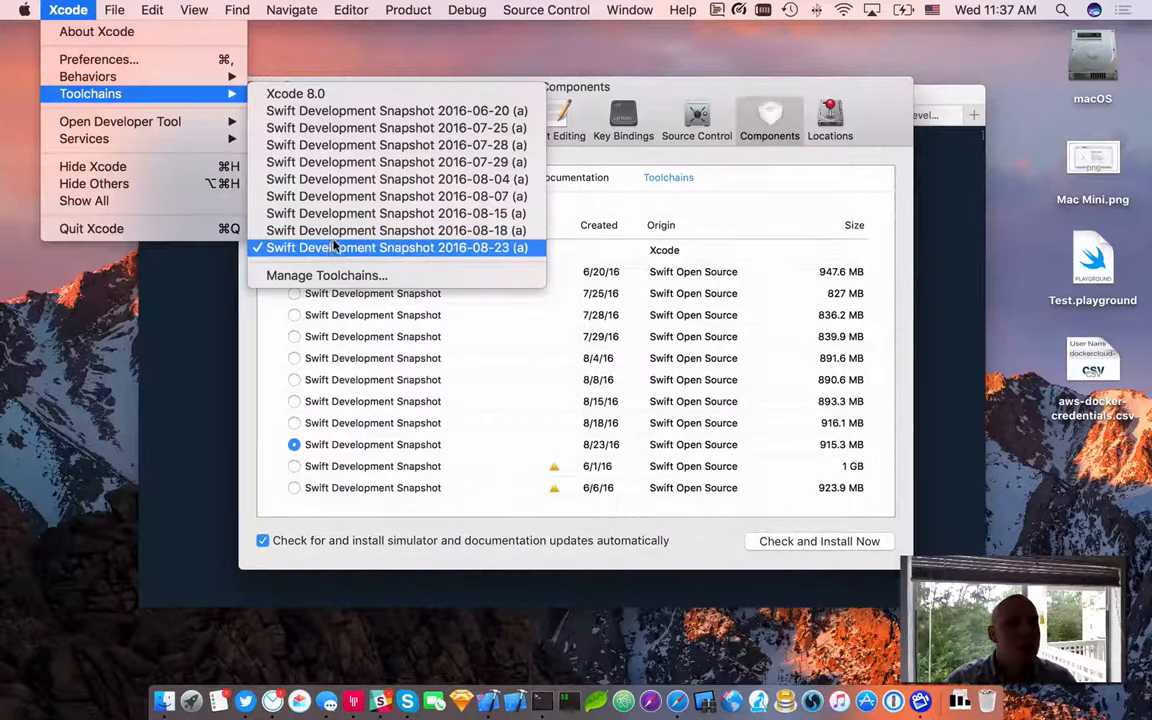
pyautogui.moveTo(495, 254)
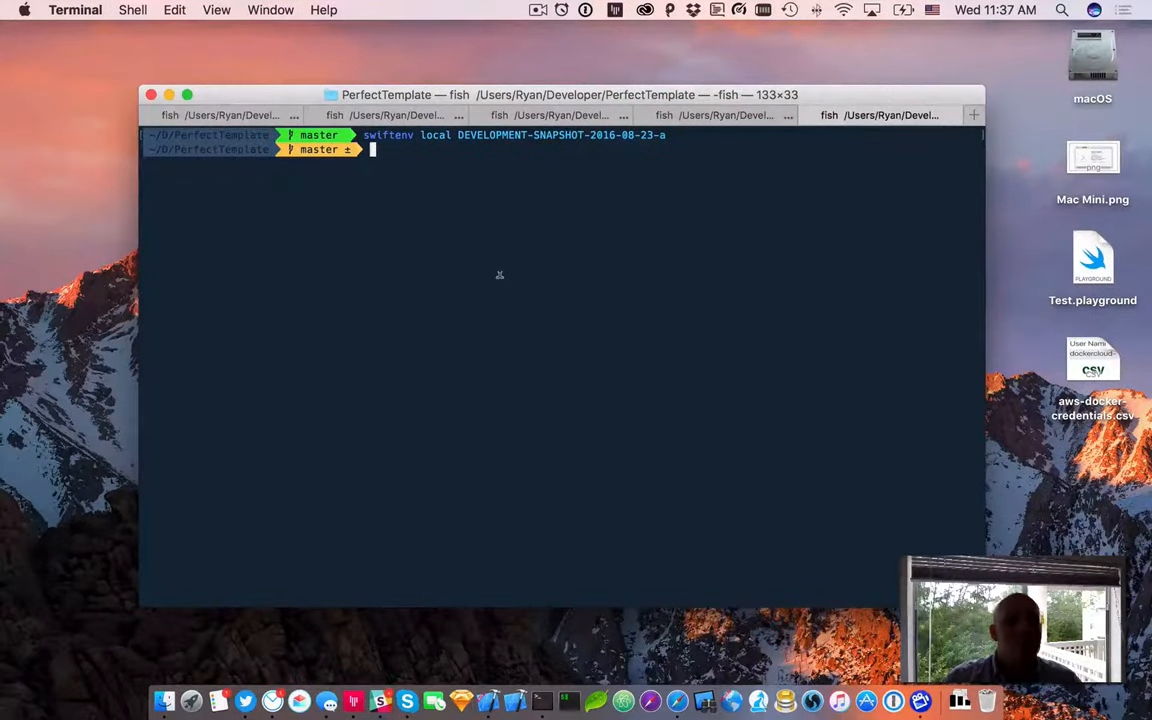
pyautogui.moveTo(650, 114)
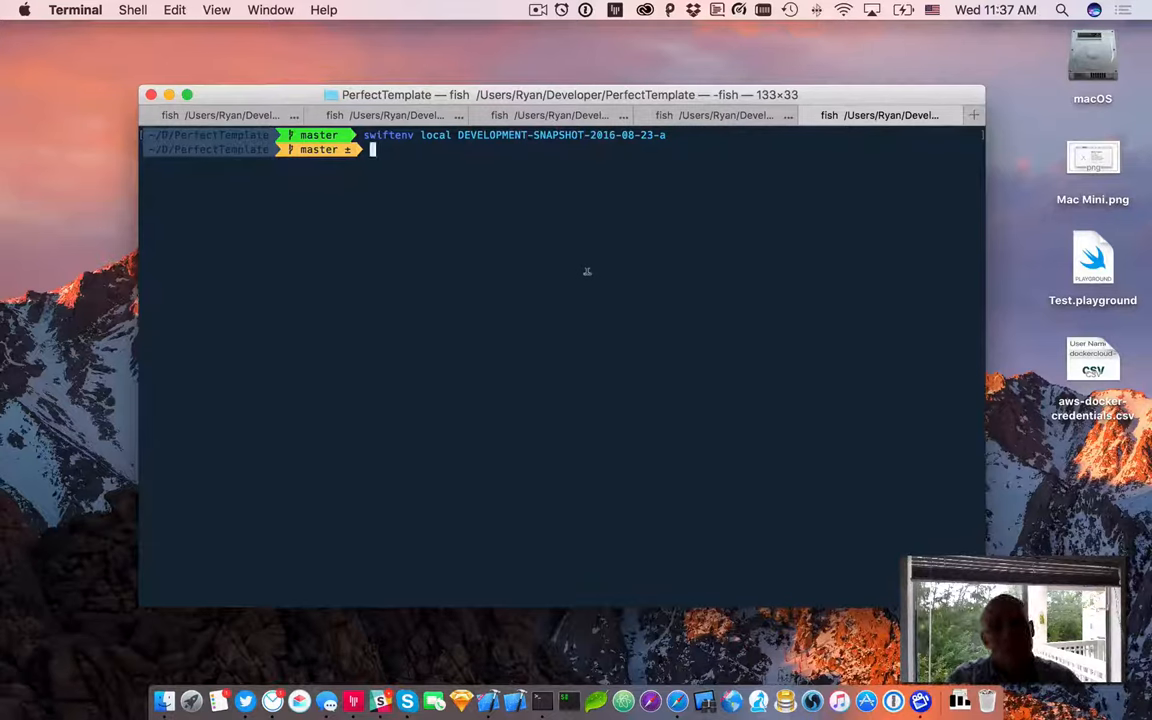
# Start swift build for PerfectTemplate, then view its Package.swift manifest on GitHub
pyautogui.write('swift build')
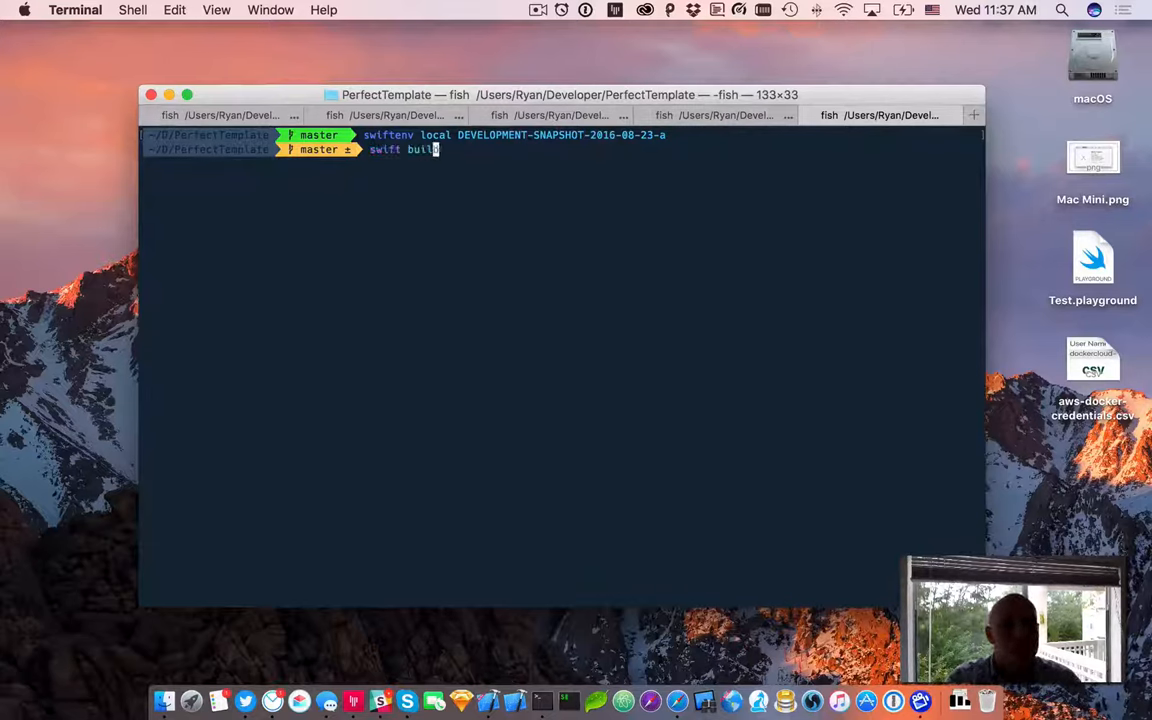
pyautogui.write('d')
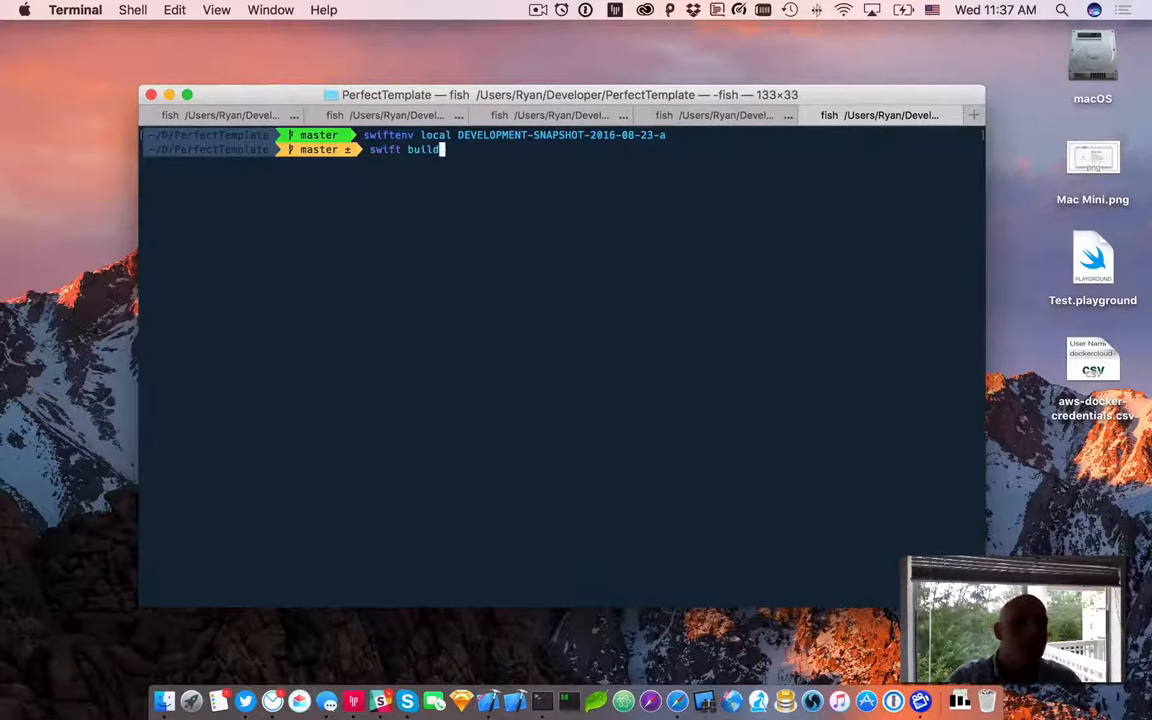
pyautogui.press('return')
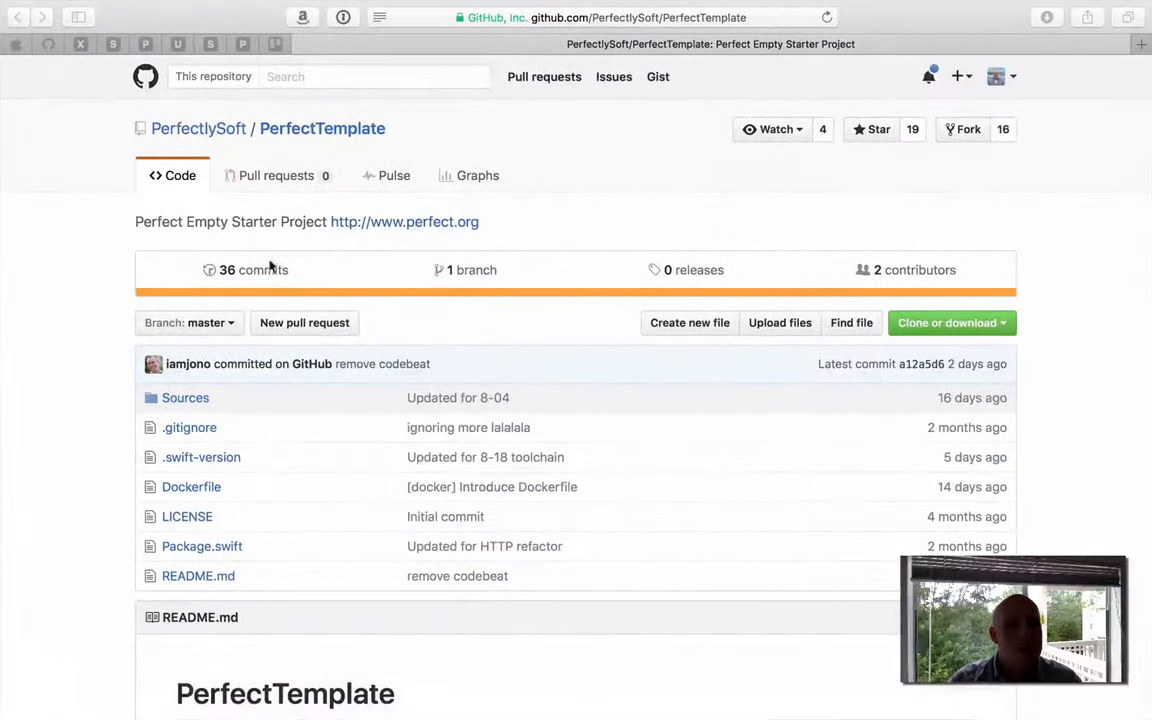
pyautogui.click(201, 546)
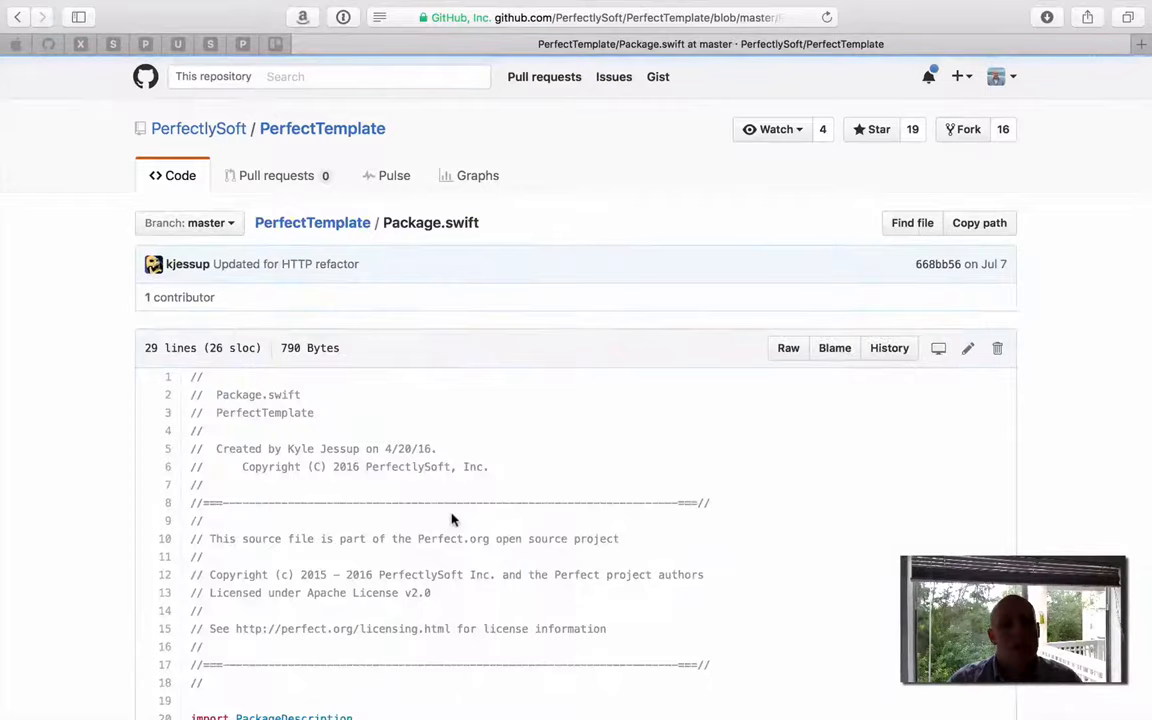
pyautogui.scroll(-3)
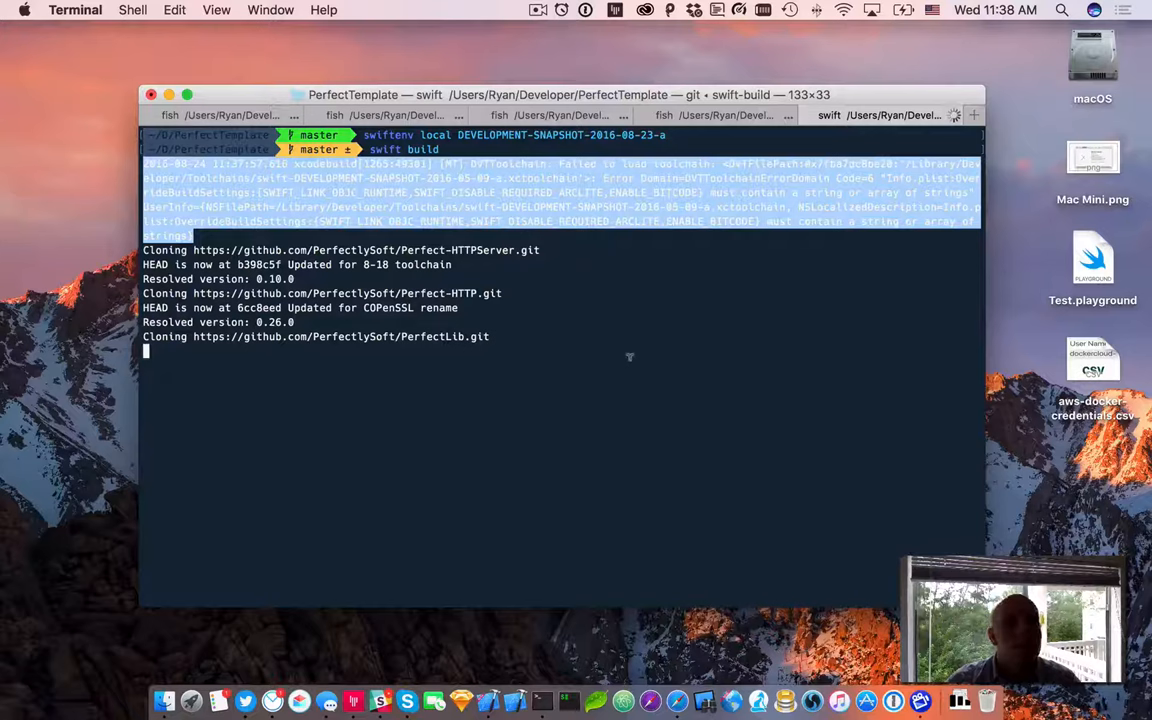
pyautogui.moveTo(598, 384)
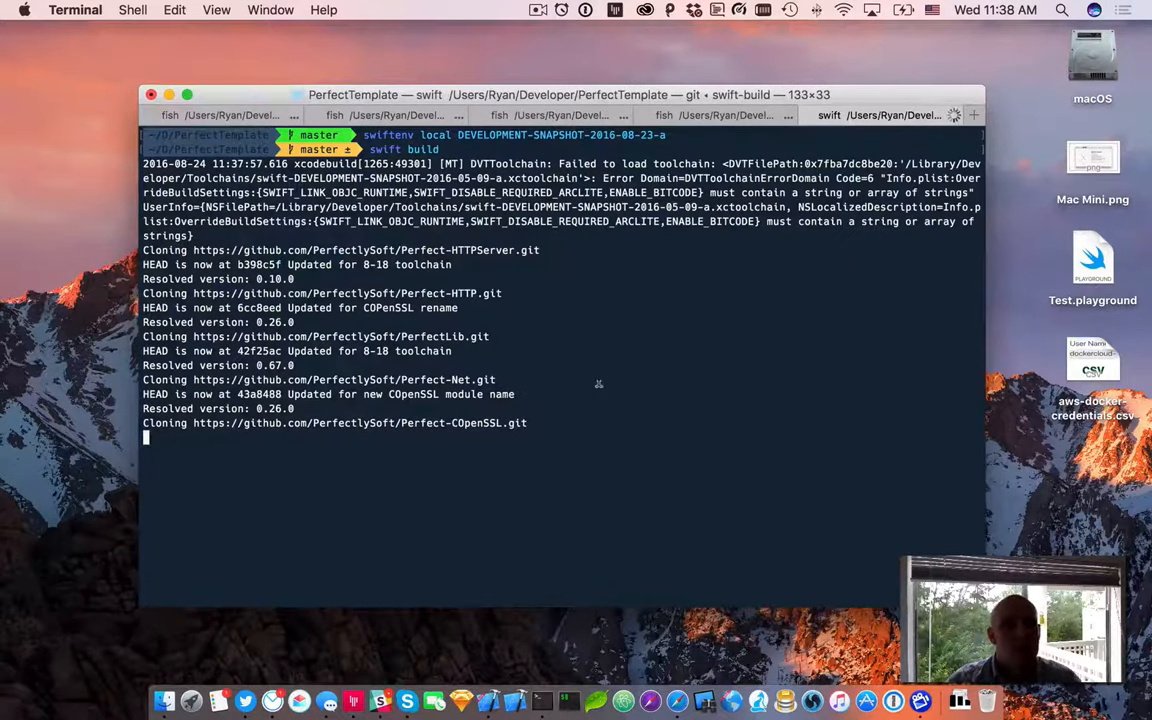
pyautogui.moveTo(614, 376)
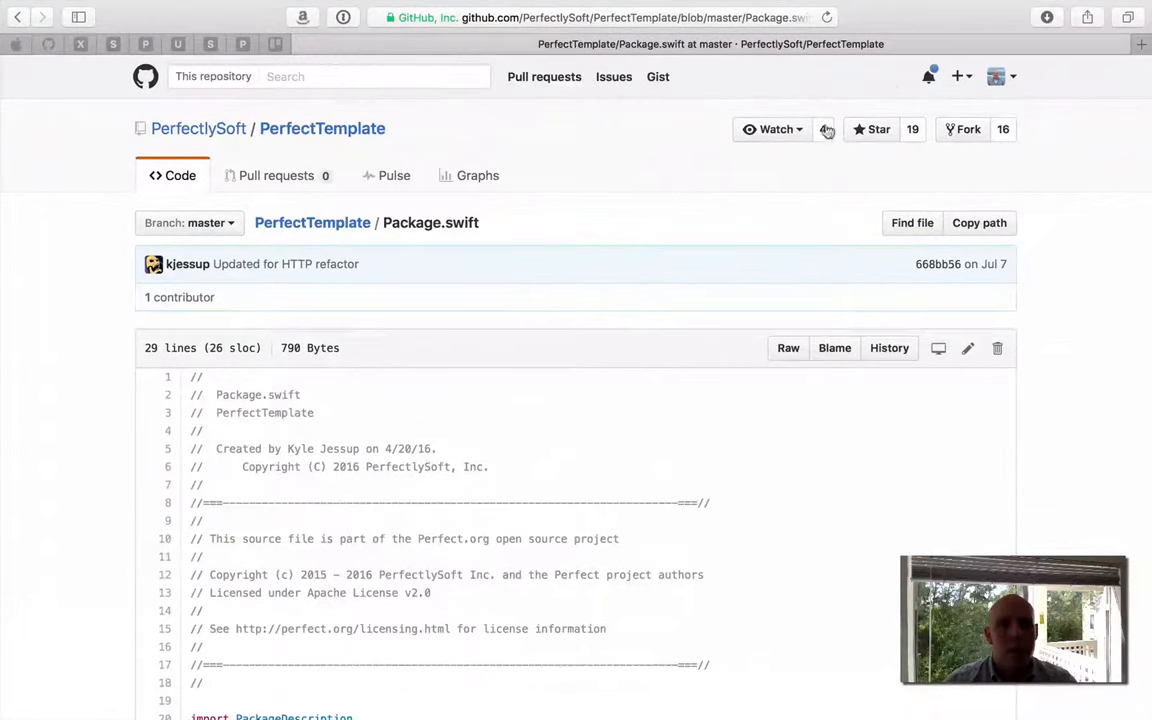
# Reach the PerfectTemplate repository via PerfectlySoft's 'Te' filter and scroll its file list
pyautogui.click(776, 129)
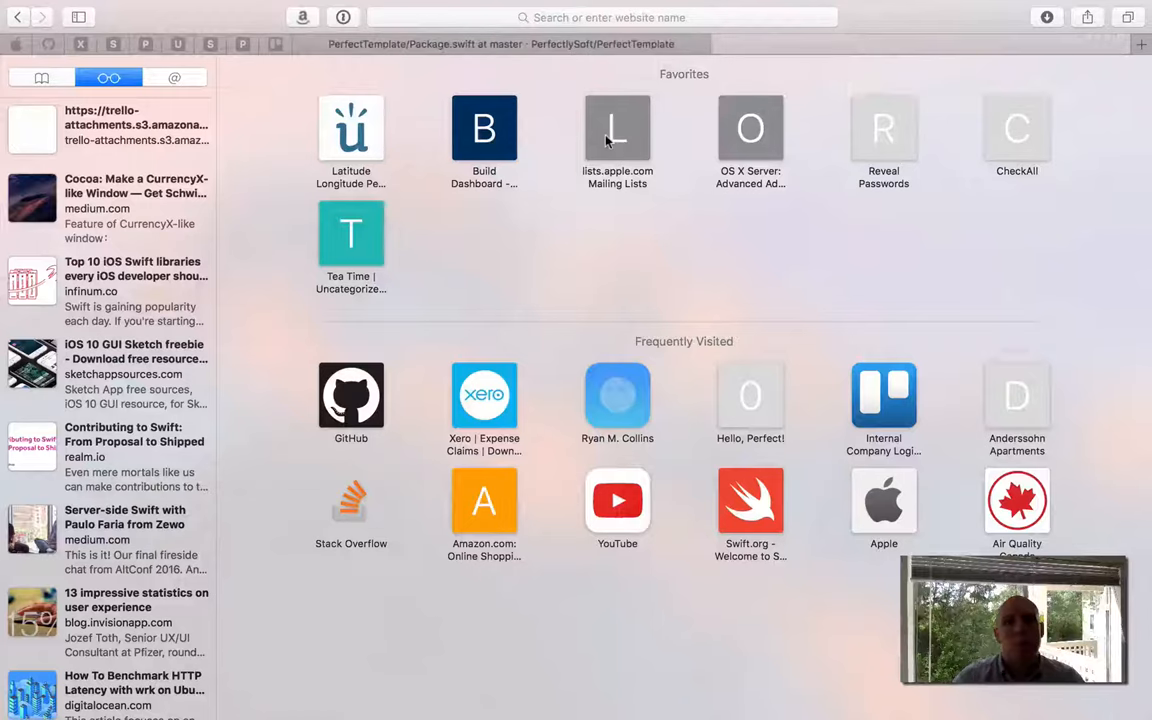
pyautogui.click(600, 17)
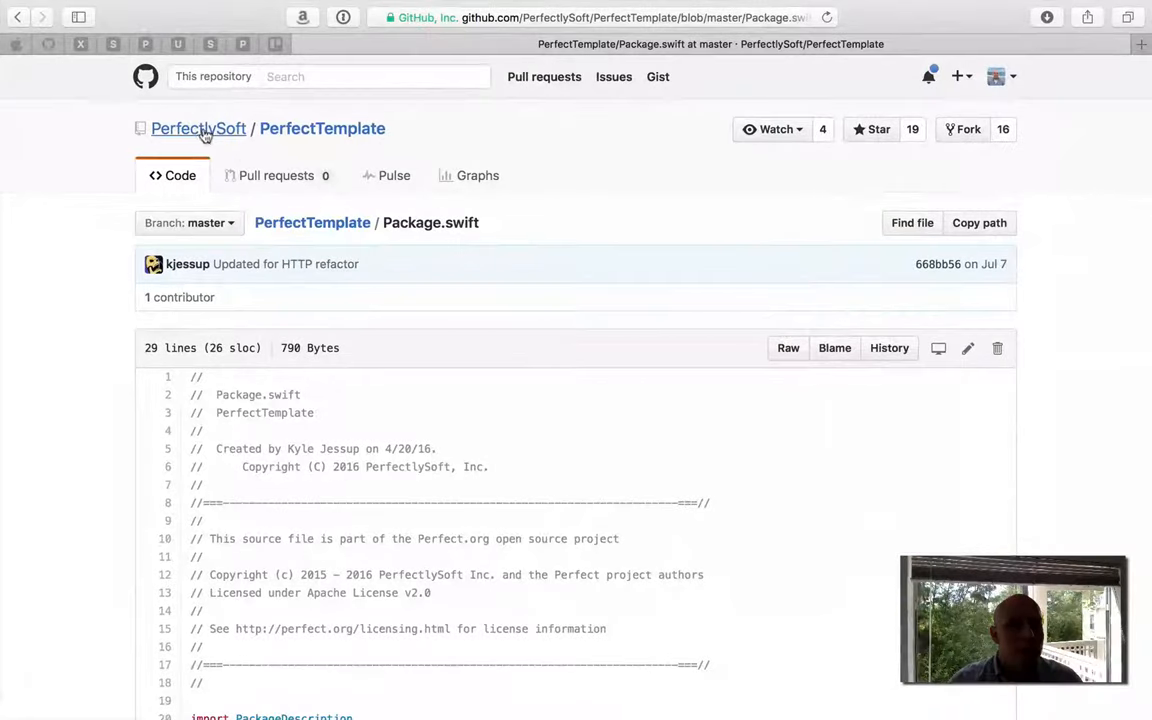
pyautogui.click(198, 128)
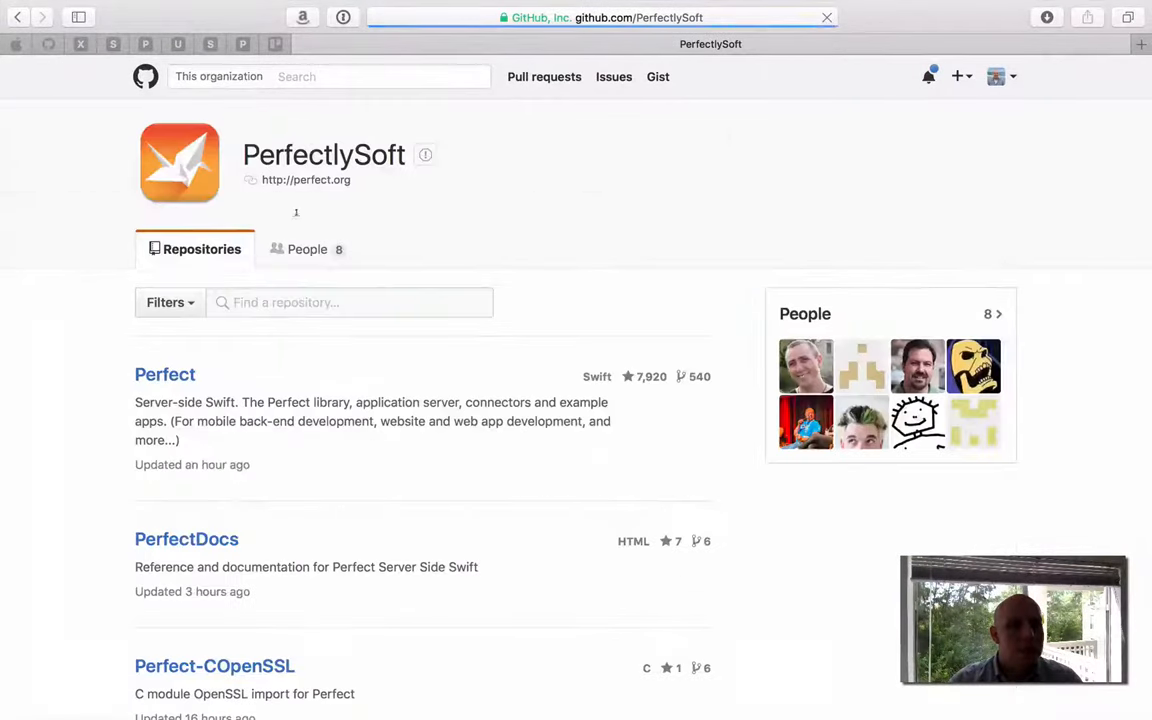
pyautogui.write('Template')
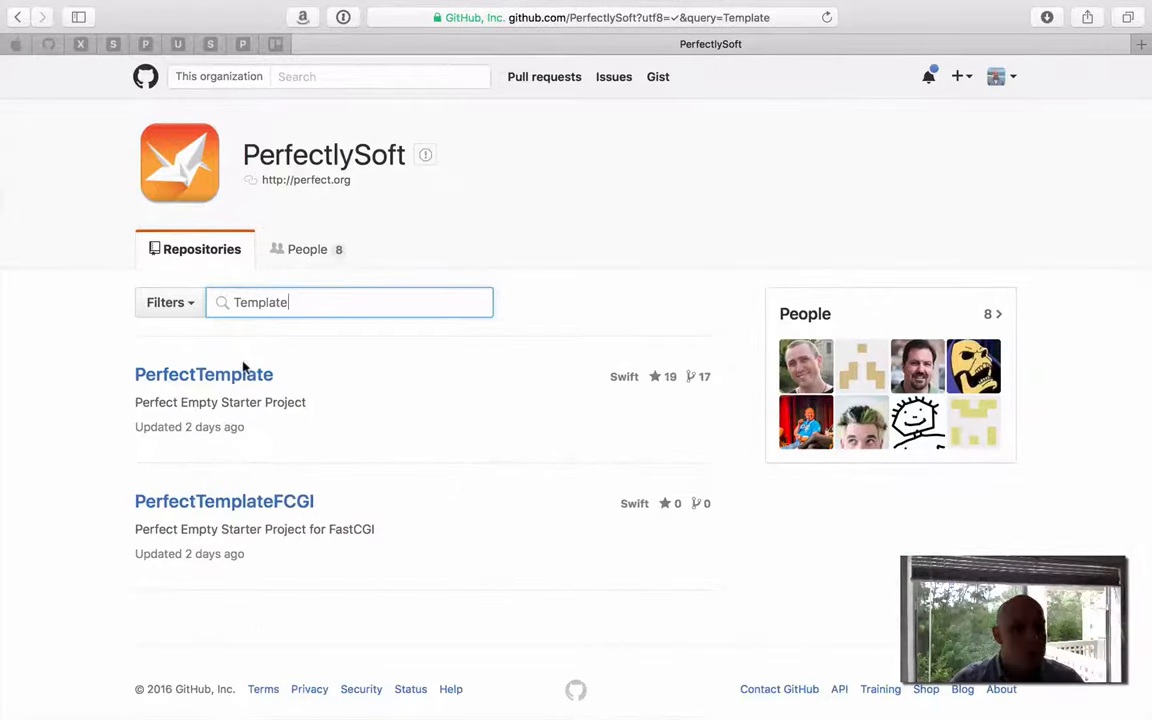
pyautogui.click(204, 374)
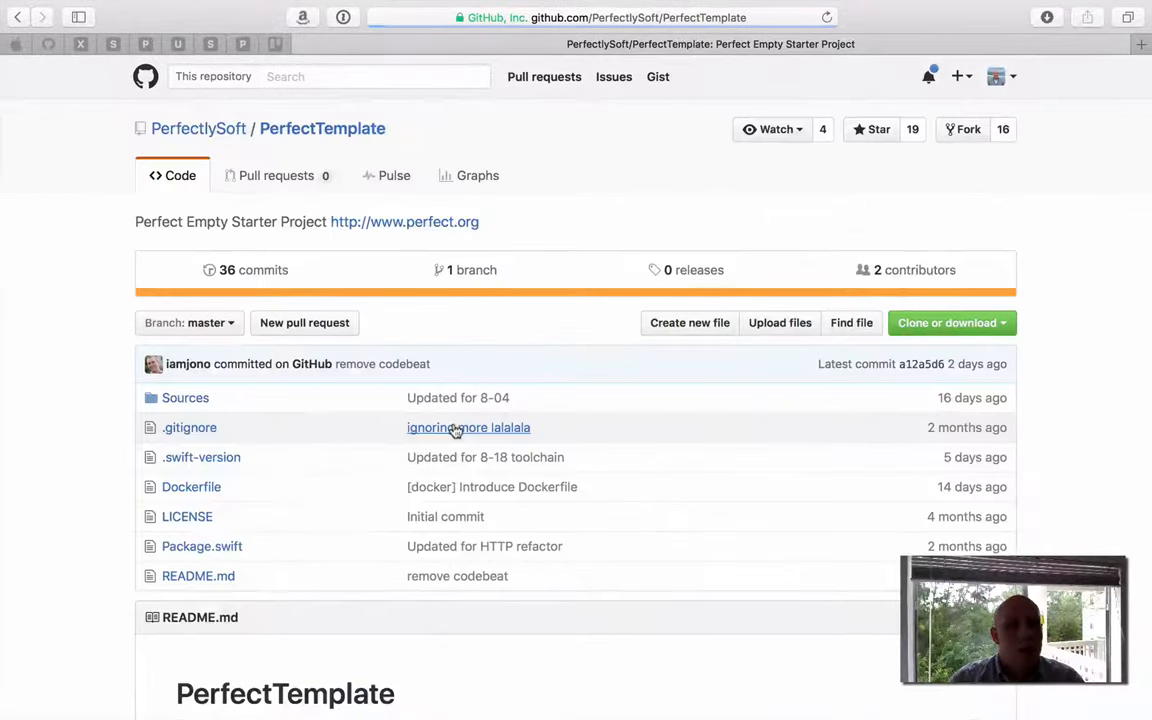
pyautogui.scroll(-3)
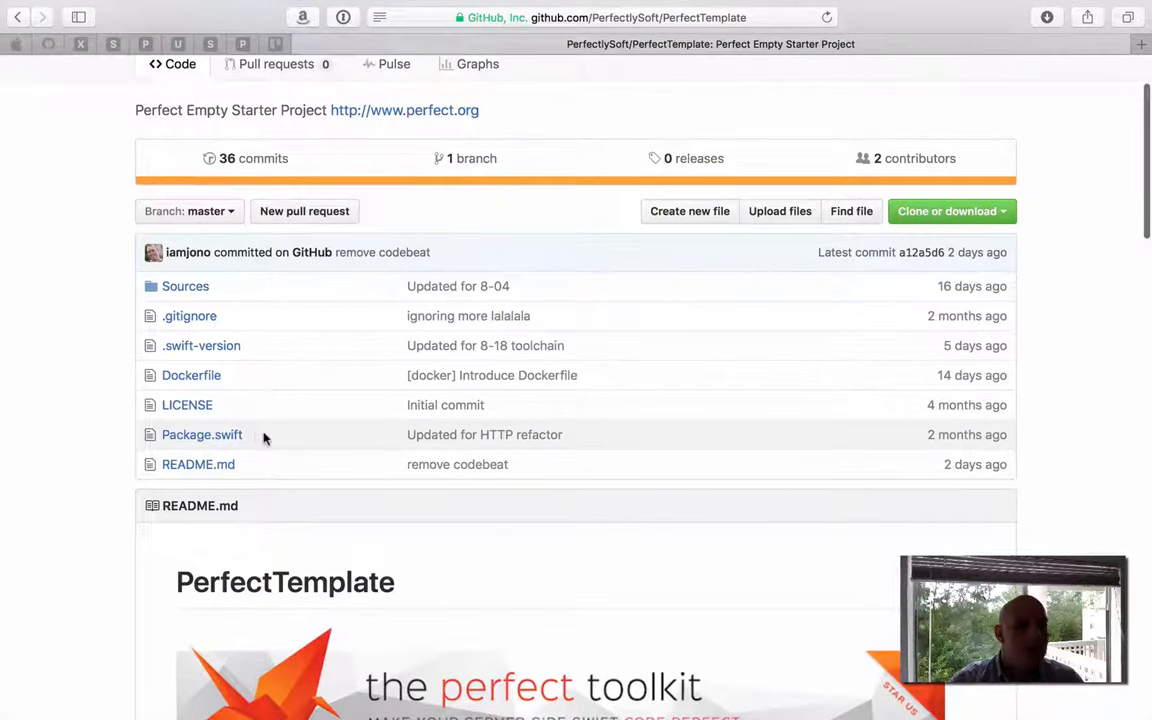
pyautogui.moveTo(185, 286)
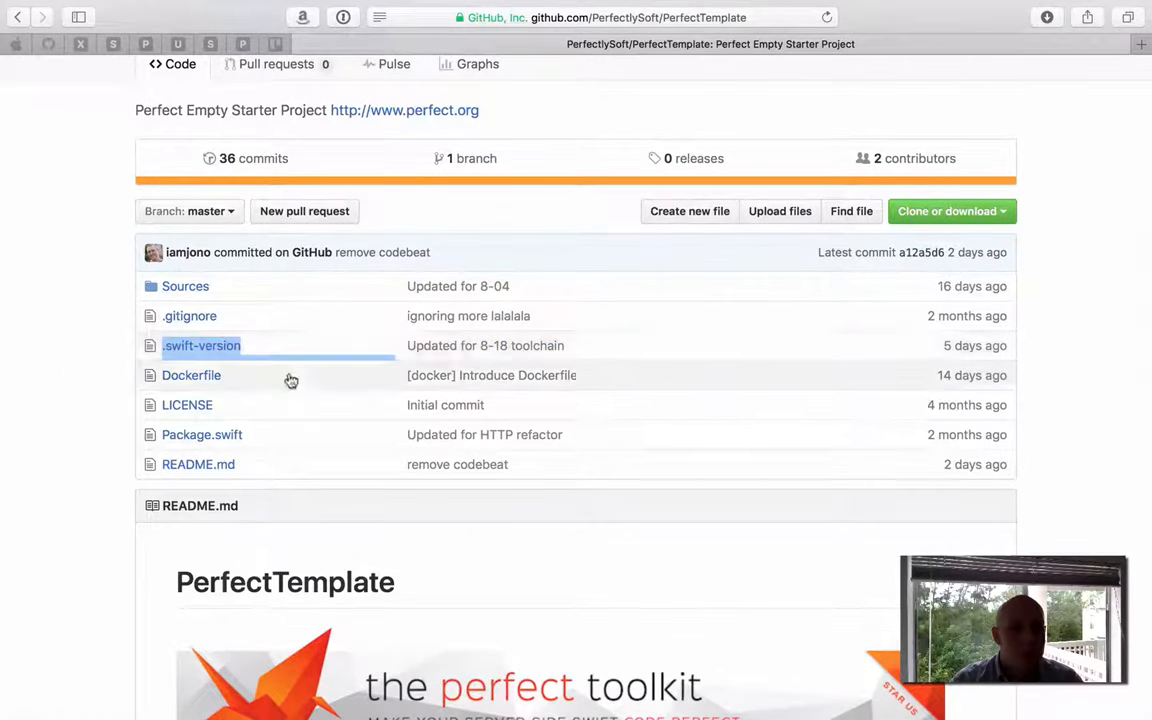
pyautogui.moveTo(196, 363)
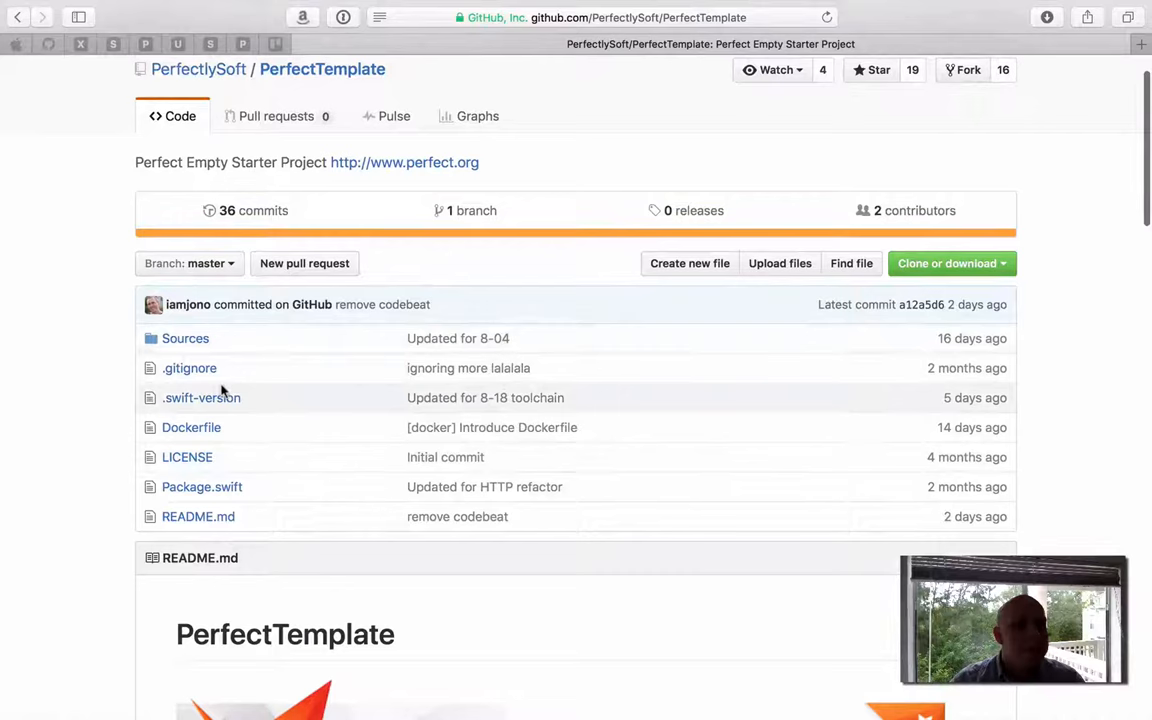
pyautogui.moveTo(197, 516)
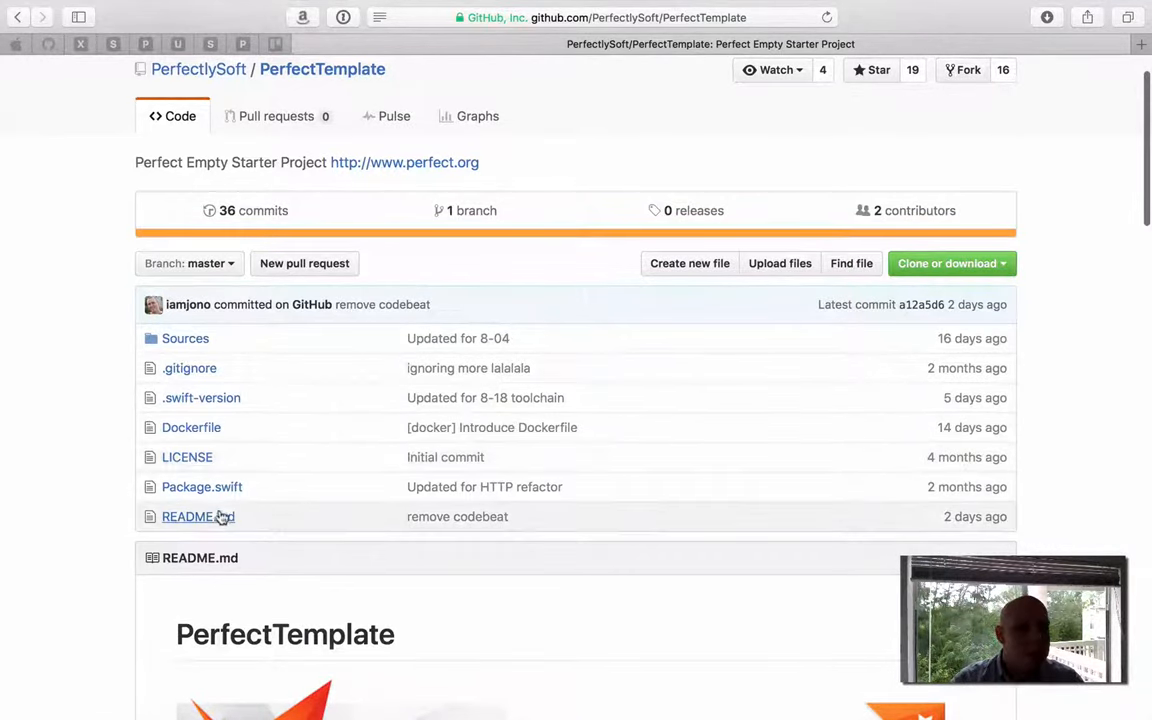
pyautogui.moveTo(184, 338)
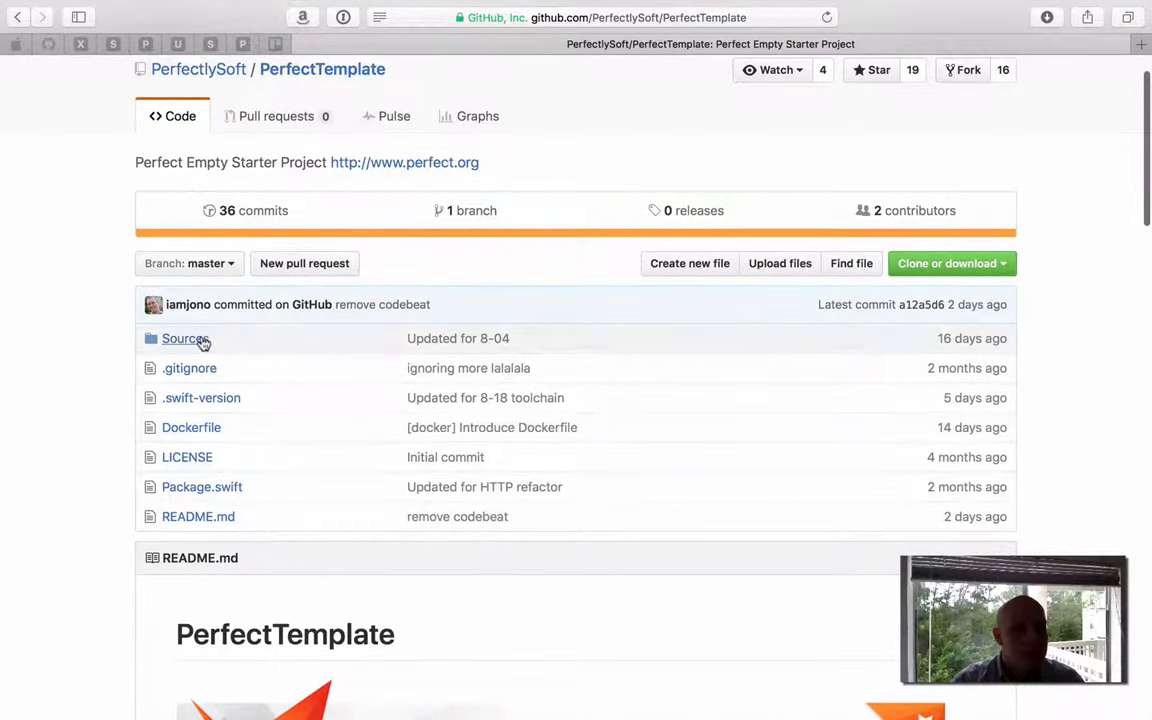
pyautogui.click(180, 338)
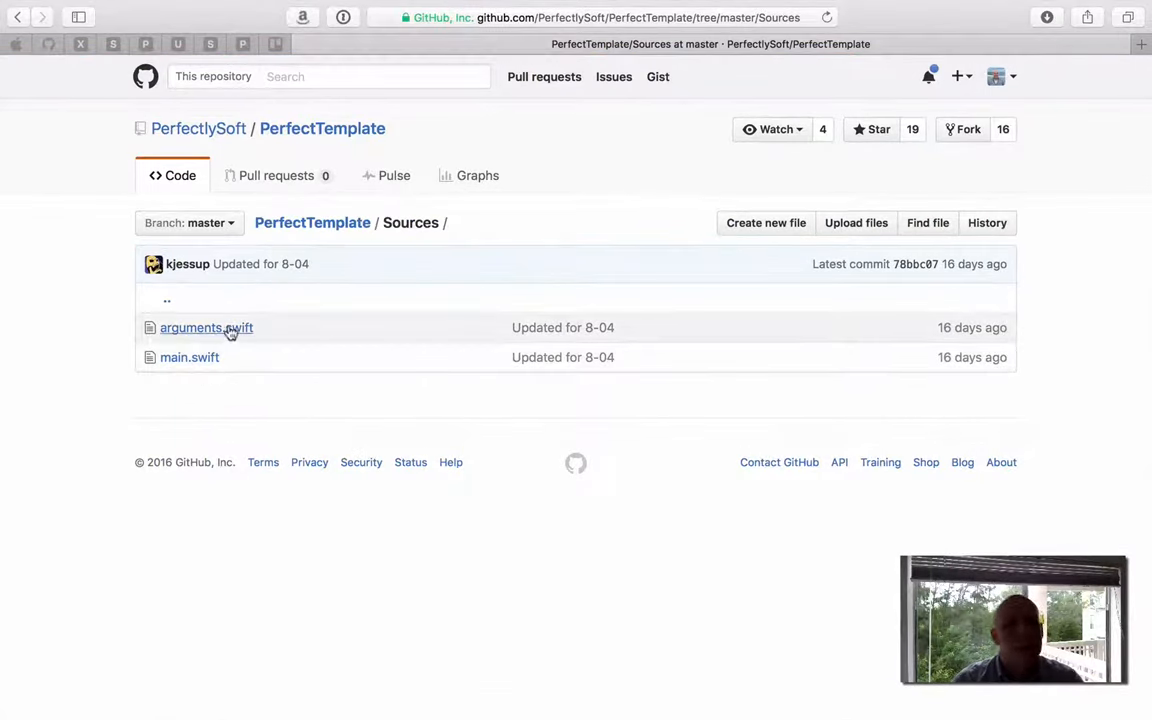
pyautogui.moveTo(206, 327)
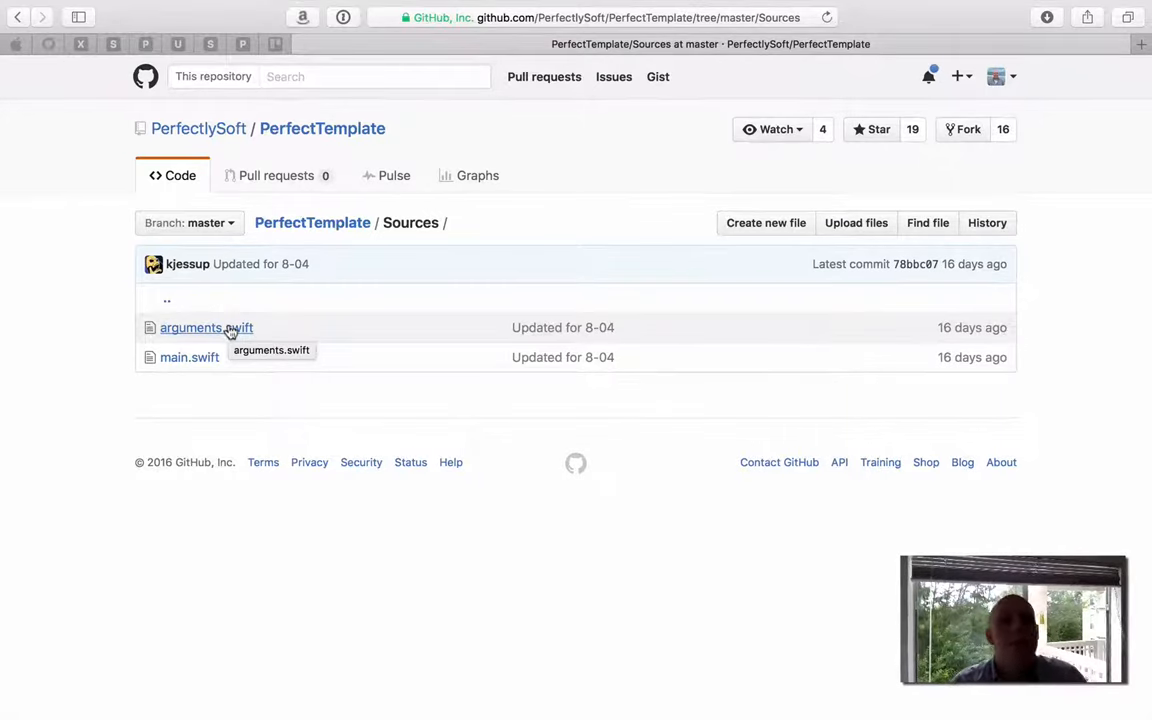
pyautogui.click(206, 327)
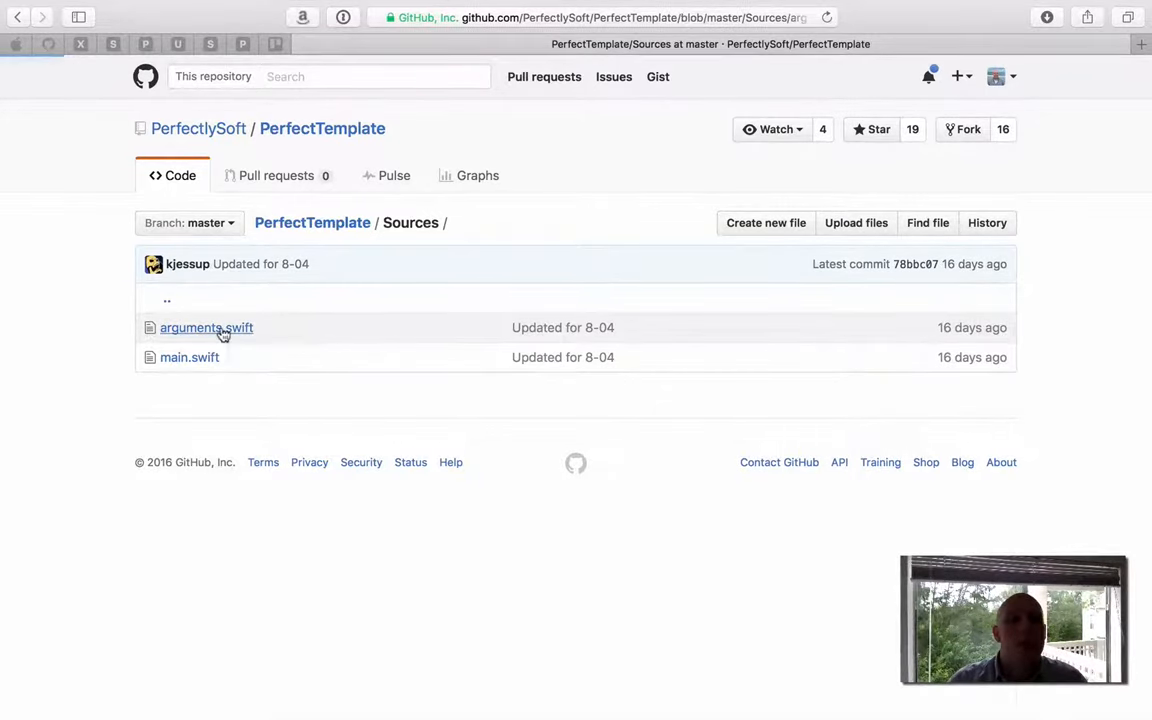
pyautogui.click(206, 327)
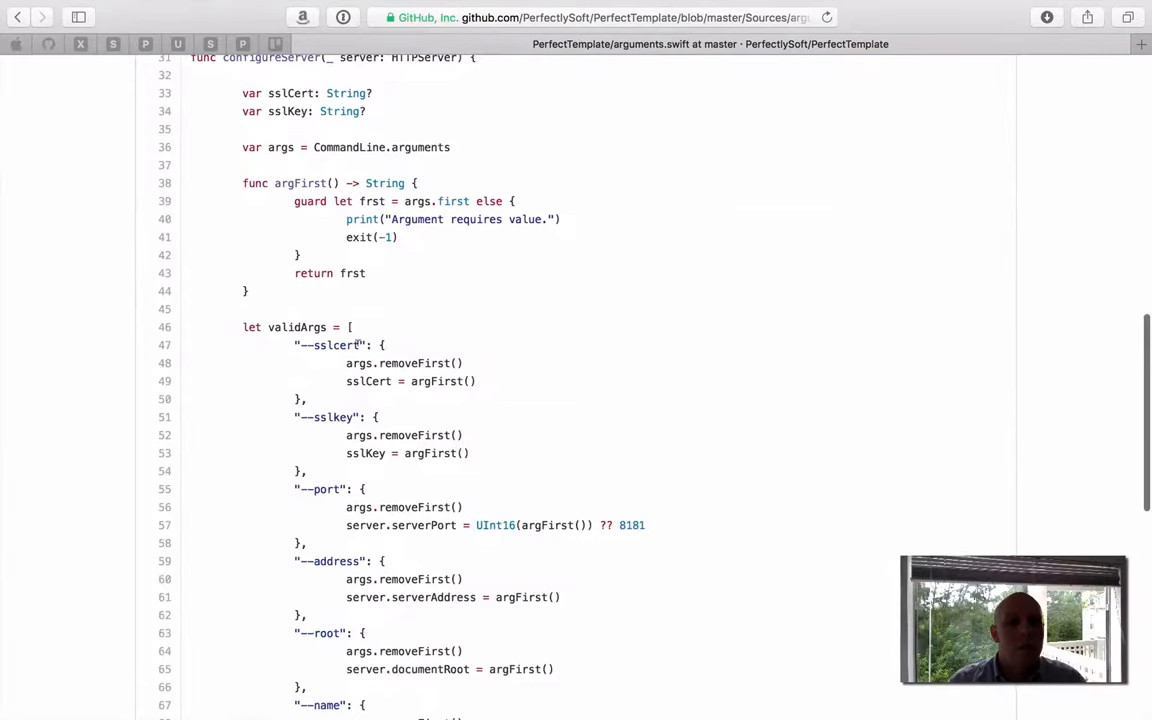
pyautogui.doubleClick(335, 345)
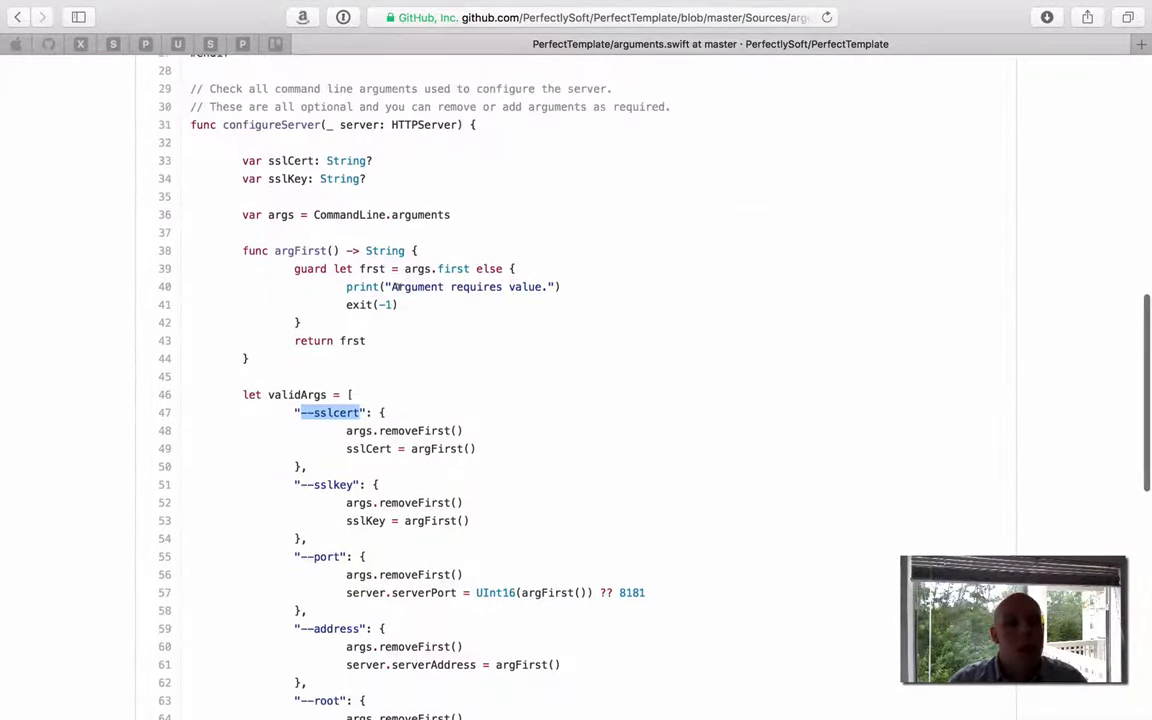
pyautogui.scroll(-3)
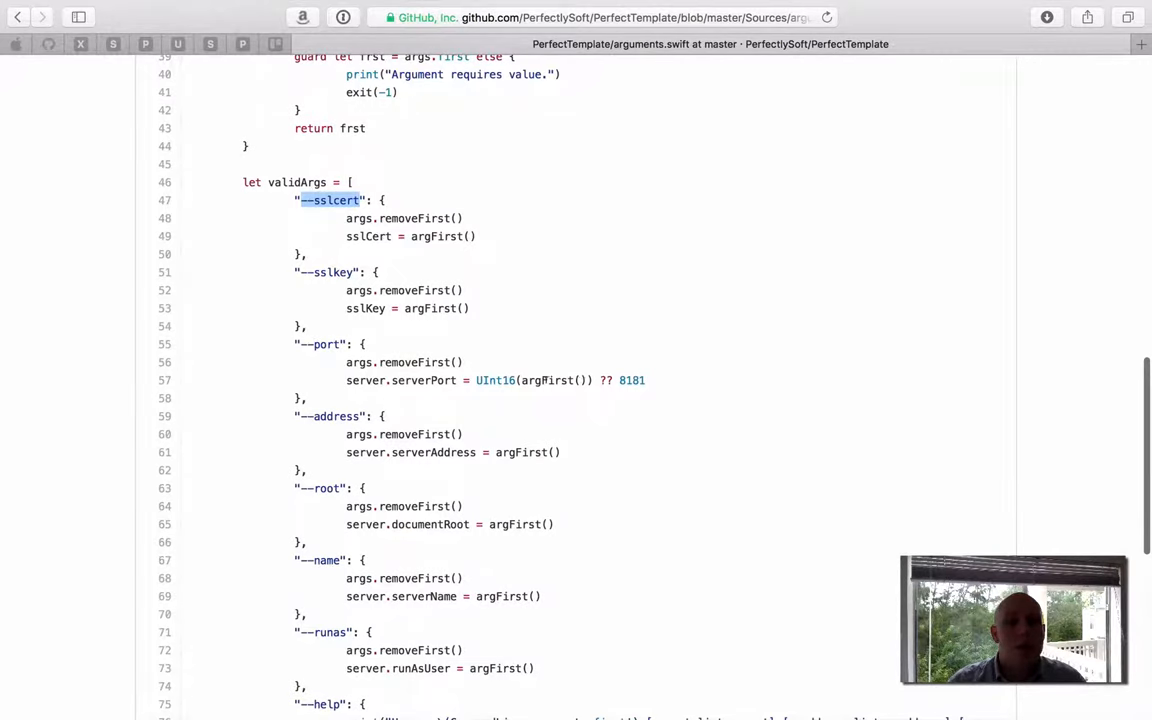
pyautogui.scroll(3)
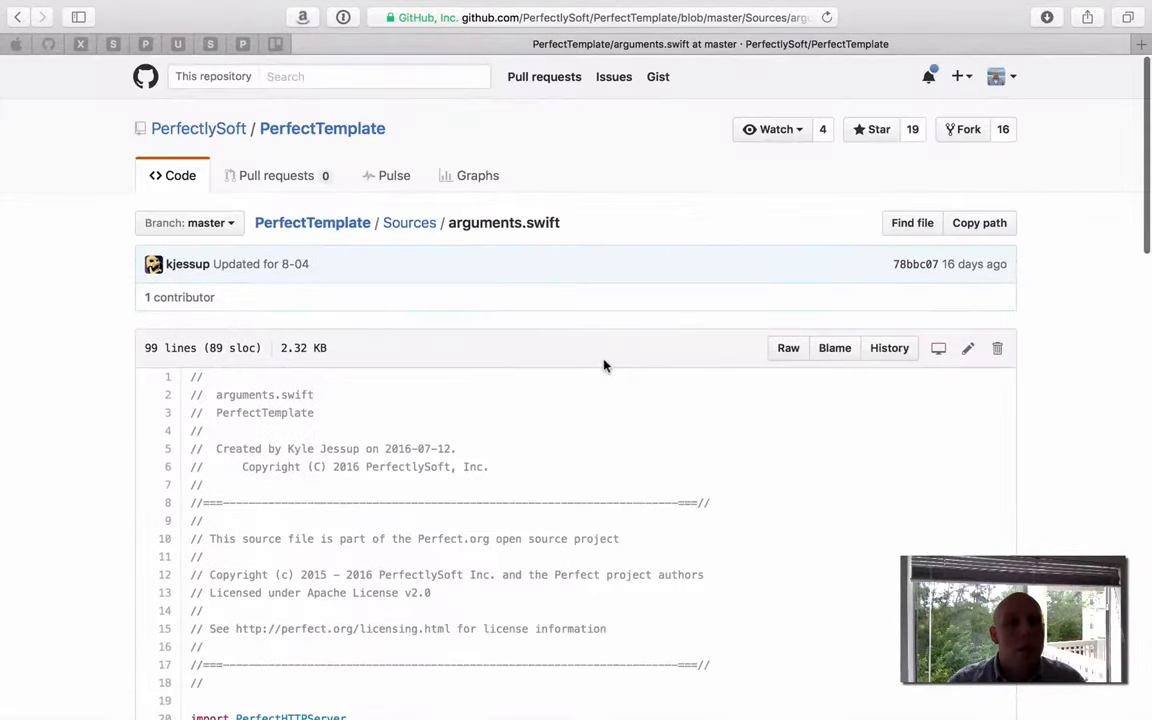
pyautogui.click(409, 222)
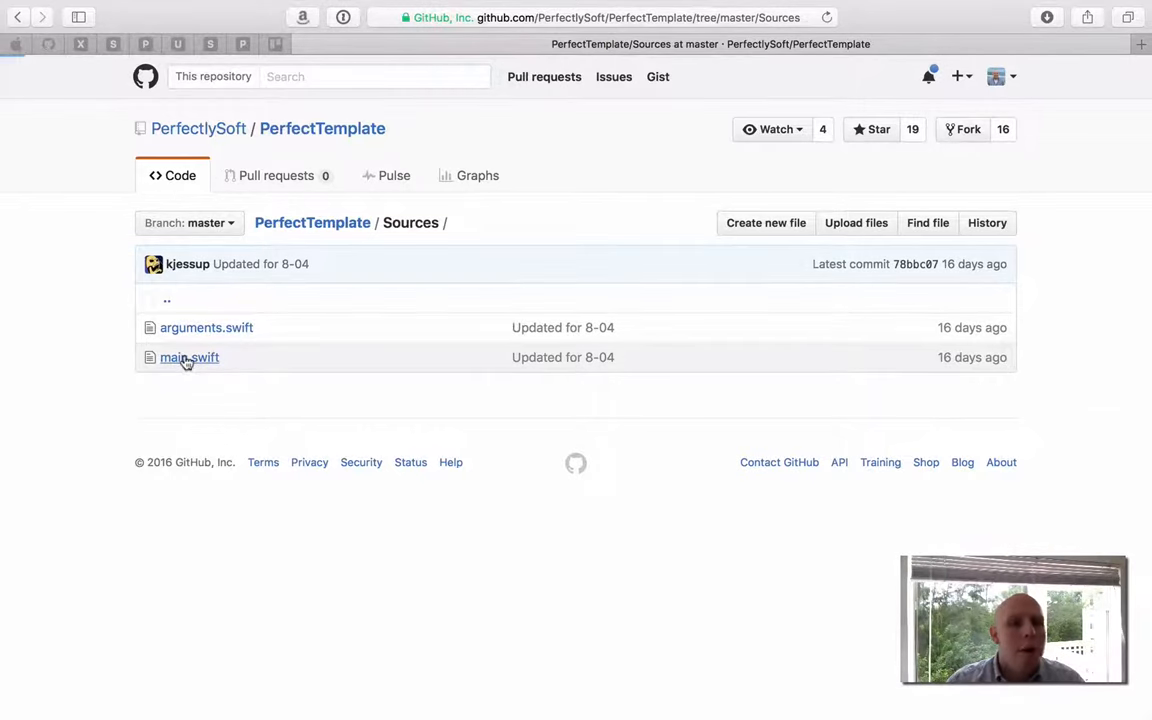
# Open Sources/main.swift and review its imports, routes, port and configureServer call
pyautogui.click(189, 357)
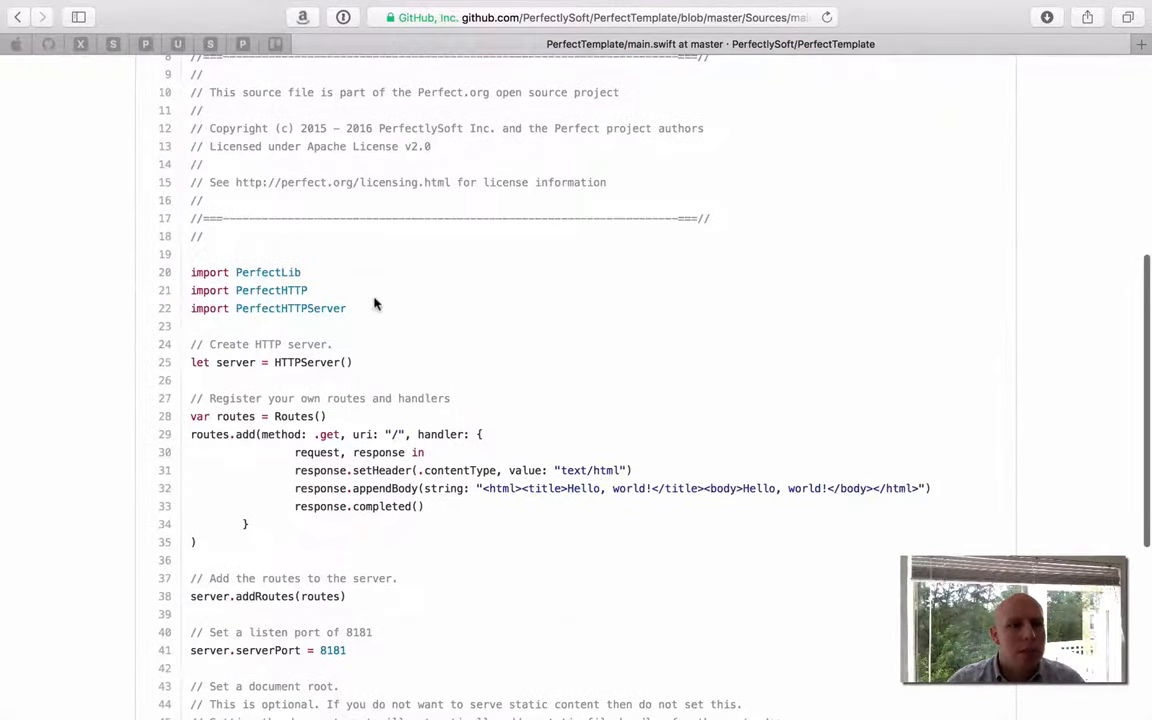
pyautogui.moveTo(191, 272); pyautogui.dragTo(348, 308)
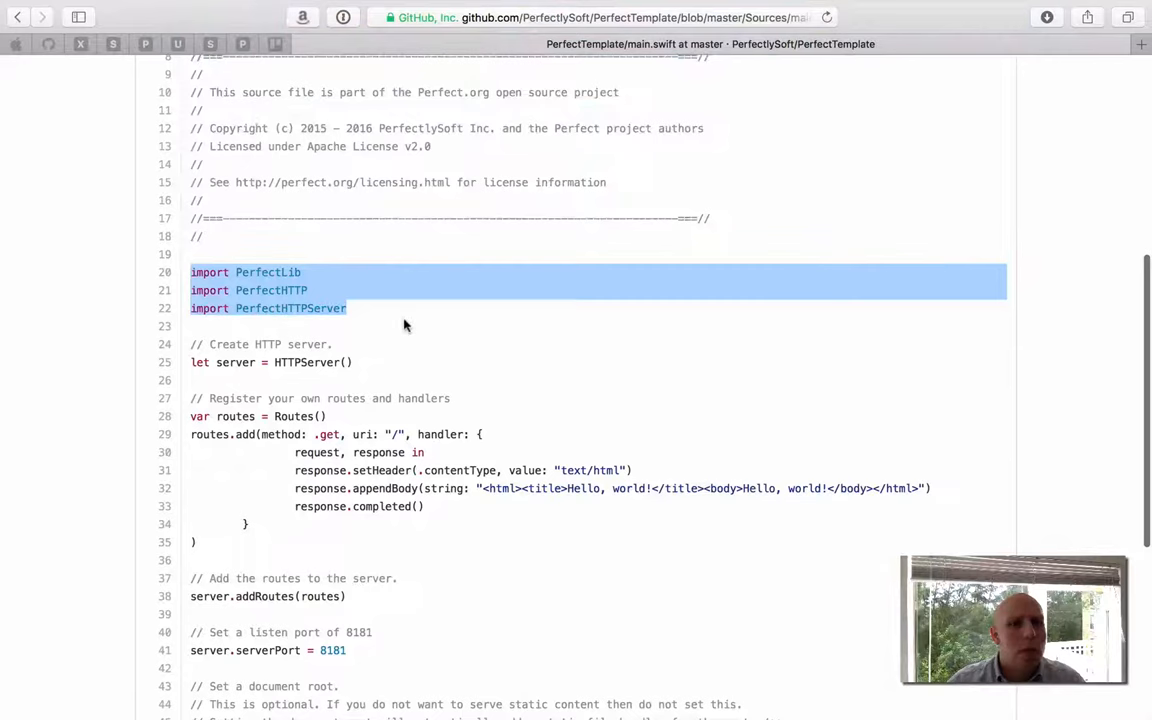
pyautogui.click(366, 313)
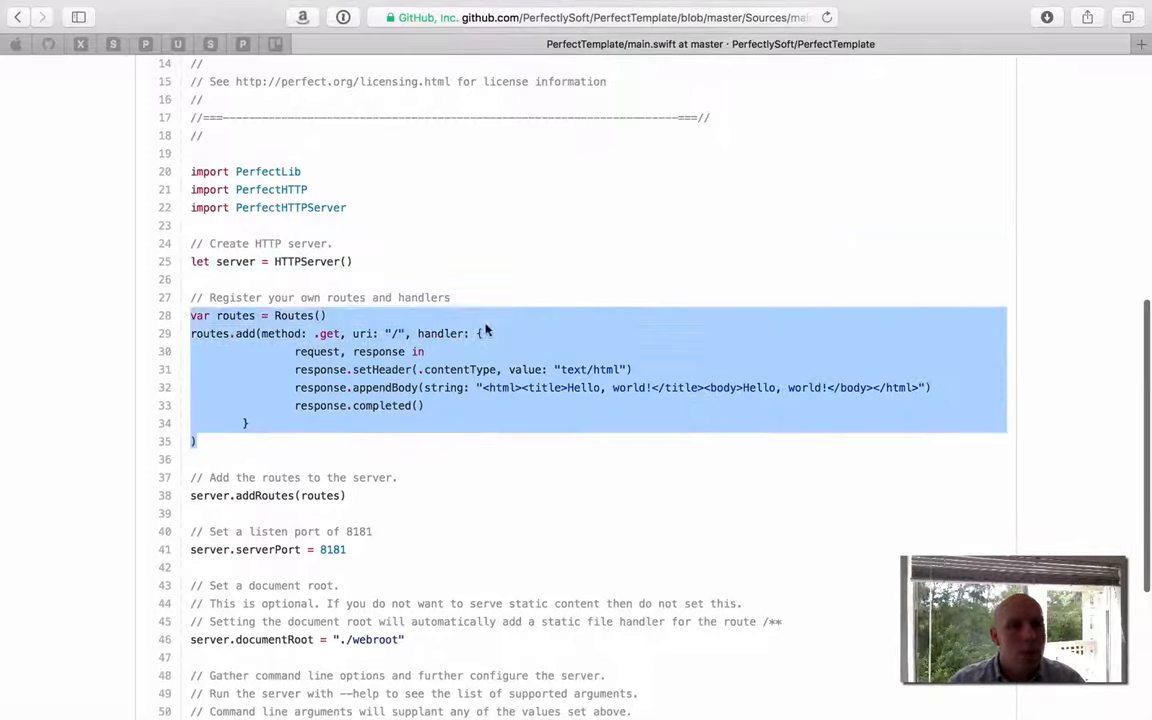
pyautogui.click(395, 333)
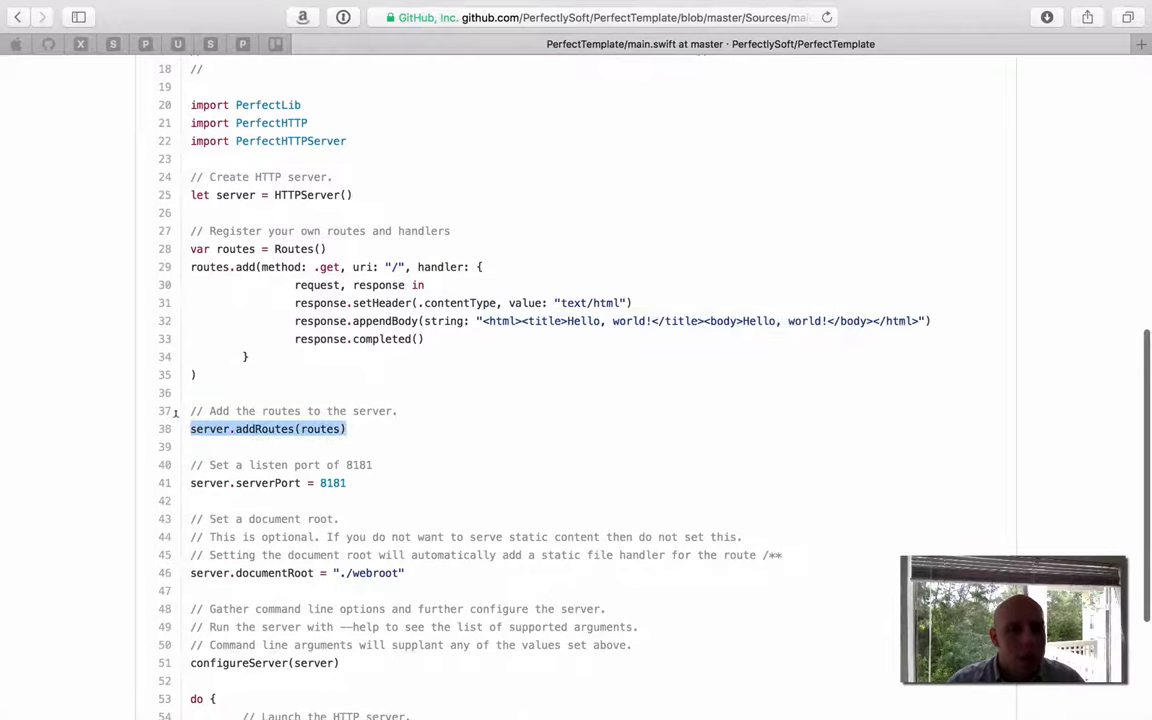
pyautogui.scroll(-3)
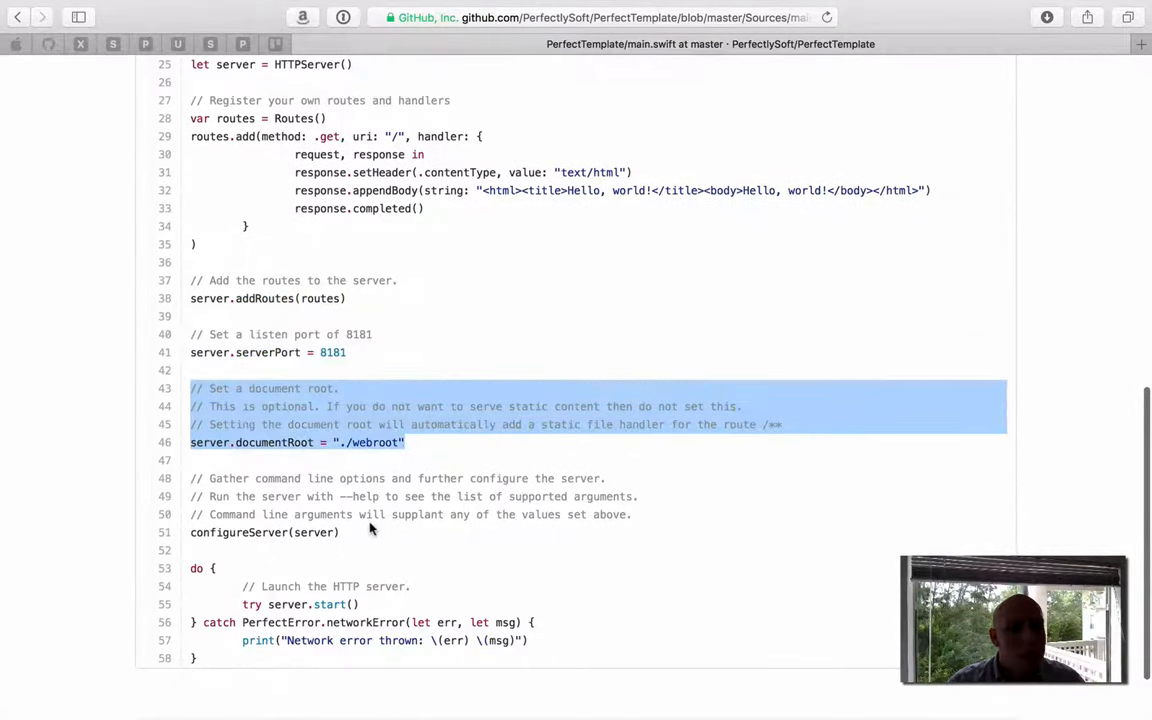
pyautogui.scroll(-3)
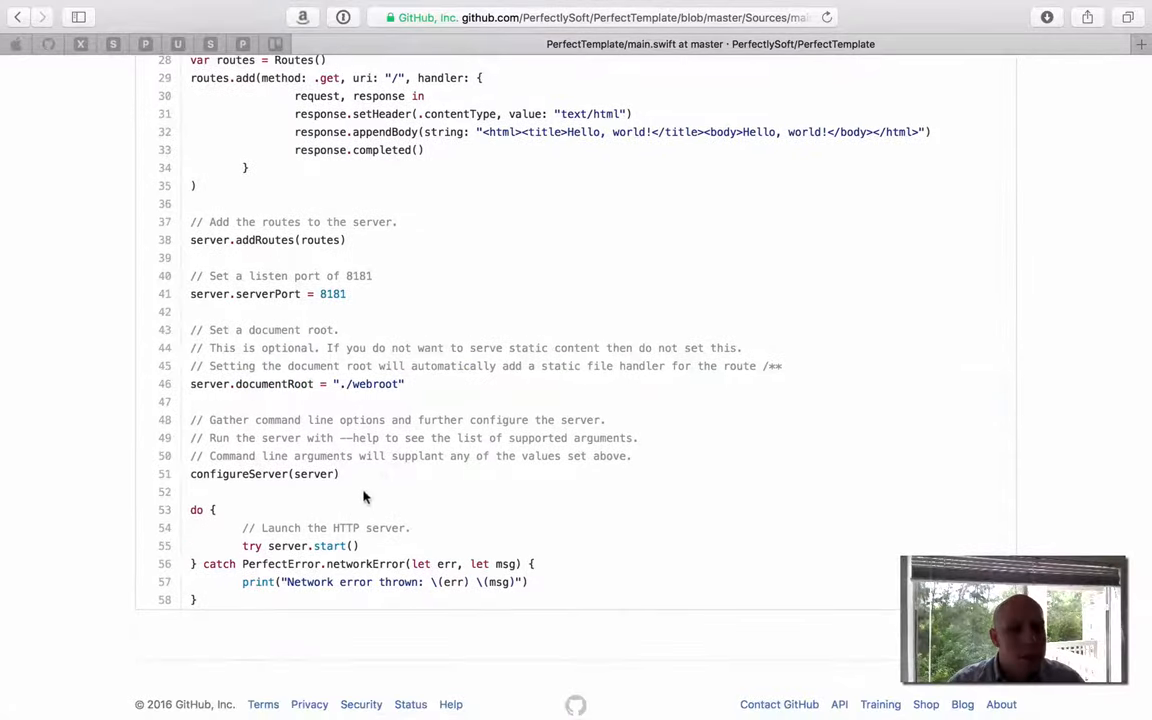
pyautogui.doubleClick(264, 473)
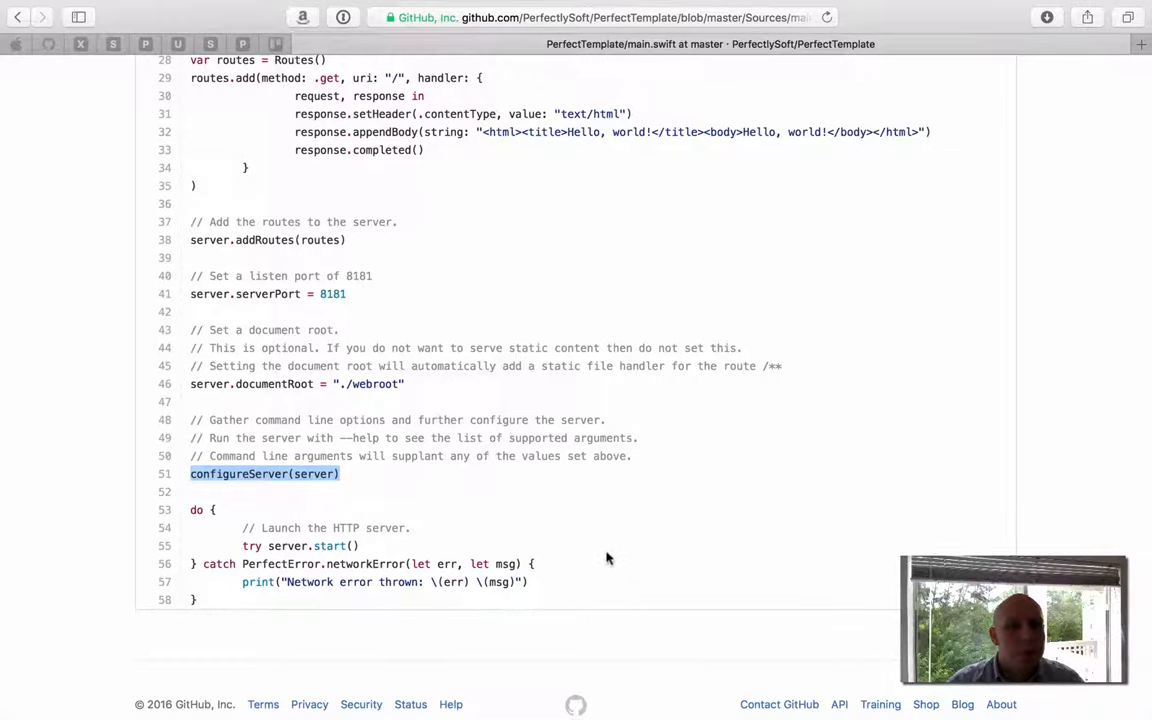
pyautogui.moveTo(242, 598)
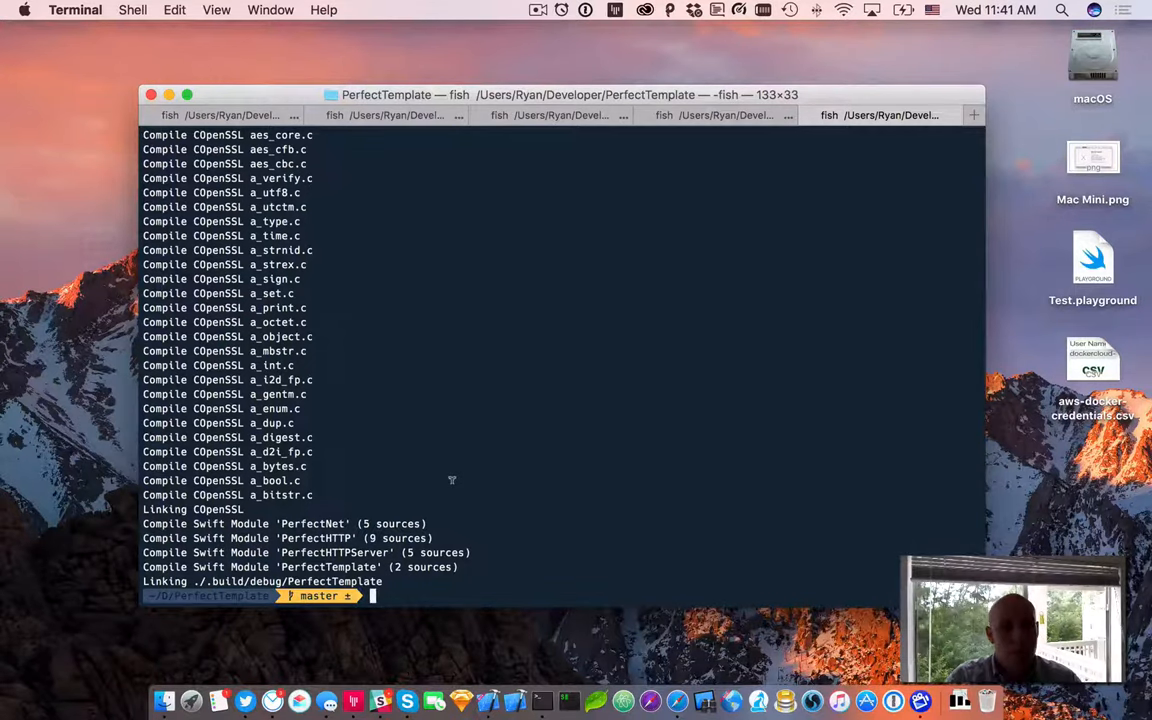
# Run .build/debug/PerfectTemplate on port 8181, stop it, and return to the project folder
pyautogui.write('.build/debug/PerfectTemplate')
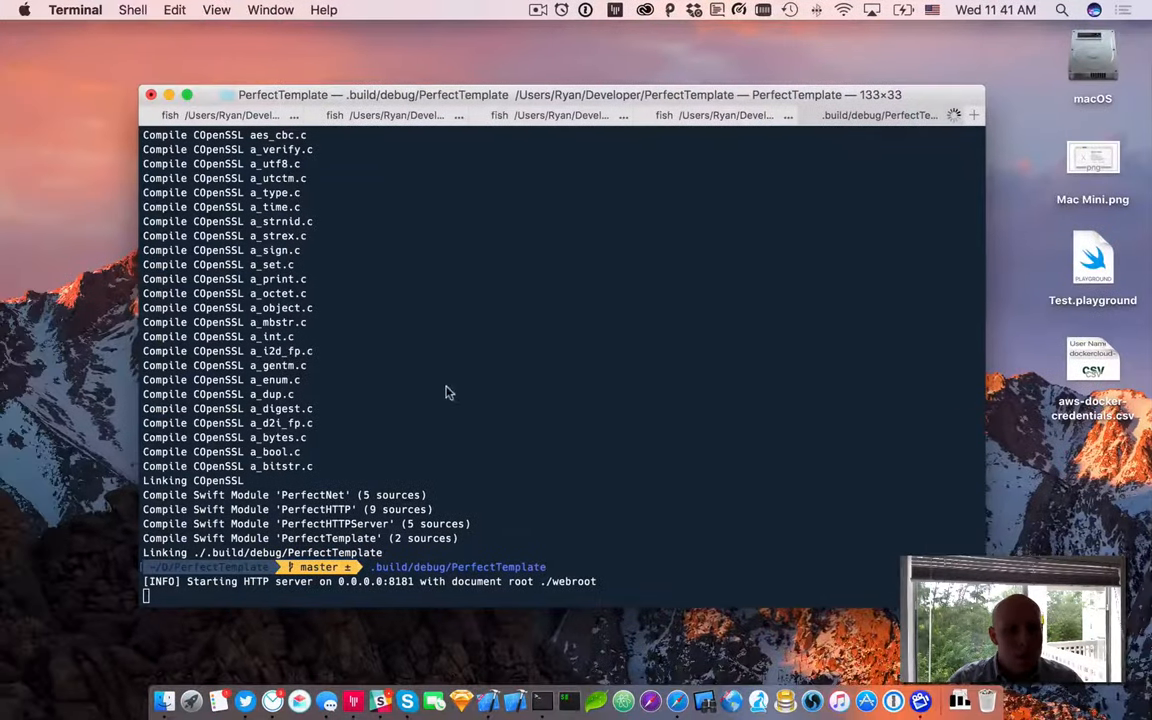
pyautogui.press('ctrl+c')
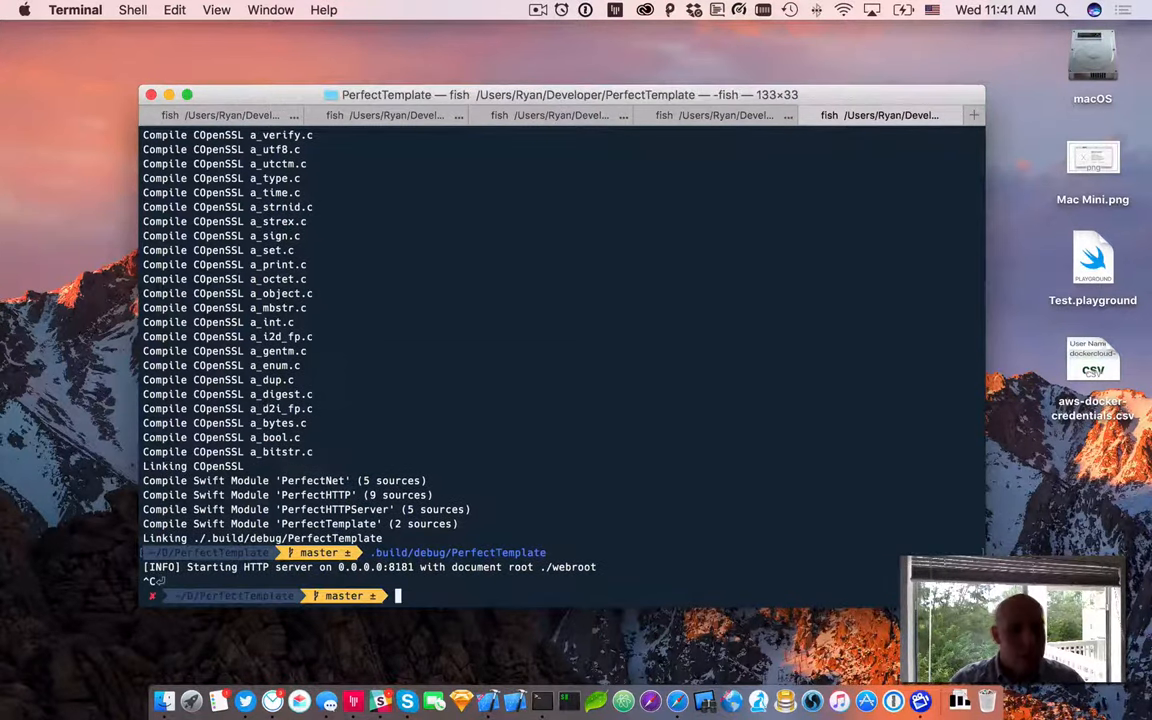
pyautogui.write('ls -')
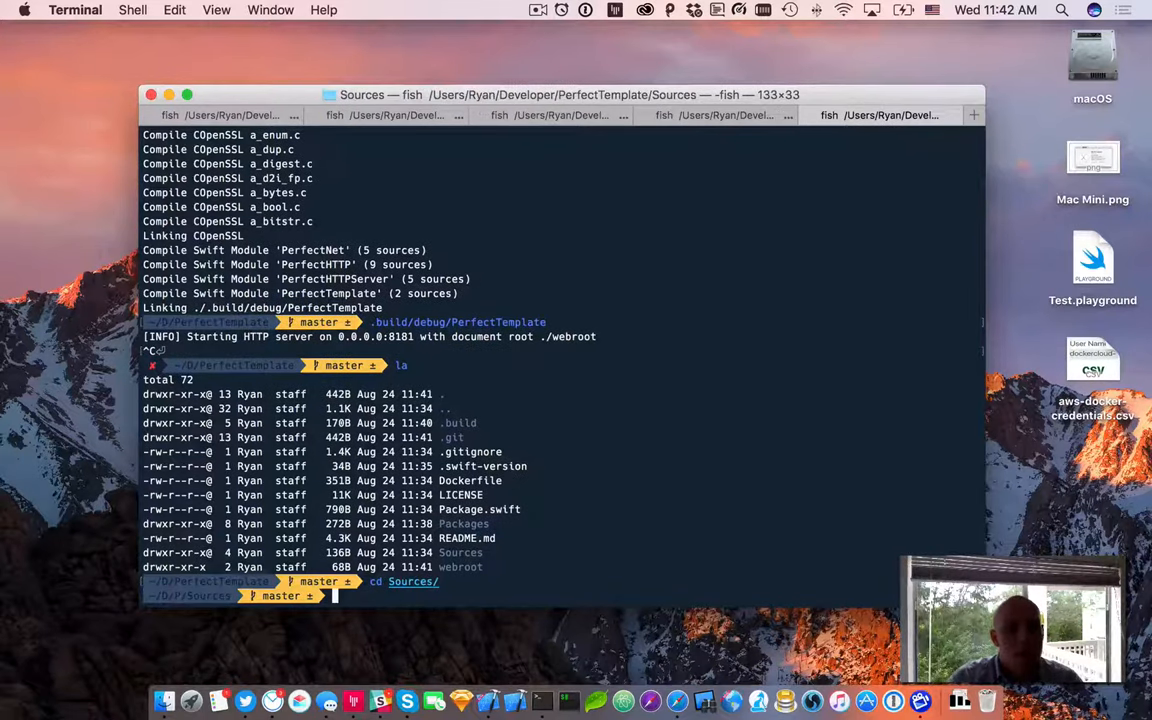
pyautogui.moveTo(623, 700)
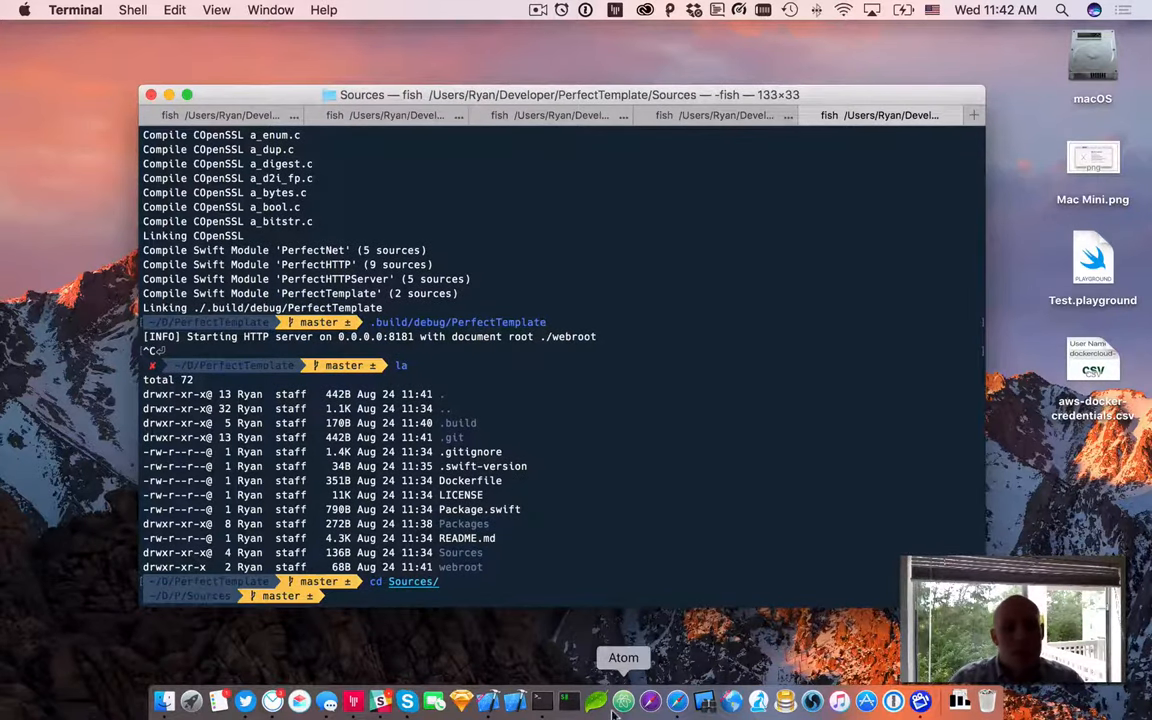
pyautogui.moveTo(515, 700)
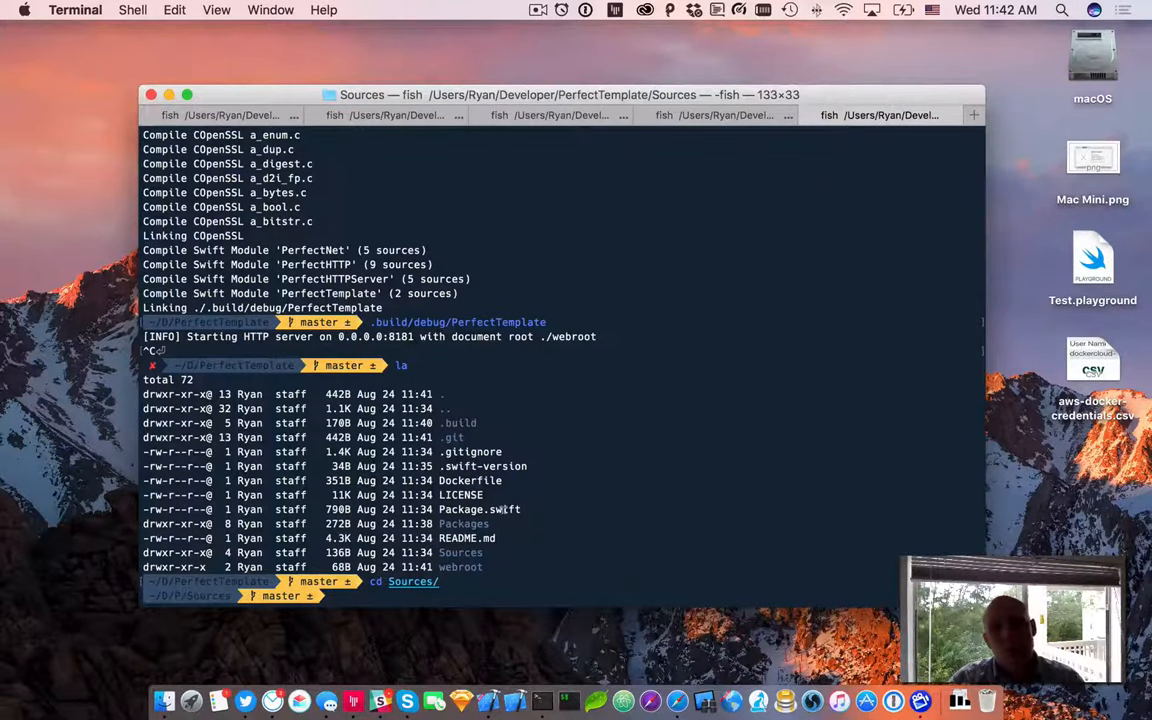
pyautogui.write('cd ..')
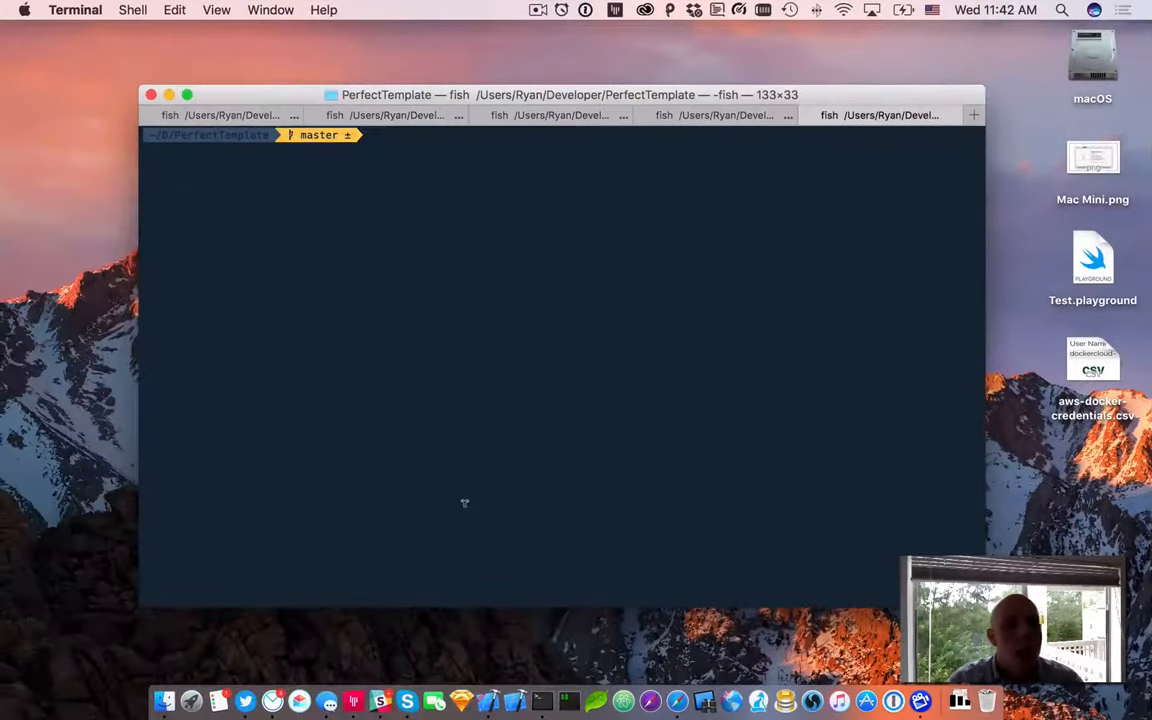
# Run swift build and swift package generate-xcodeproj to create the PerfectTemplate Xcode project
pyautogui.write('swift package generate-xcodeproj')
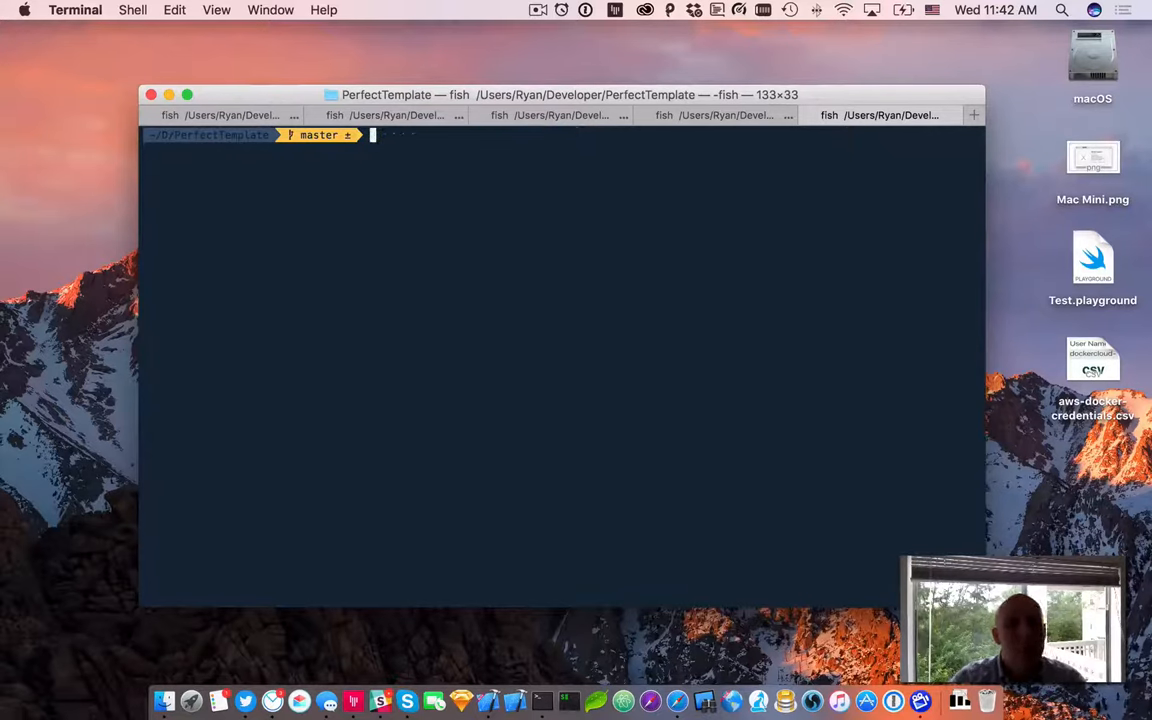
pyautogui.moveTo(623, 700)
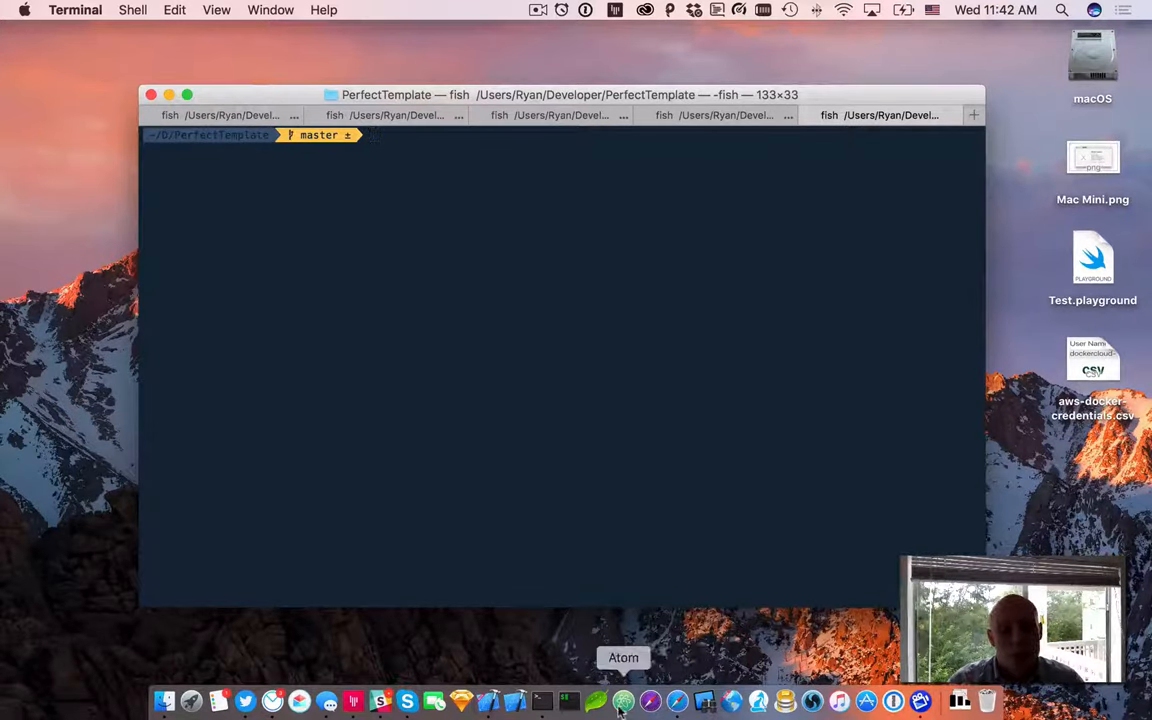
pyautogui.write('swift build')
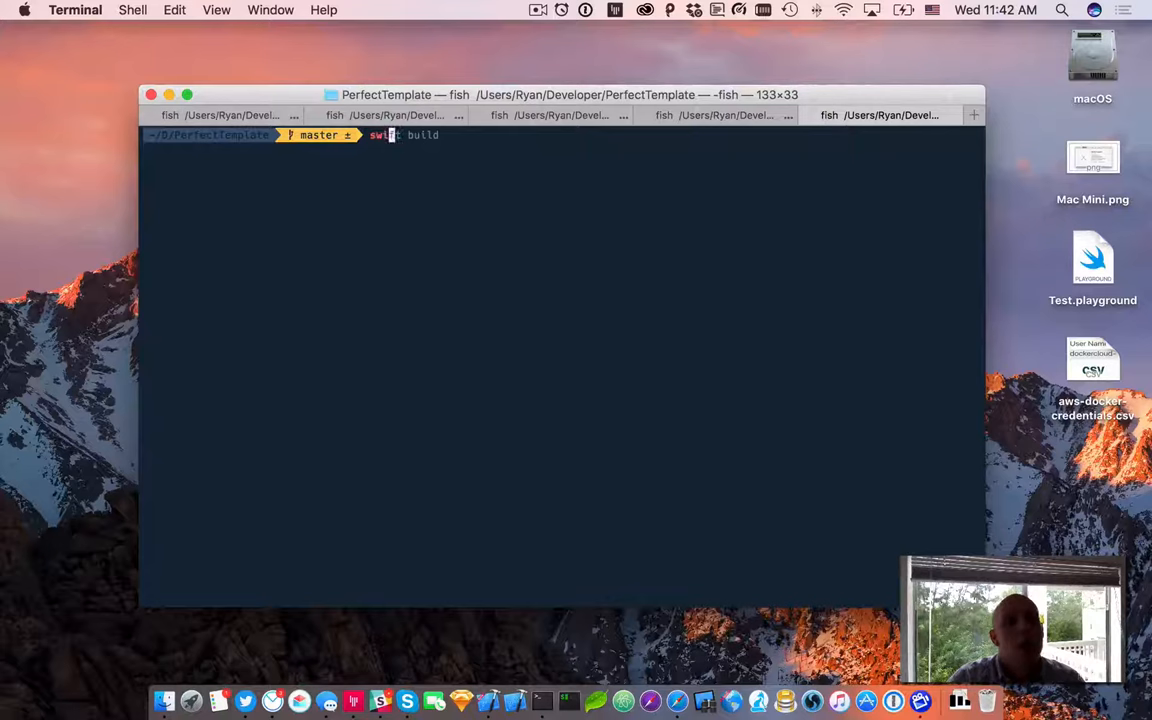
pyautogui.write('--clean')
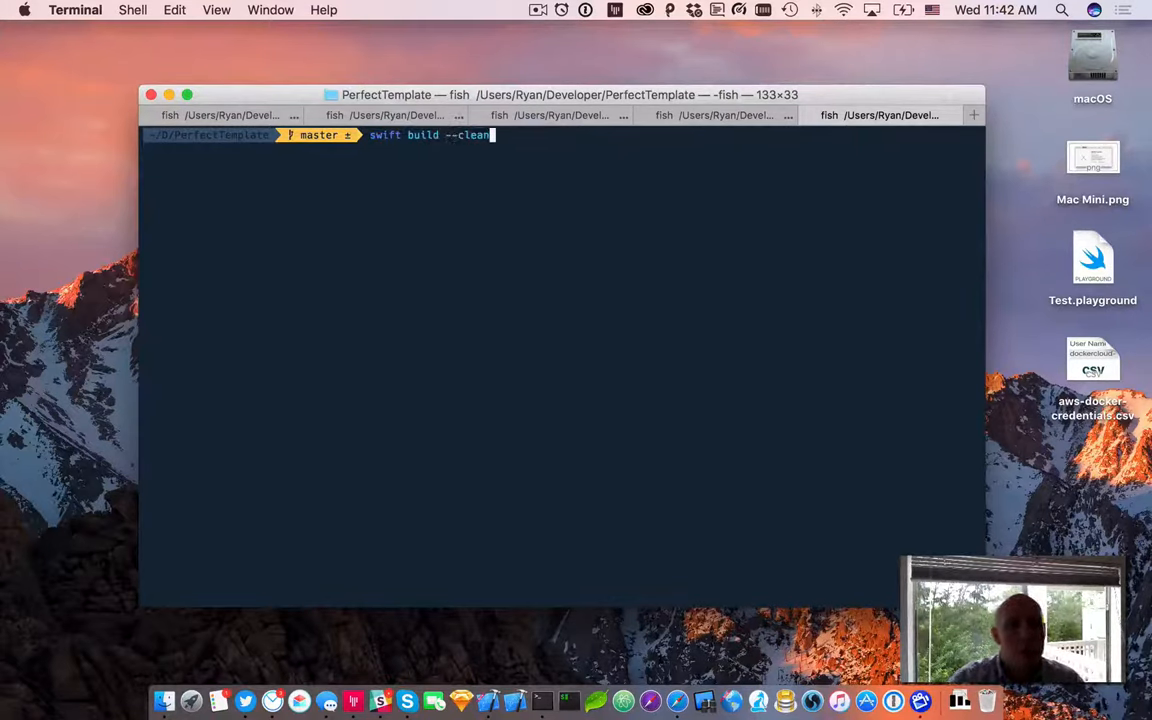
pyautogui.press('Backspace')
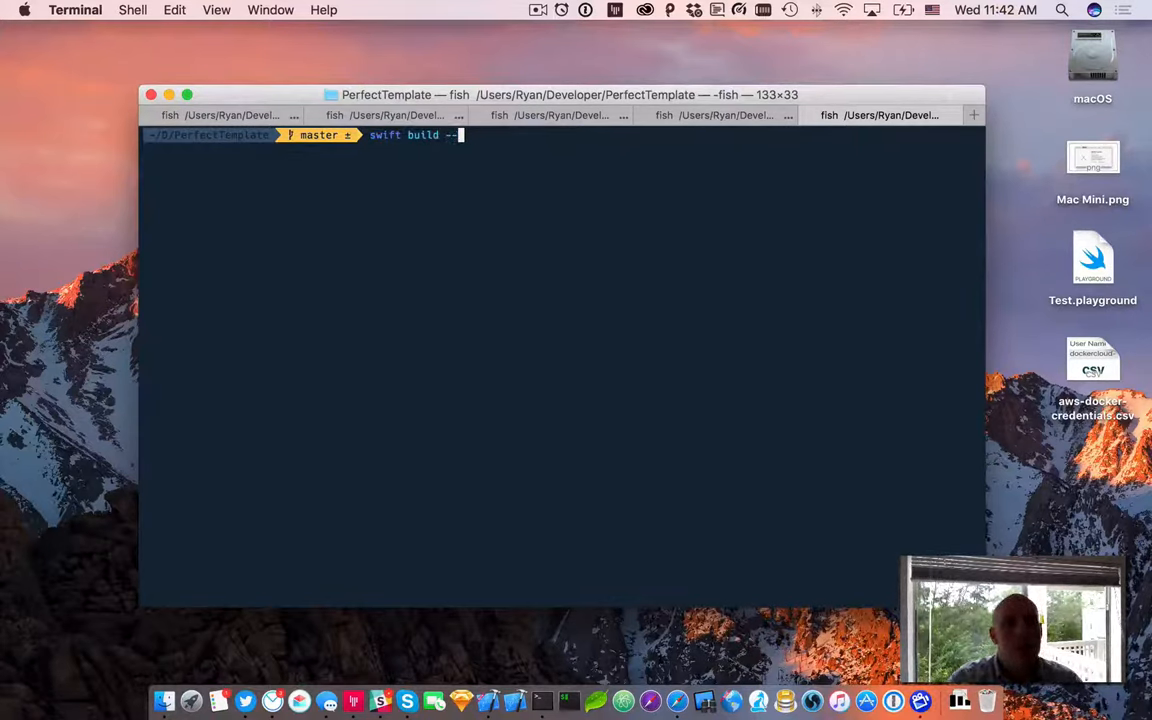
pyautogui.press('Backspace')
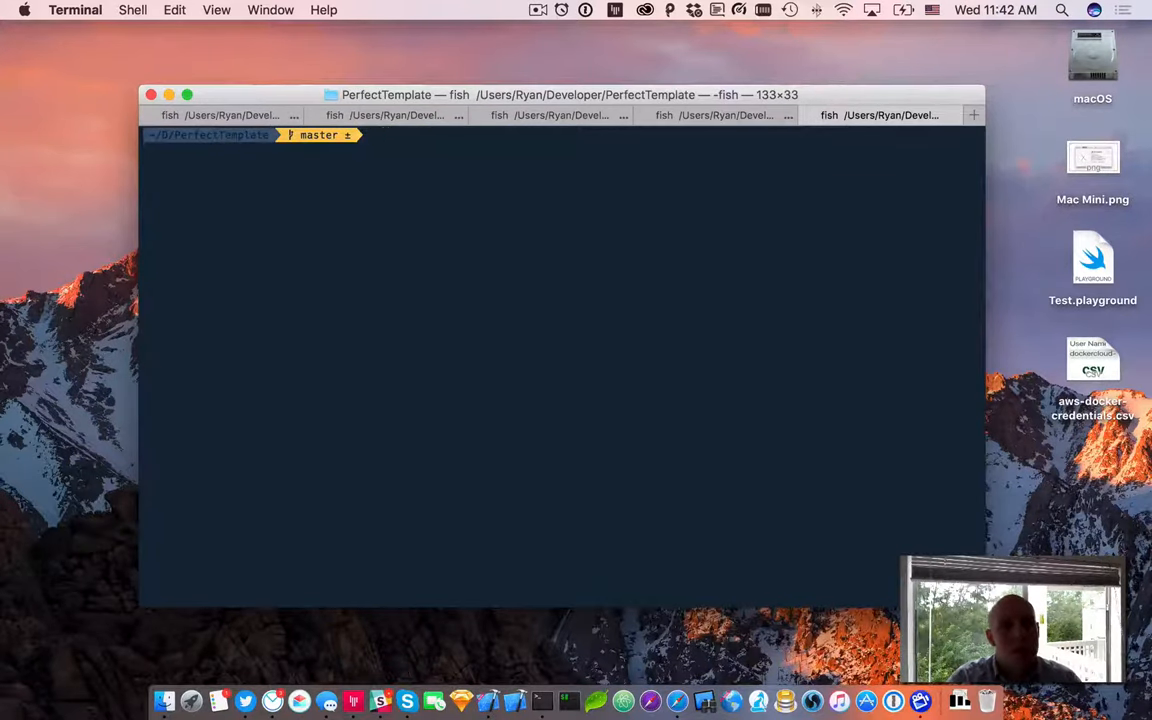
pyautogui.write('la')
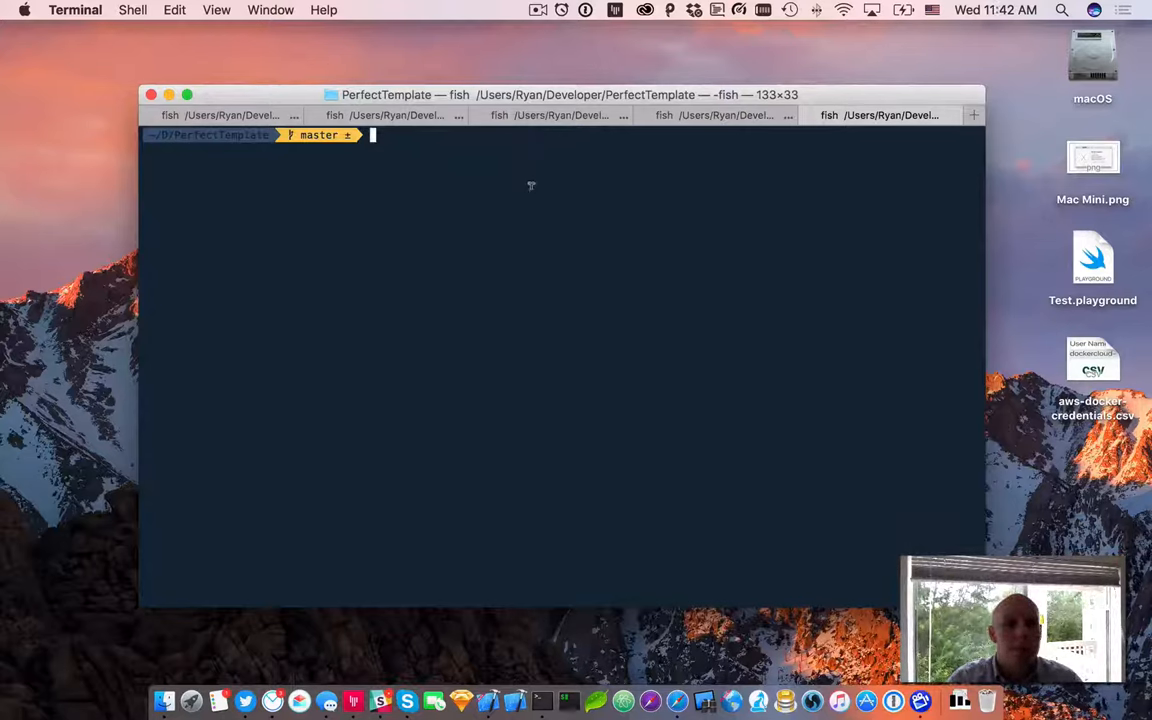
pyautogui.write('swift build')
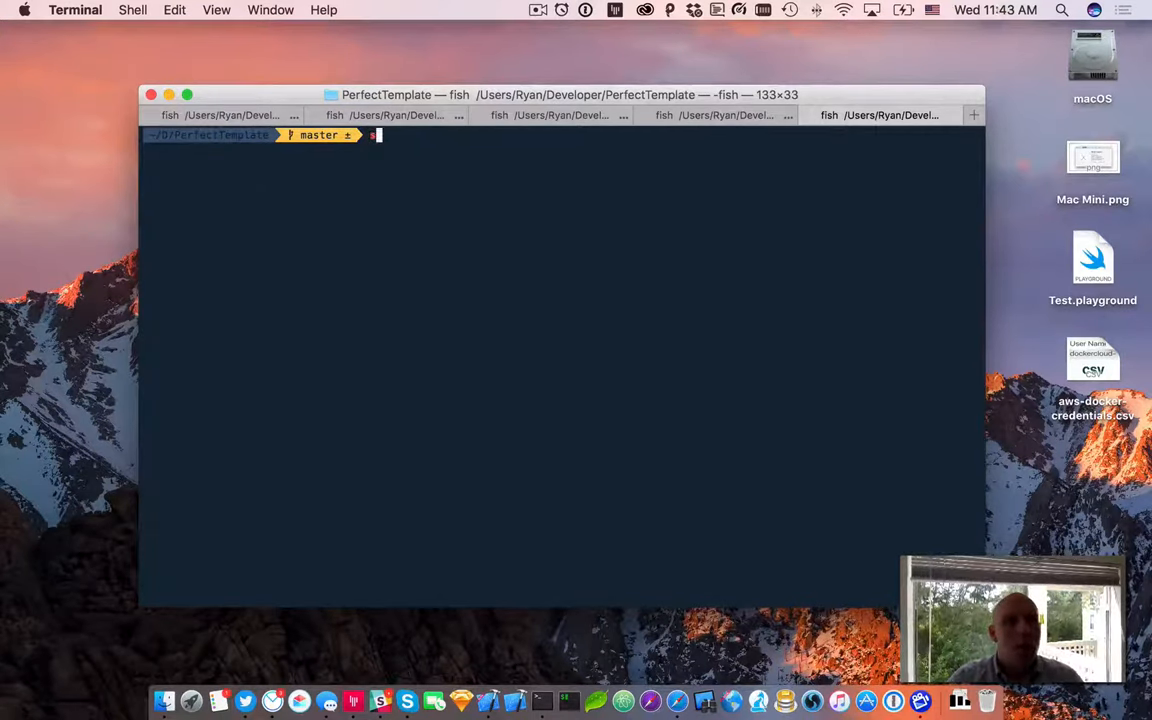
pyautogui.write('swift package generate-xcodeproj')
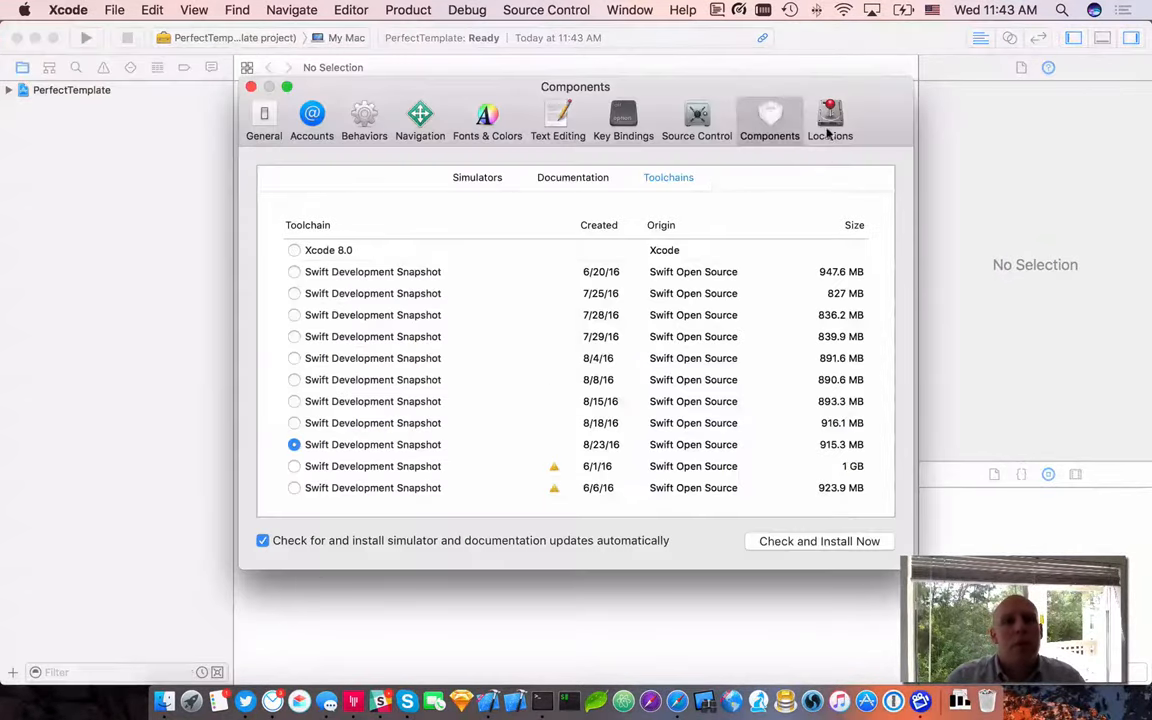
# Leave Preferences and confirm the 2016-08-23 Swift snapshot remains the active toolchain
pyautogui.click(830, 118)
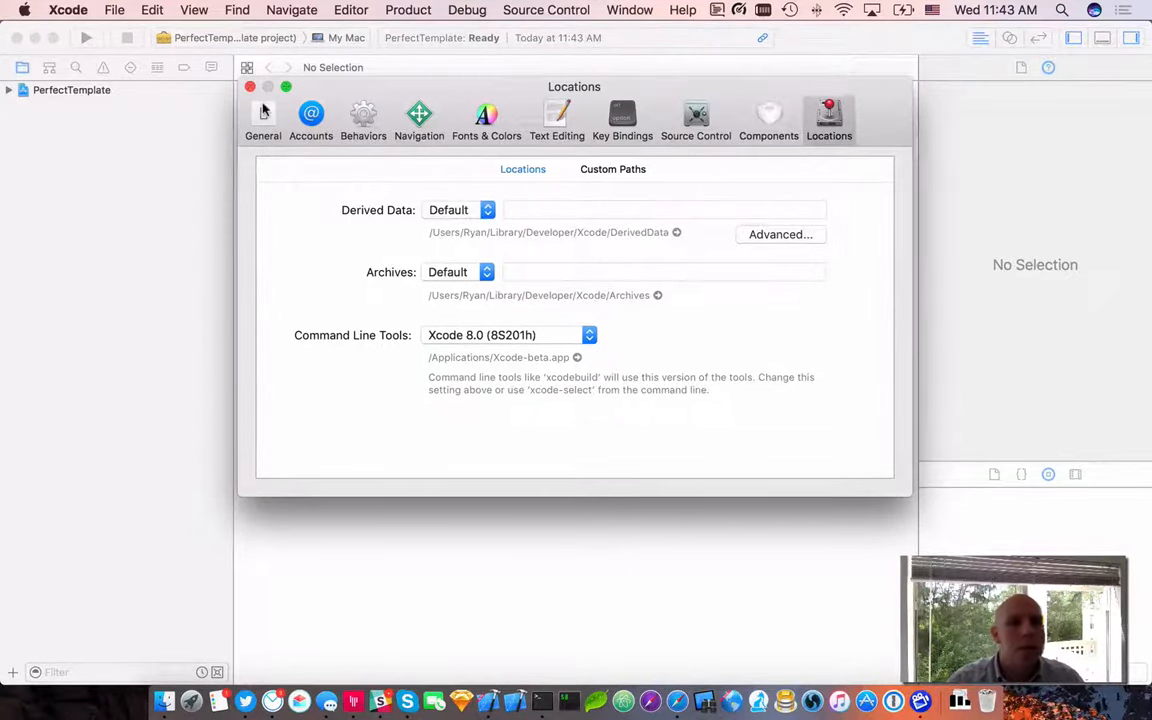
pyautogui.click(67, 9)
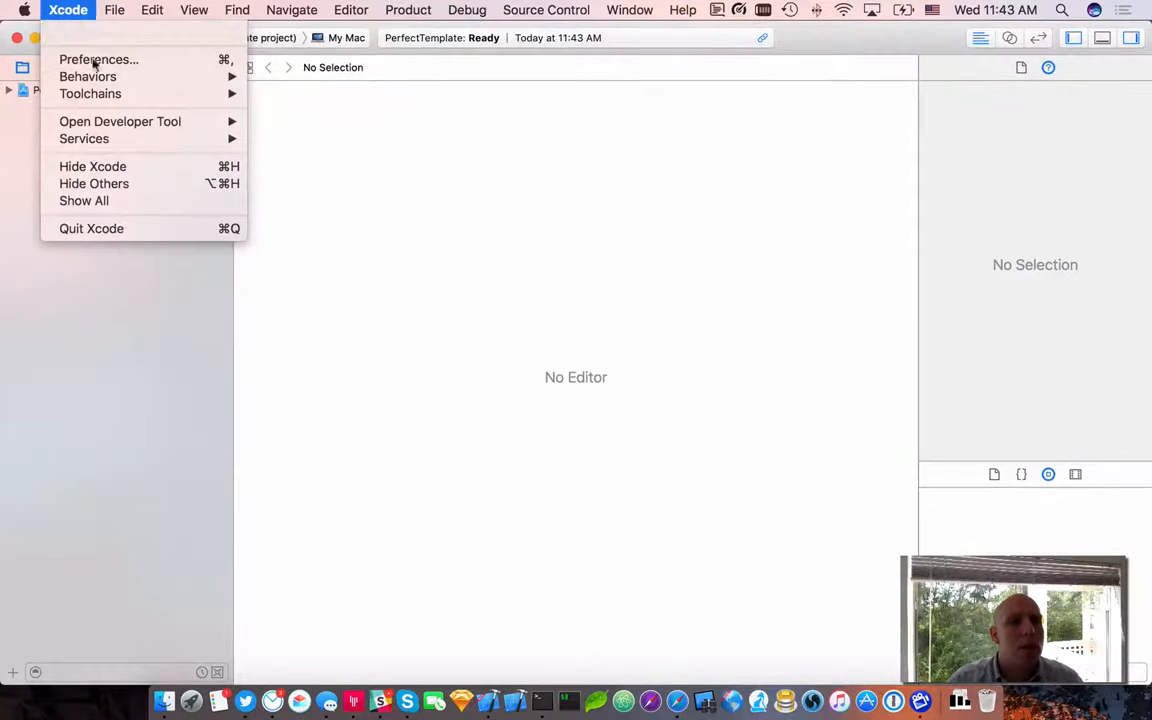
pyautogui.moveTo(90, 93)
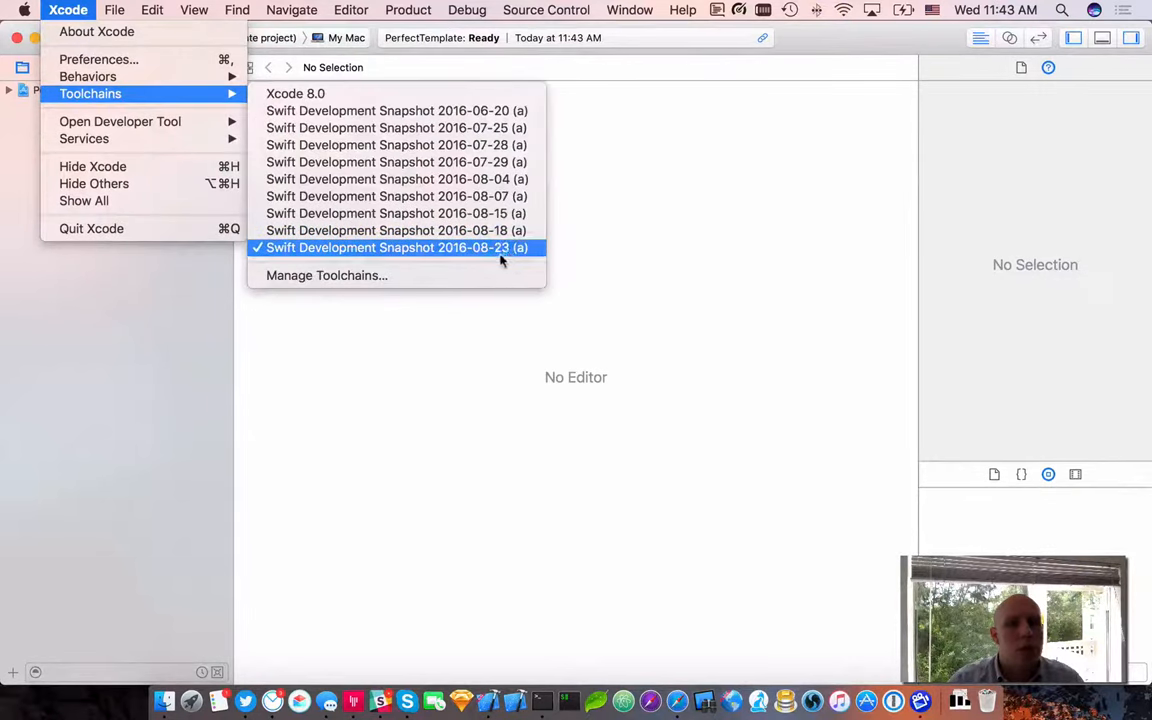
pyautogui.moveTo(485, 247)
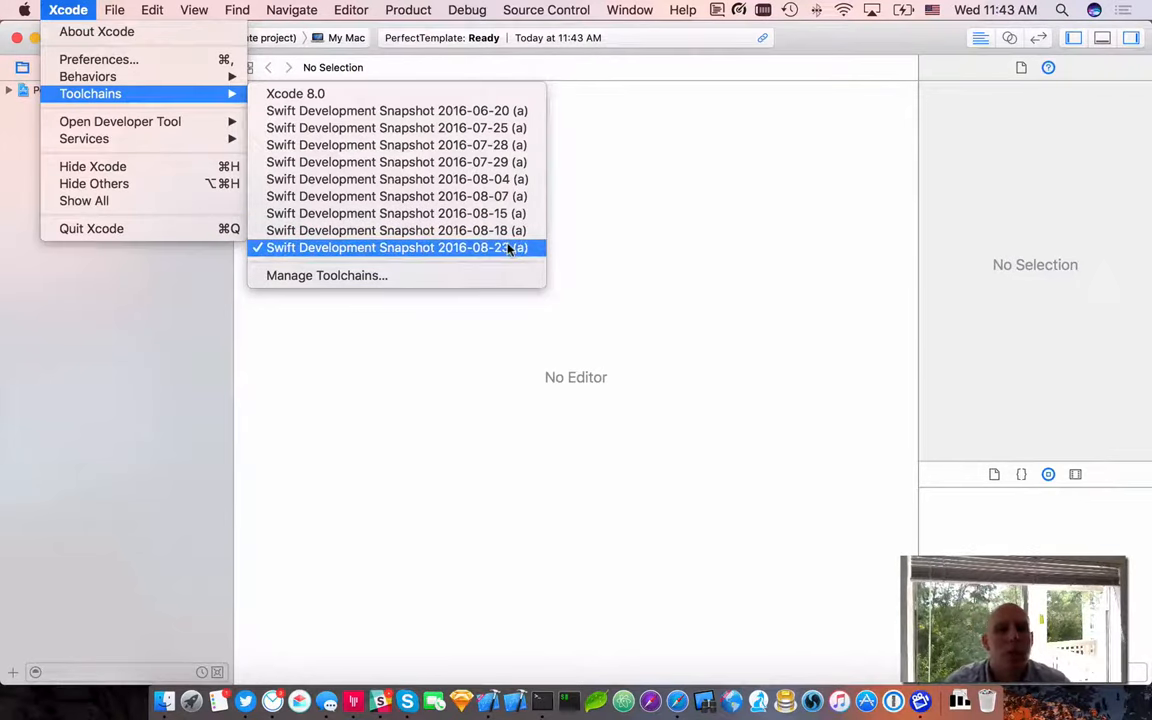
pyautogui.moveTo(397, 230)
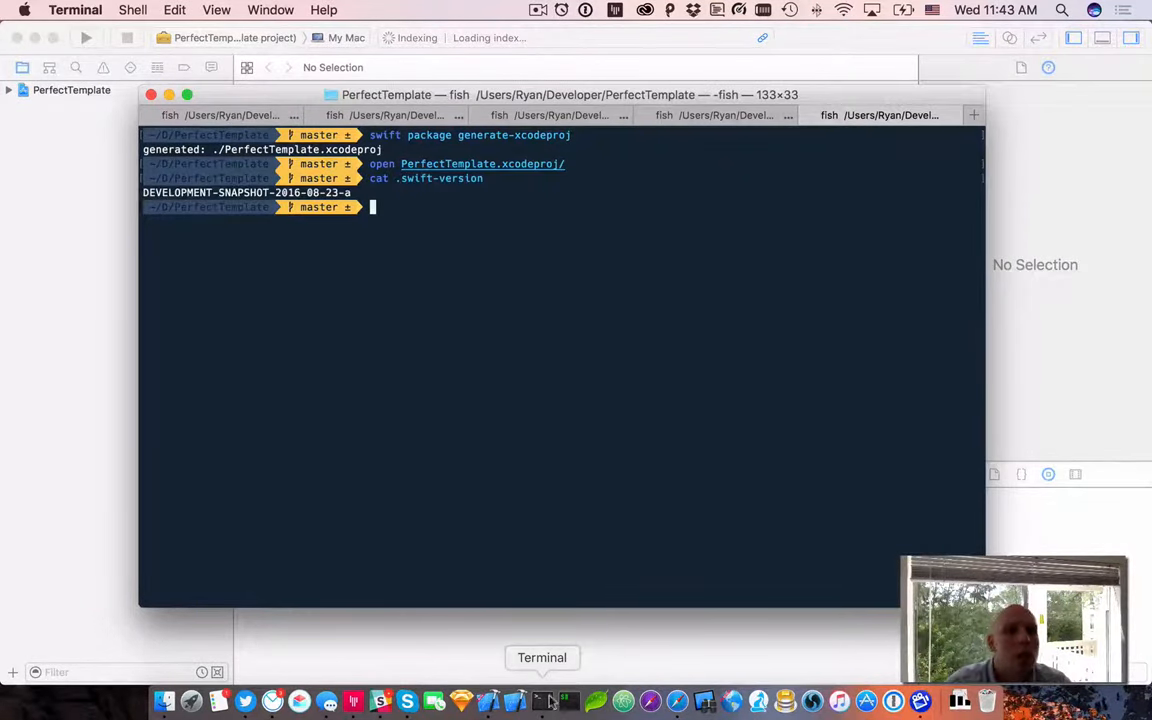
pyautogui.click(67, 10)
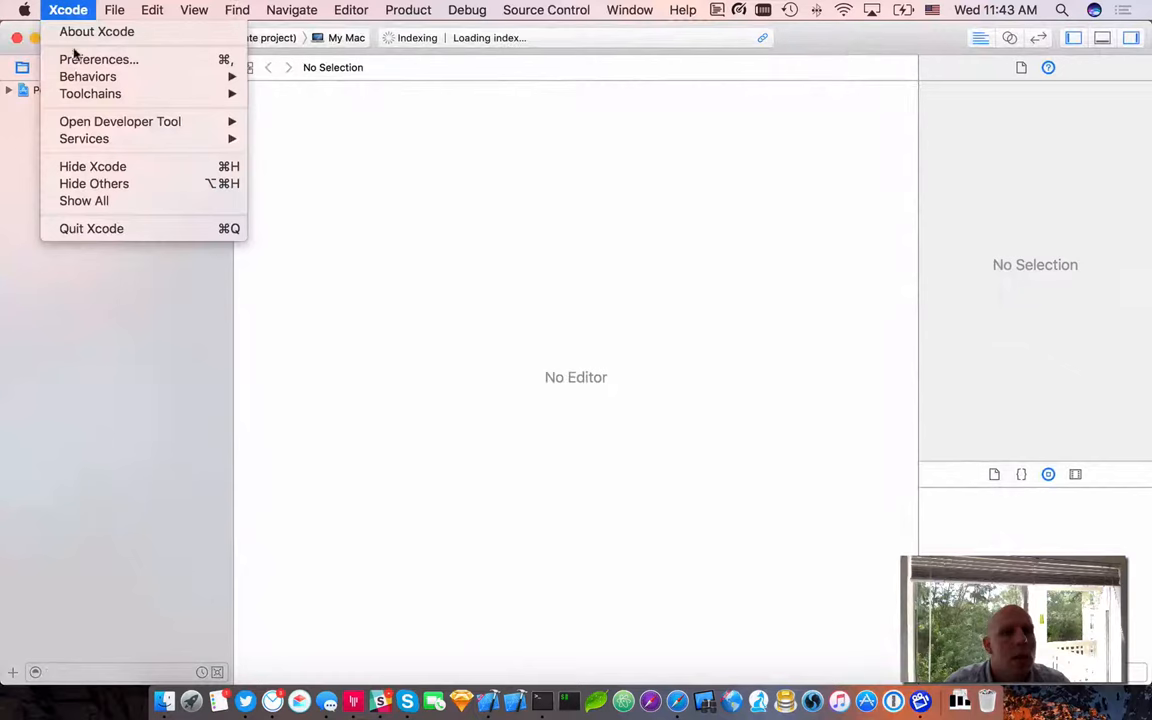
pyautogui.click(90, 93)
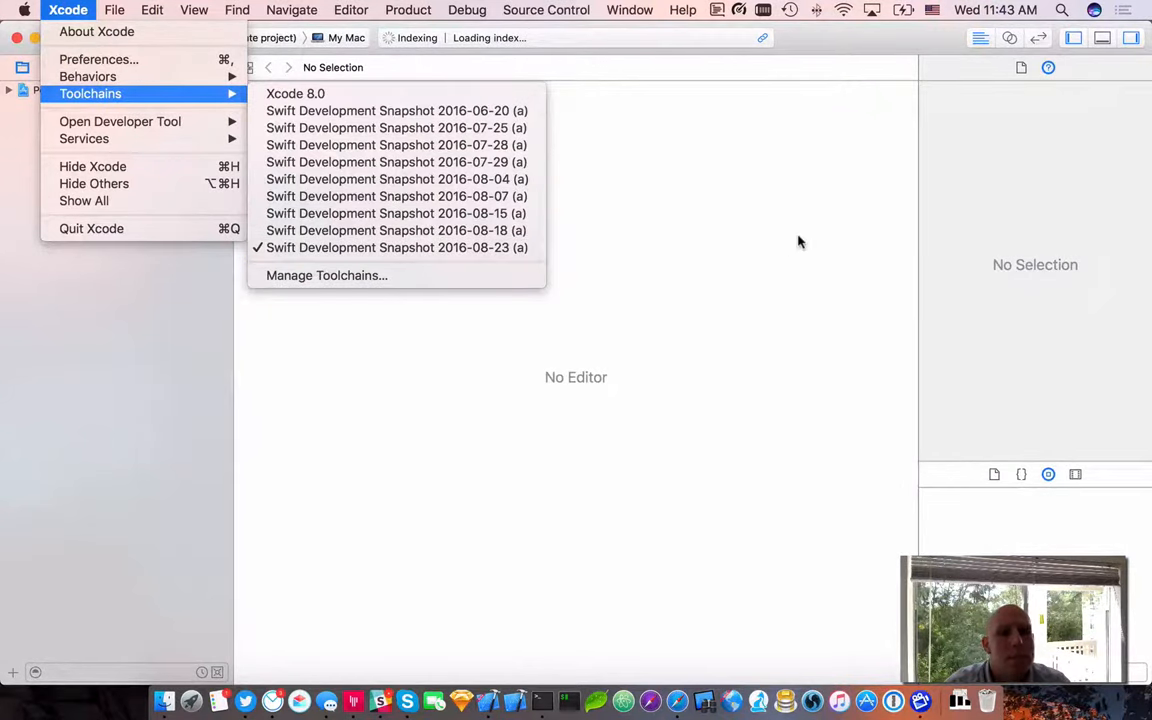
pyautogui.click(275, 37)
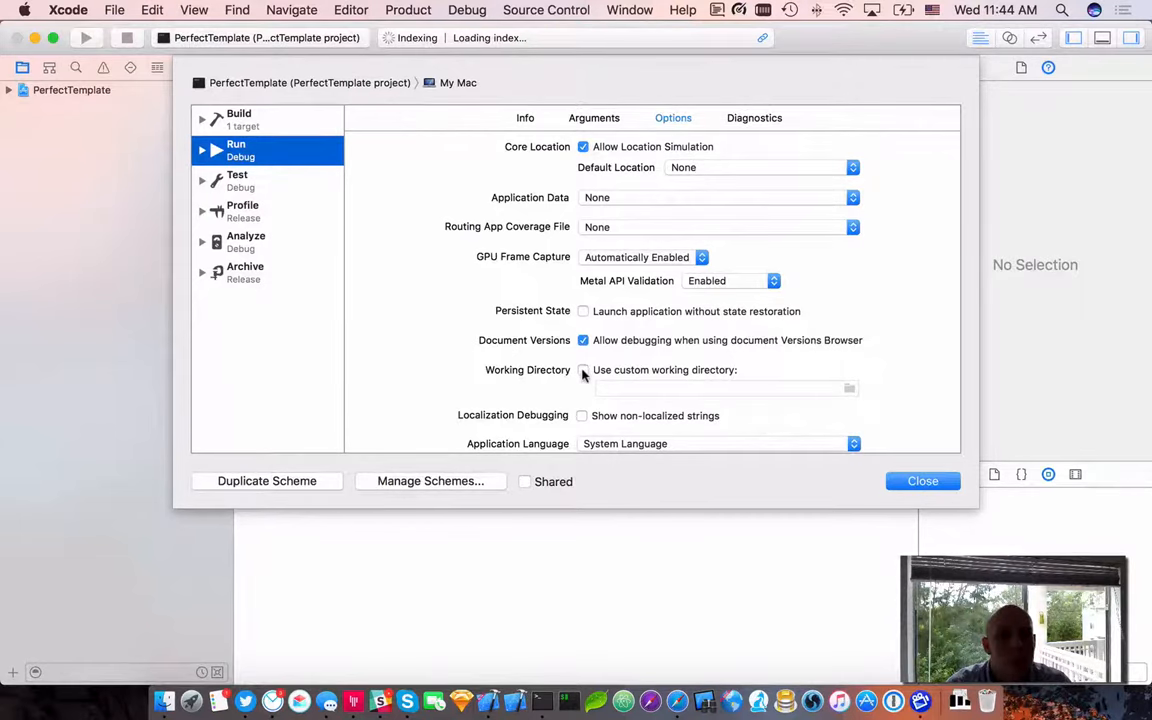
# Set the Run scheme's custom working directory to the PerfectTemplate folder and close the scheme
pyautogui.click(583, 370)
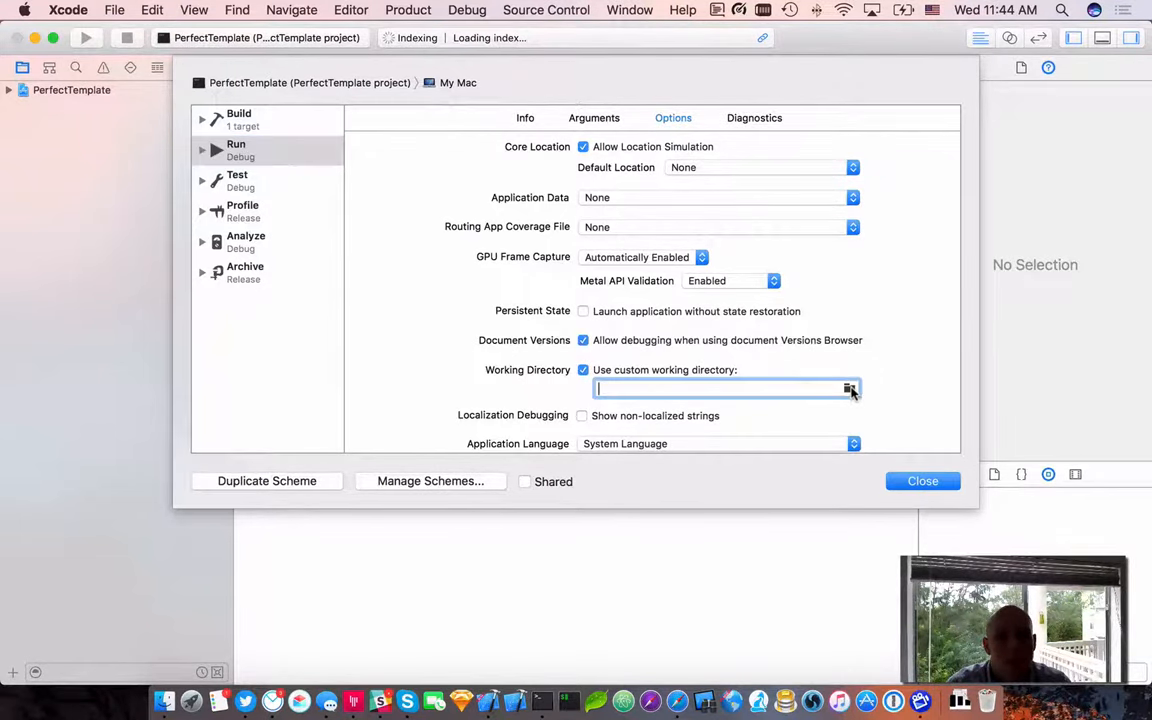
pyautogui.click(849, 388)
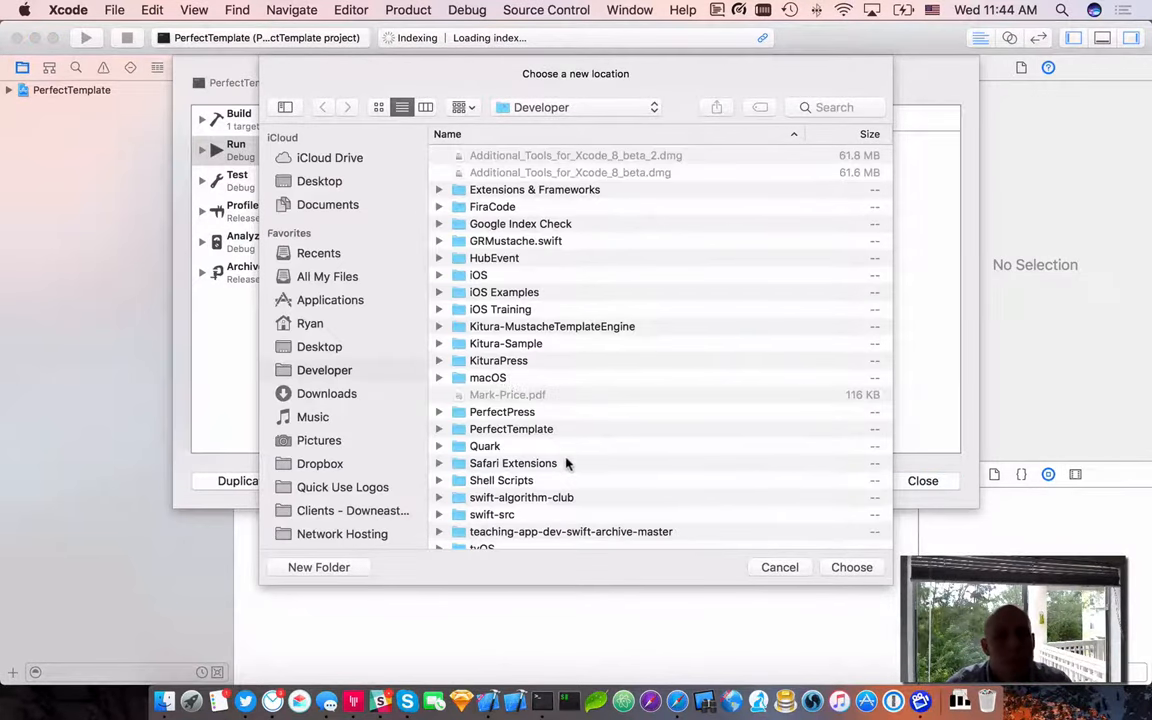
pyautogui.click(511, 428)
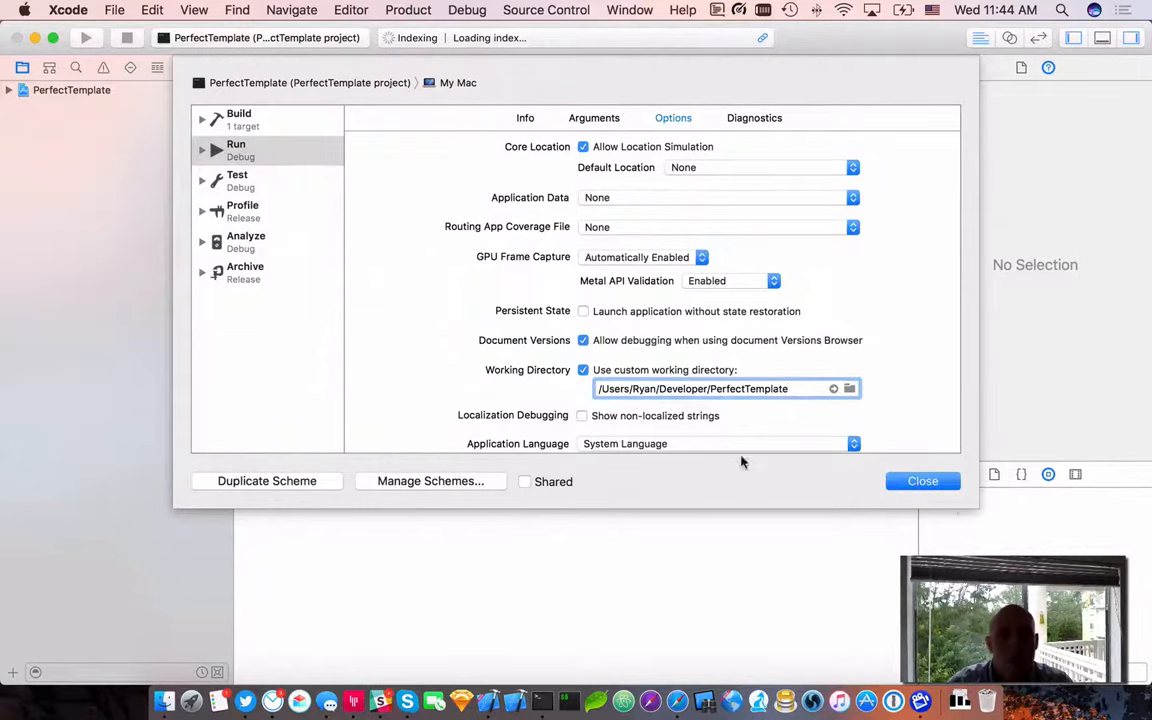
pyautogui.click(921, 481)
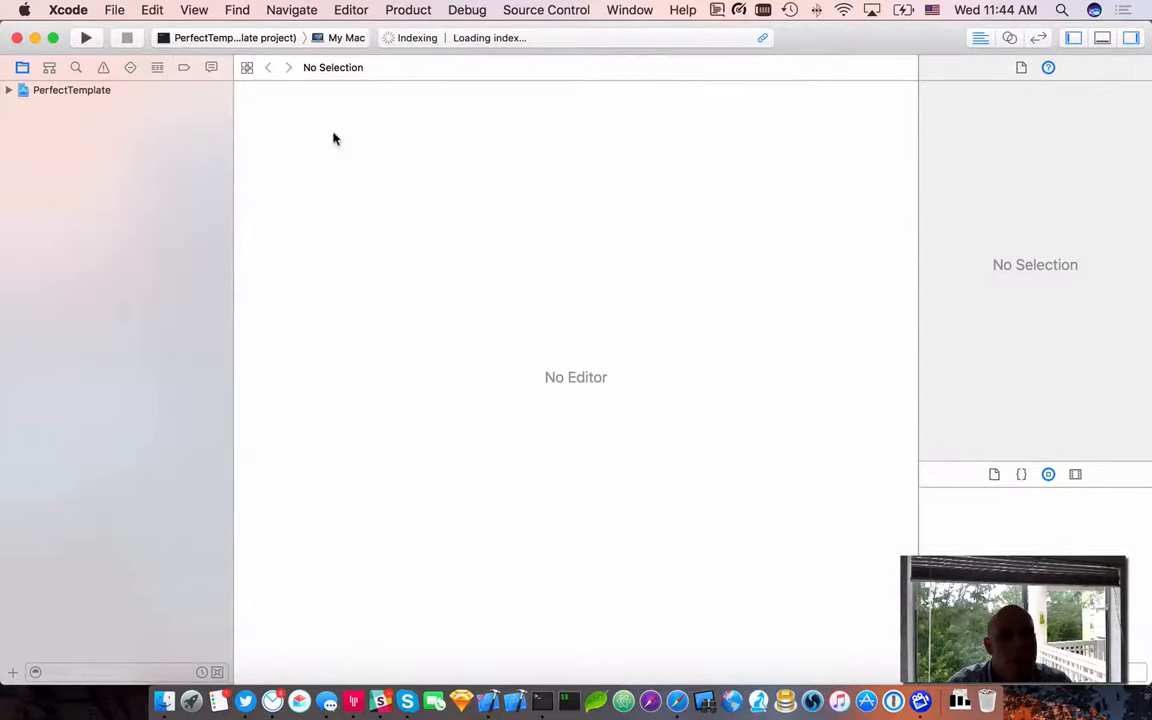
# Open the PerfectTemplate project's Build Settings and search for 'Lib'
pyautogui.click(71, 90)
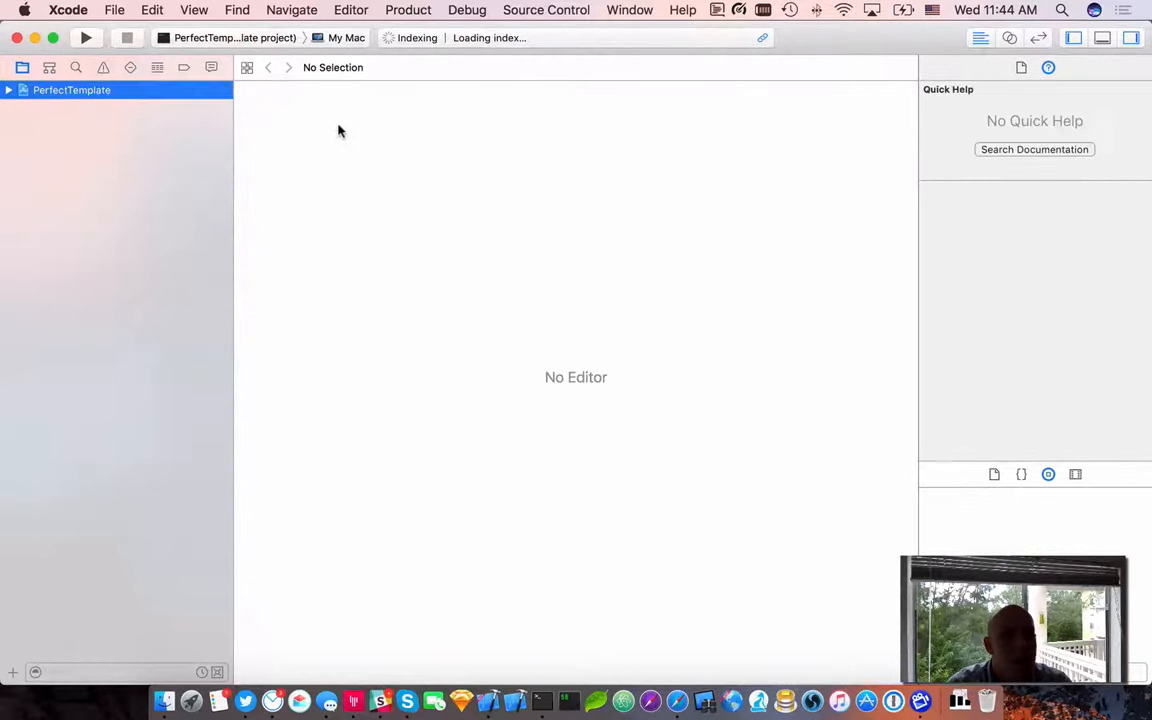
pyautogui.click(71, 90)
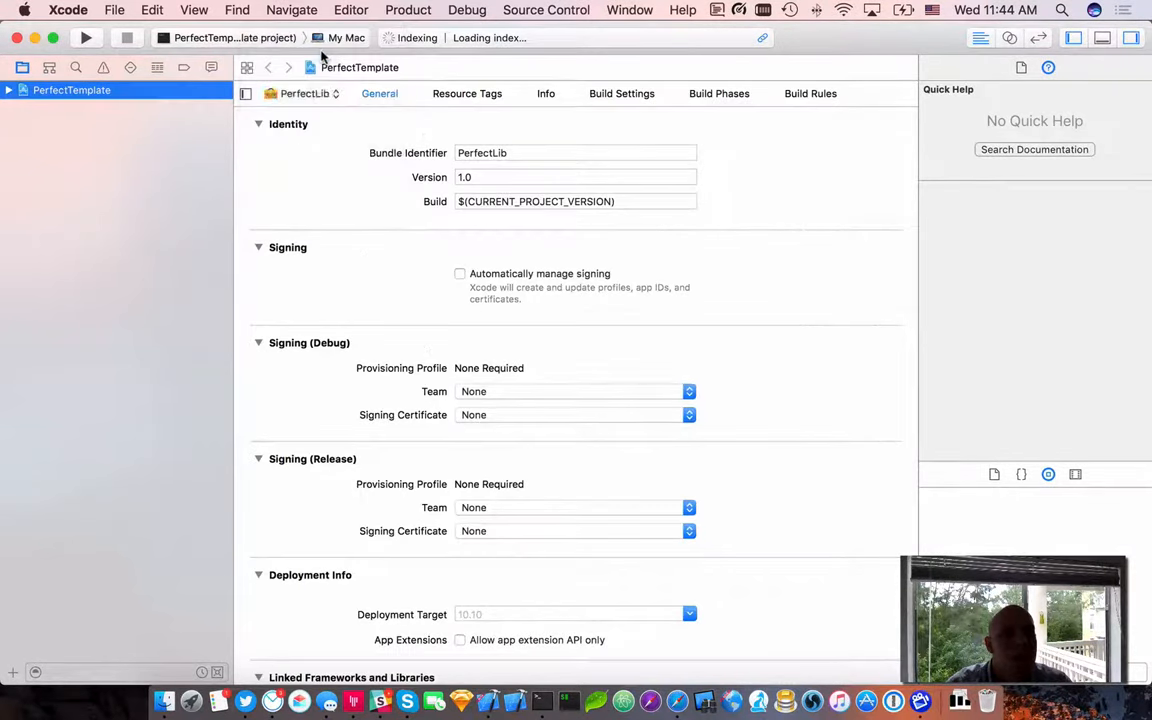
pyautogui.click(621, 93)
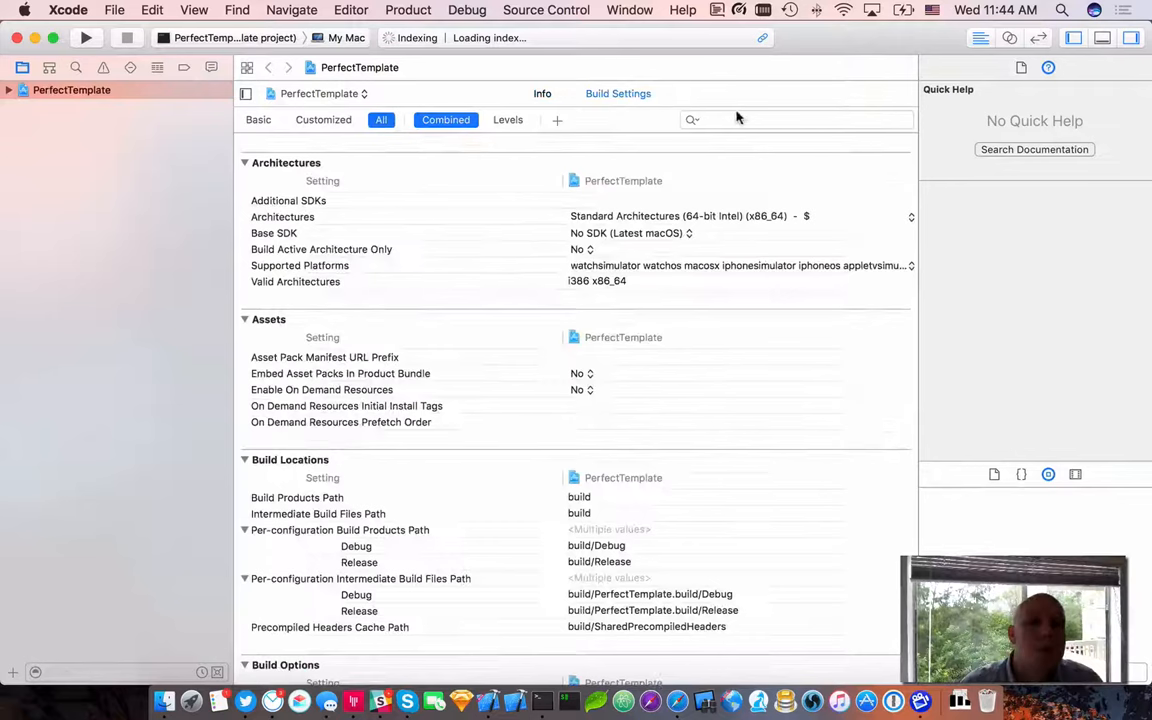
pyautogui.write('Library Search')
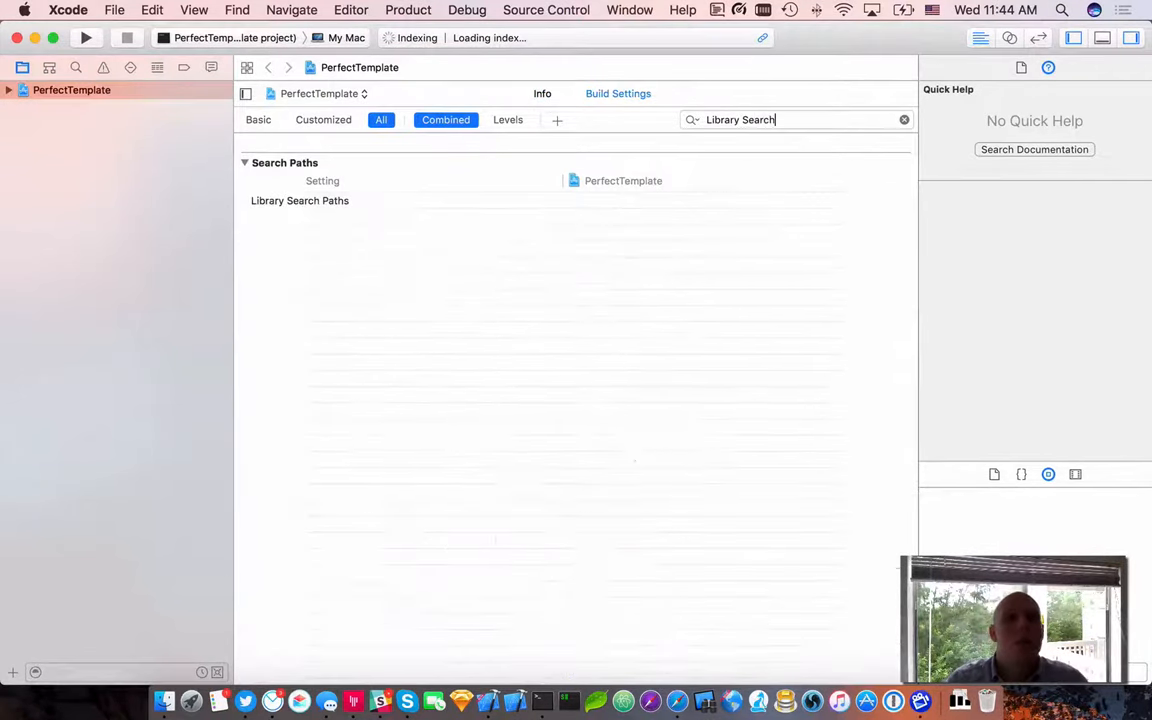
# Add $(PROJECT_DIR) as a recursive Library Search Path, then open main.swift
pyautogui.click(300, 200)
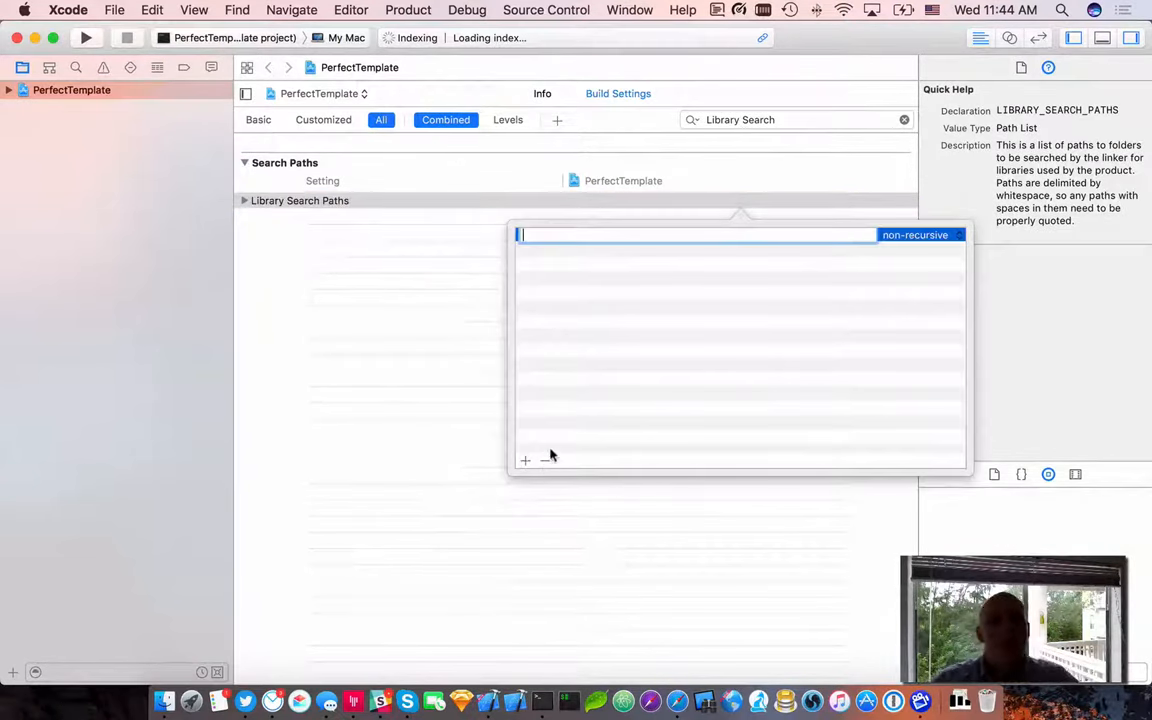
pyautogui.write('$()')
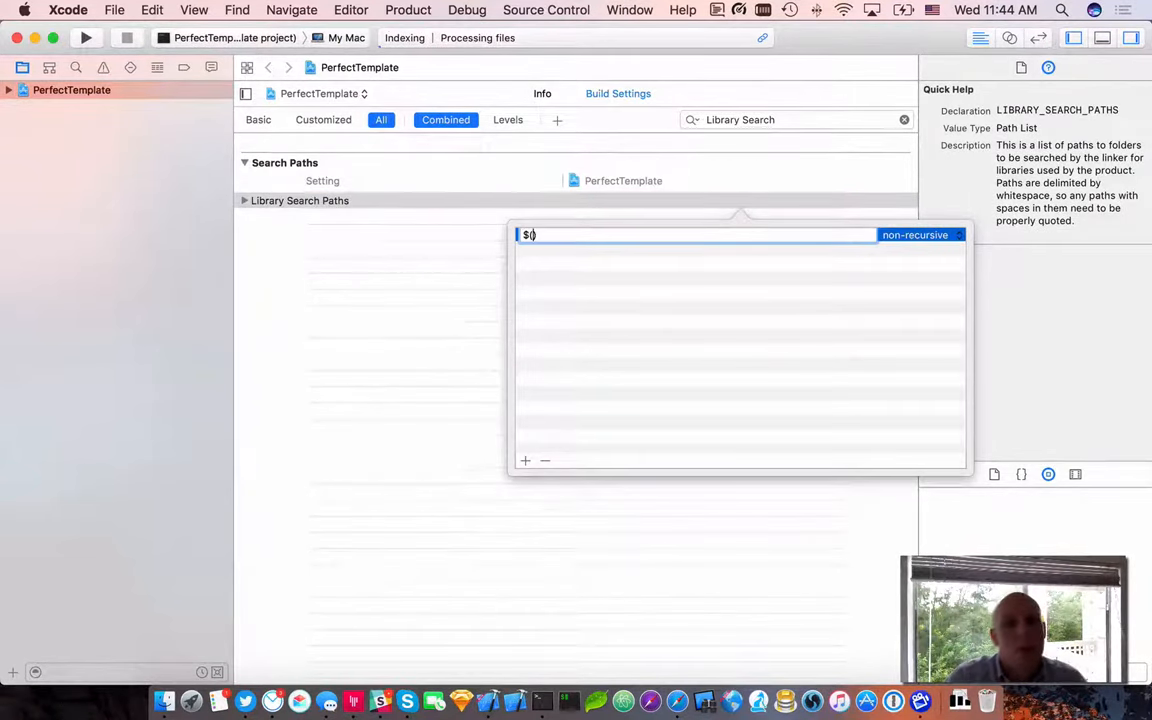
pyautogui.write('PRO')
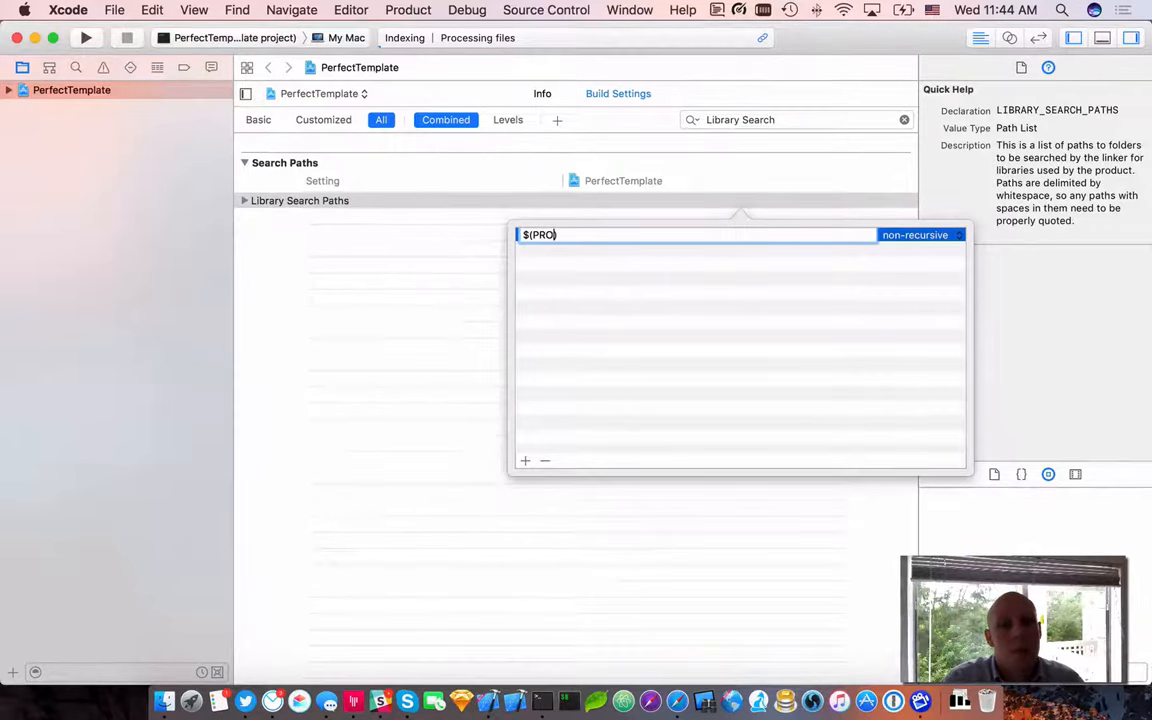
pyautogui.write('JECT_DIR)')
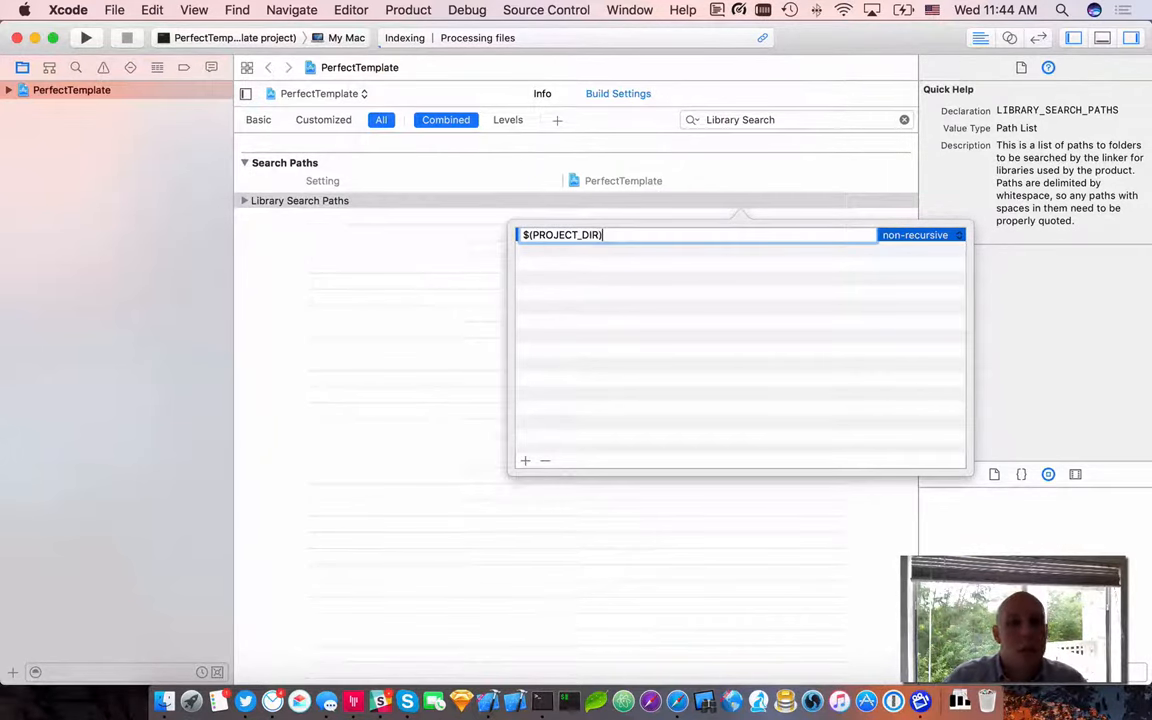
pyautogui.click(915, 234)
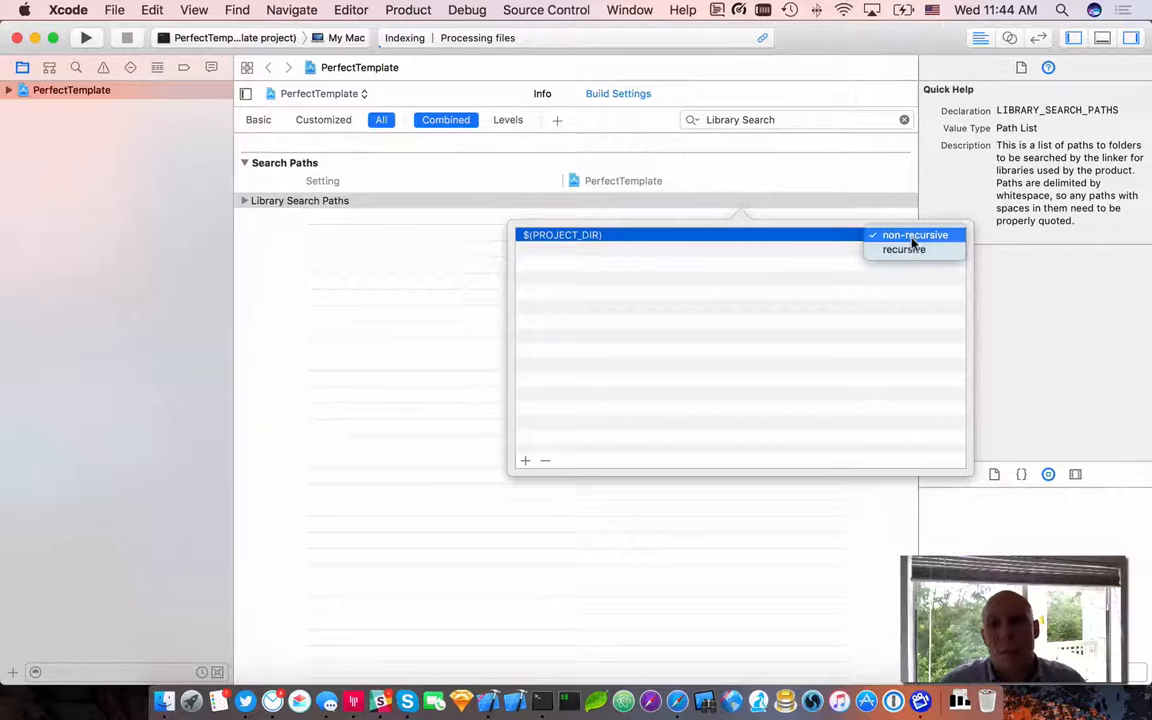
pyautogui.click(903, 249)
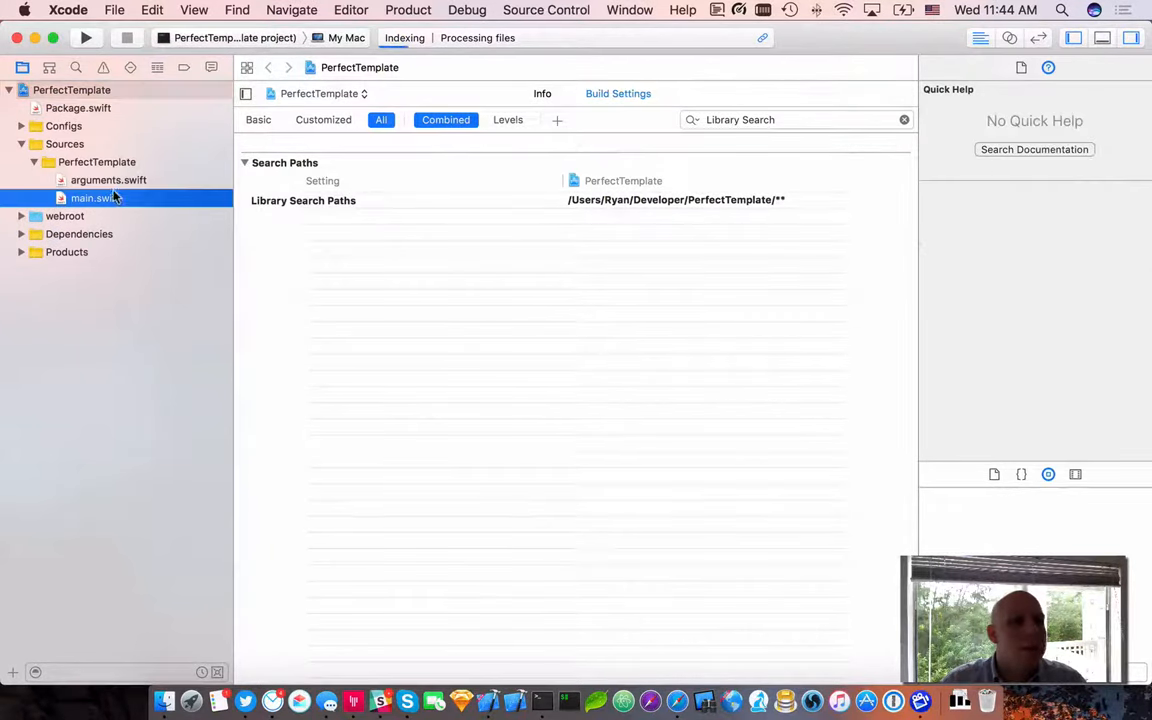
pyautogui.click(95, 198)
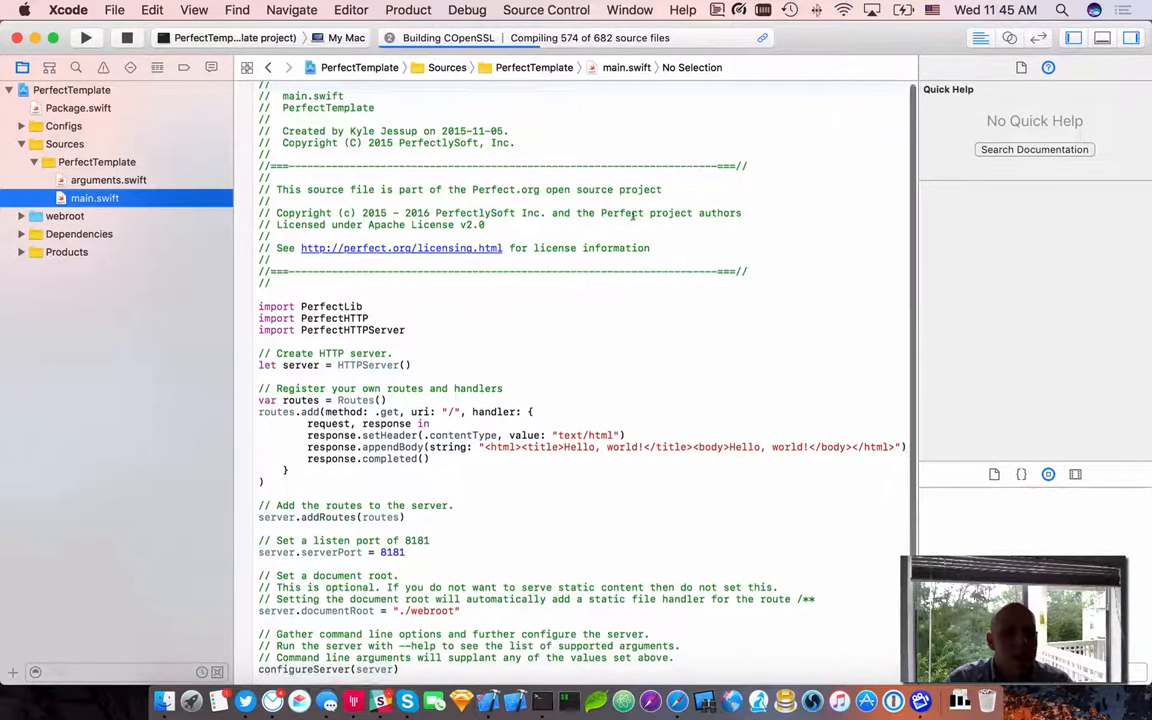
# Scroll main.swift while PerfectTemplate builds and starts its HTTP server on port 8181
pyautogui.scroll(-3)
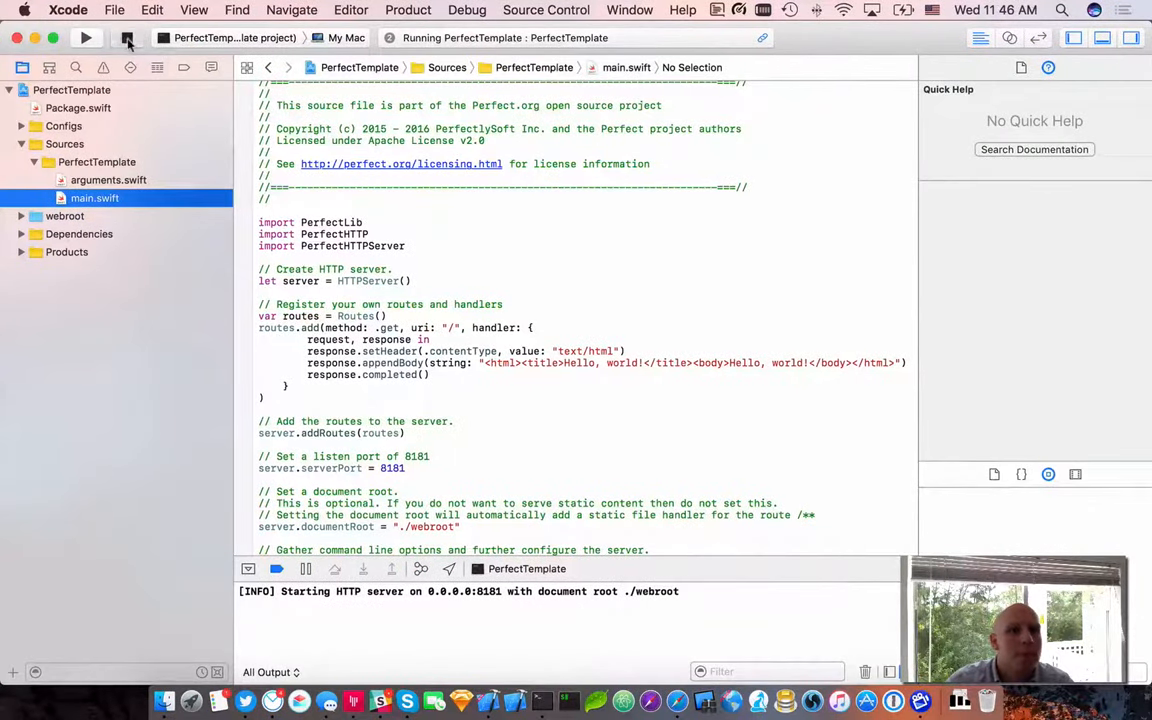
# Stop the running server and select 'world' in the page title string for replacement
pyautogui.click(127, 38)
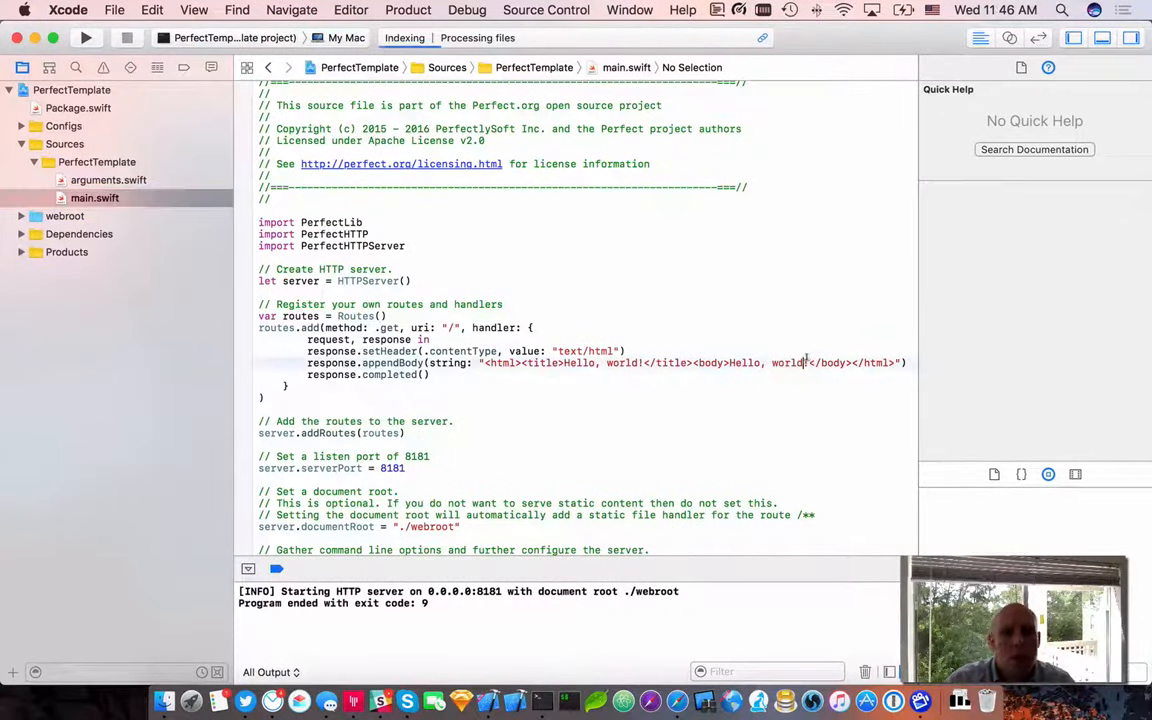
pyautogui.write('Perl')
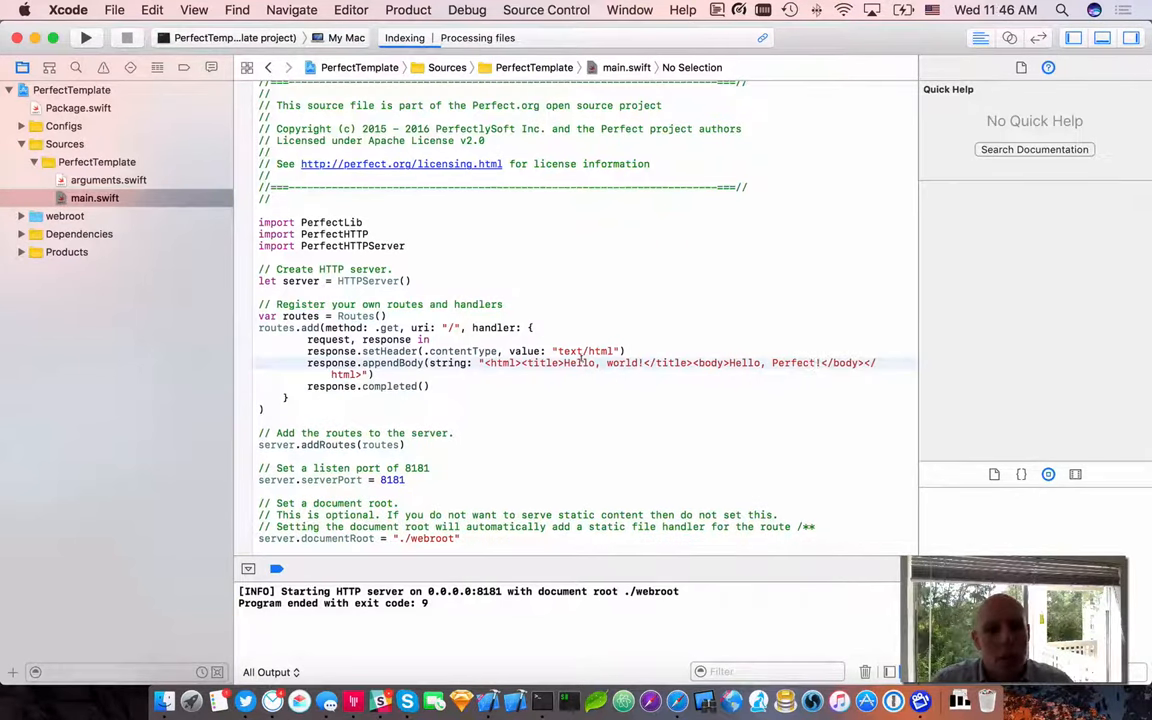
pyautogui.doubleClick(622, 362)
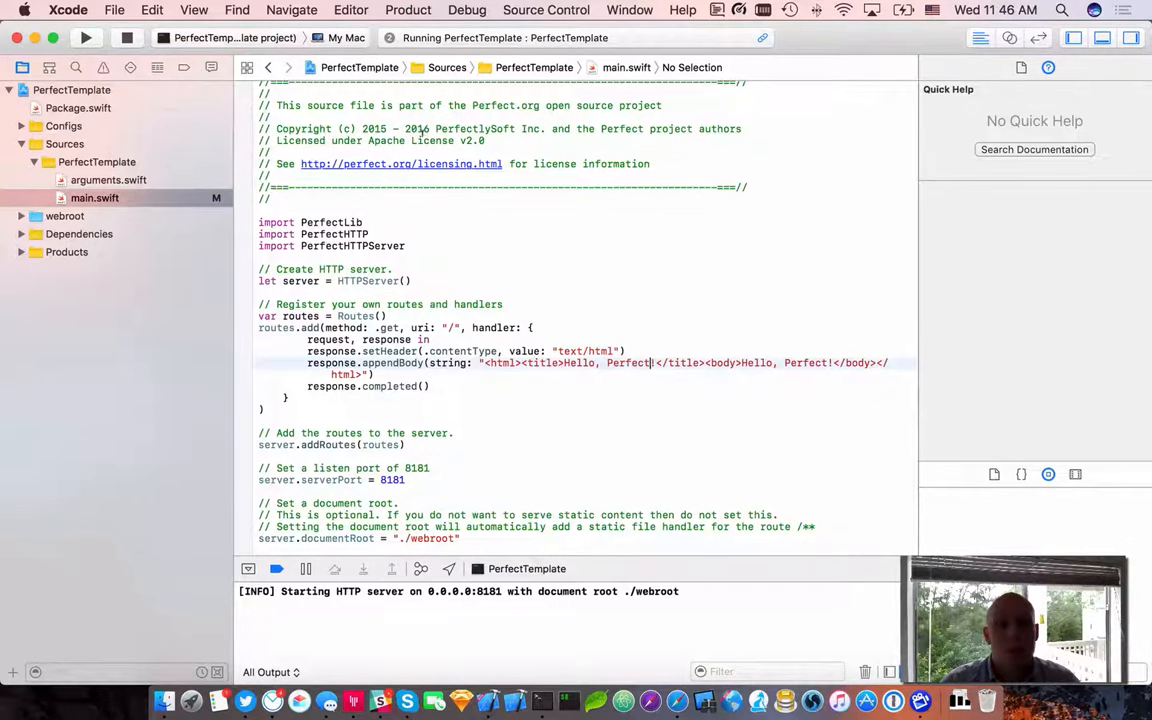
pyautogui.moveTo(353, 700)
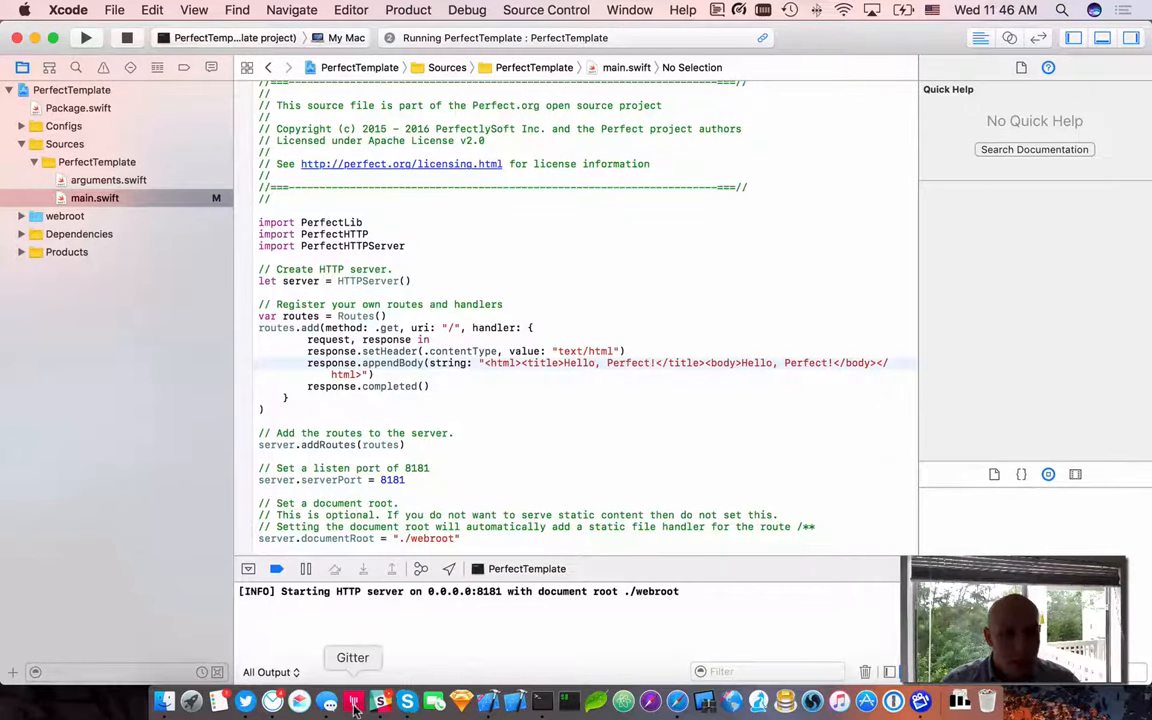